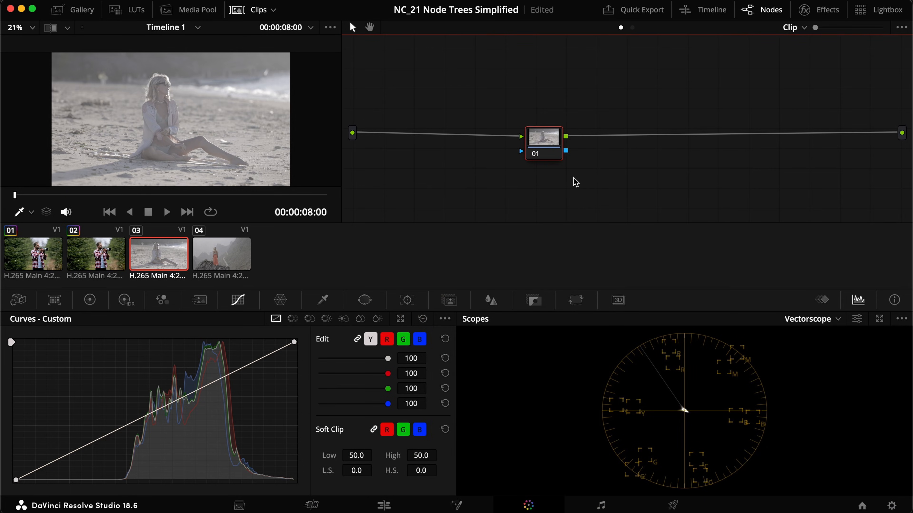
pyautogui.moveTo(601, 186)
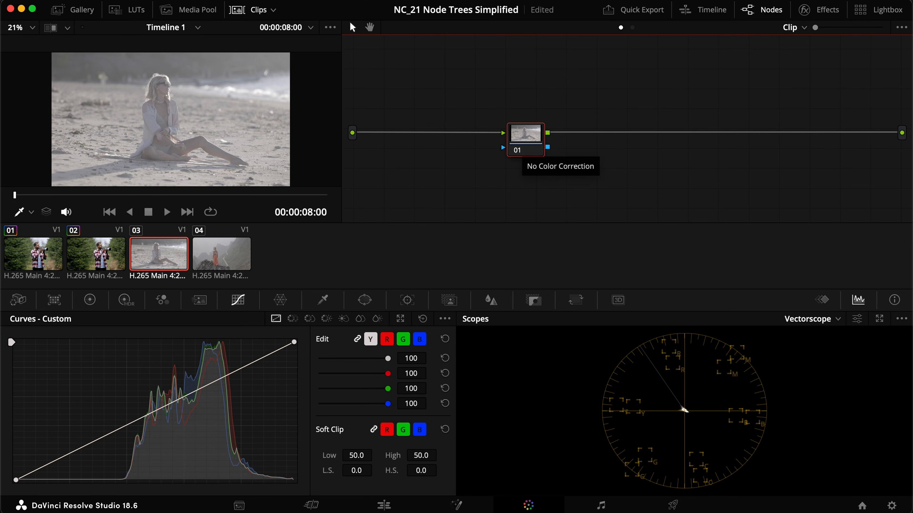
pyautogui.moveTo(530, 144)
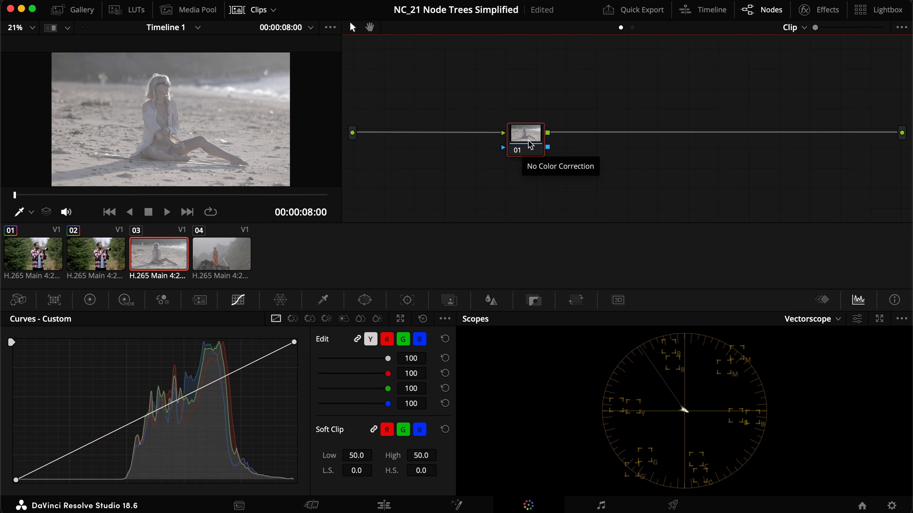
pyautogui.moveTo(513, 153)
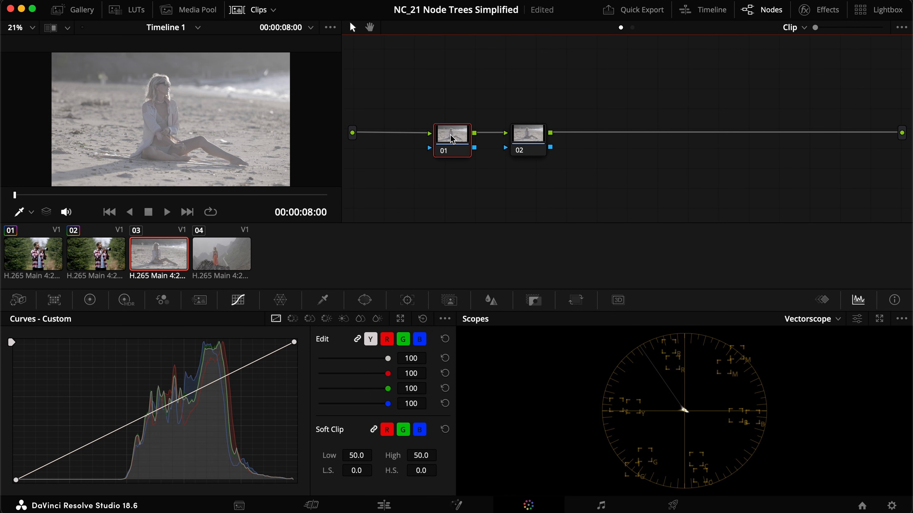
# - Zero the Saturation on node 01 so the beach clip turns black and white
pyautogui.click(90, 301)
pyautogui.write('0')
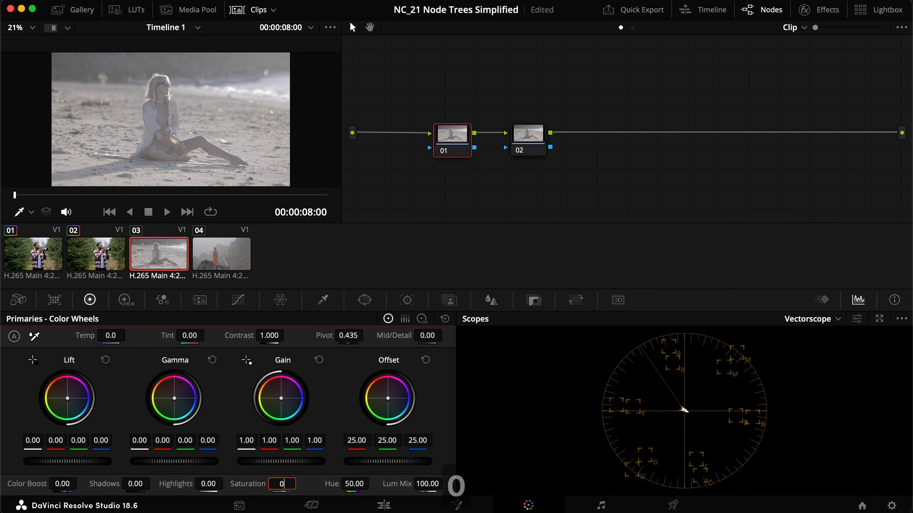
pyautogui.press('cmd+d')
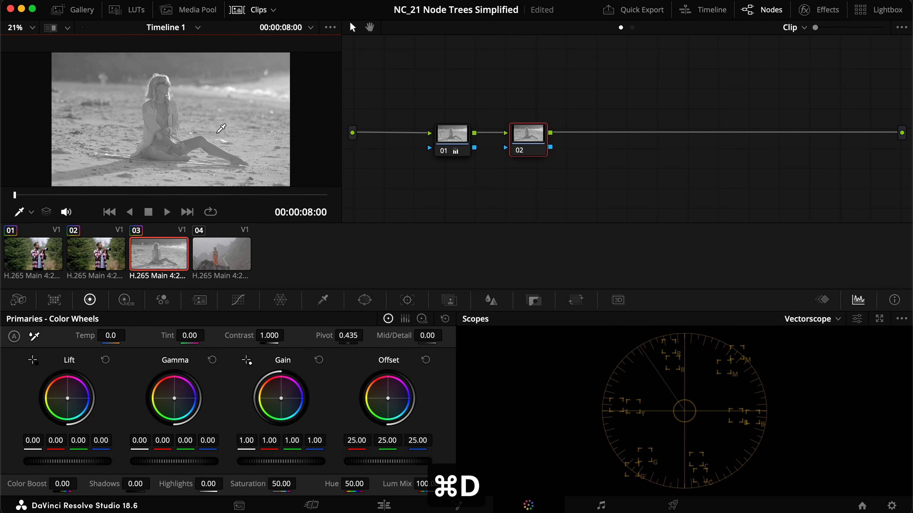
pyautogui.moveTo(524, 130)
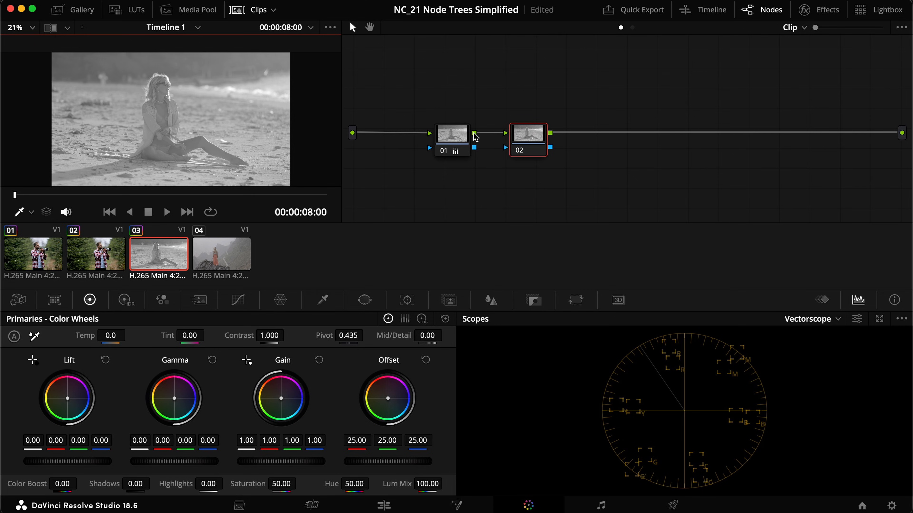
pyautogui.moveTo(375, 152)
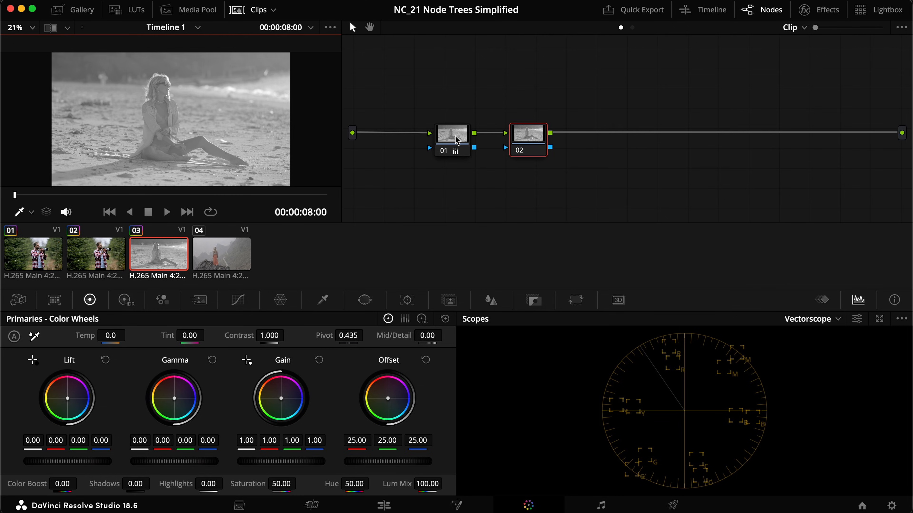
# - Disable node 01 to restore full colour on the beach clip, then select node 02
pyautogui.press('cmd+d')
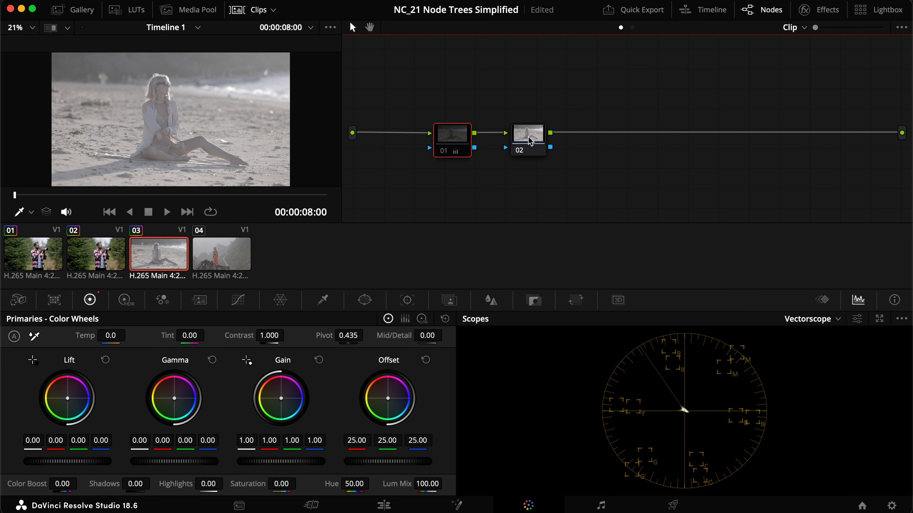
pyautogui.click(527, 130)
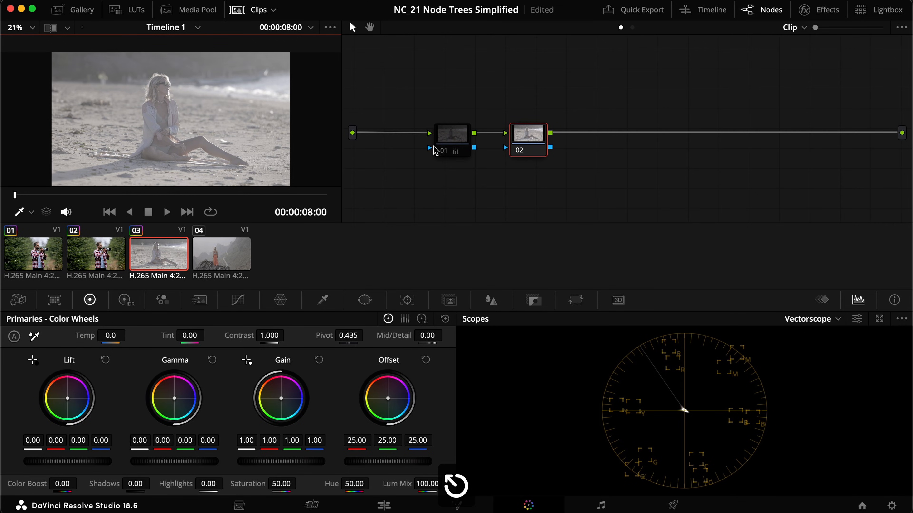
pyautogui.moveTo(448, 141)
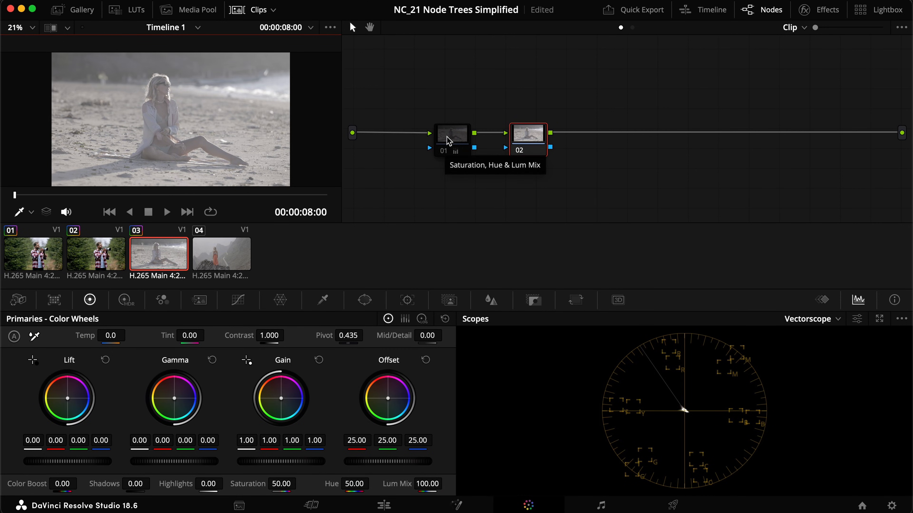
pyautogui.moveTo(483, 138)
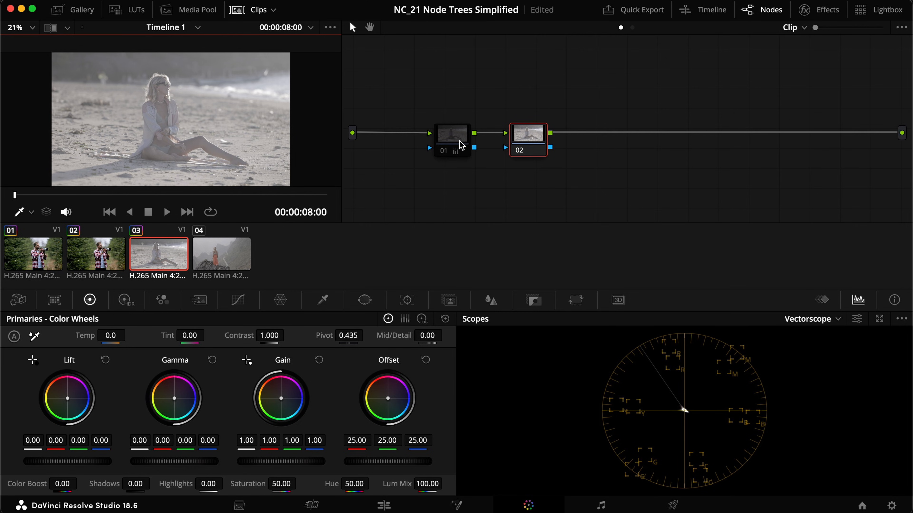
pyautogui.moveTo(474, 140)
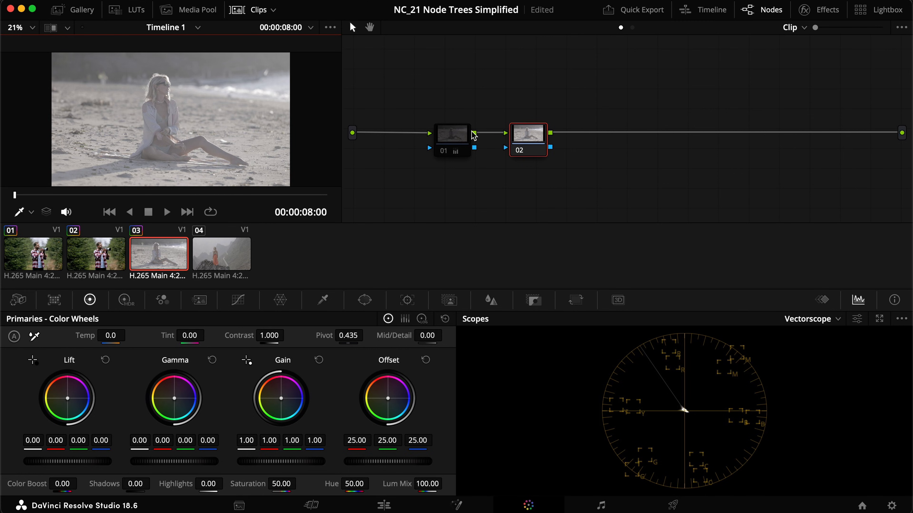
pyautogui.moveTo(488, 132)
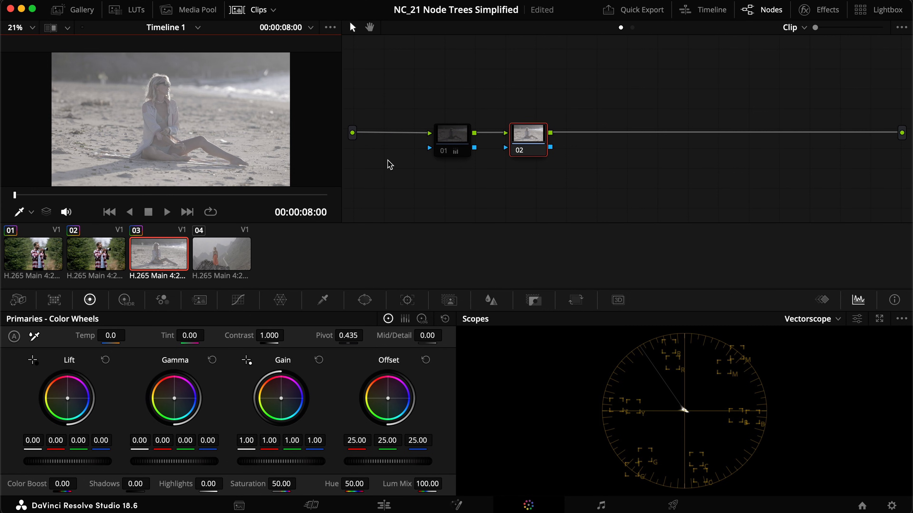
pyautogui.moveTo(509, 198)
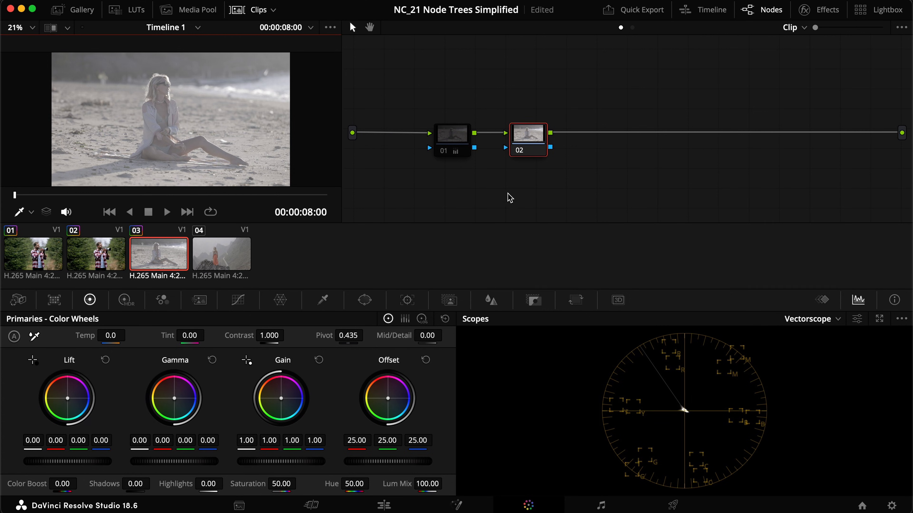
pyautogui.moveTo(490, 181)
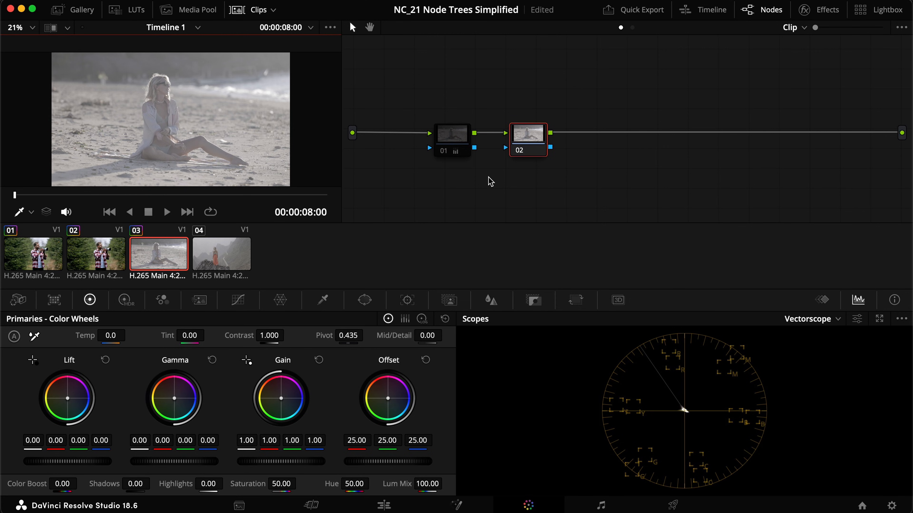
pyautogui.moveTo(543, 197)
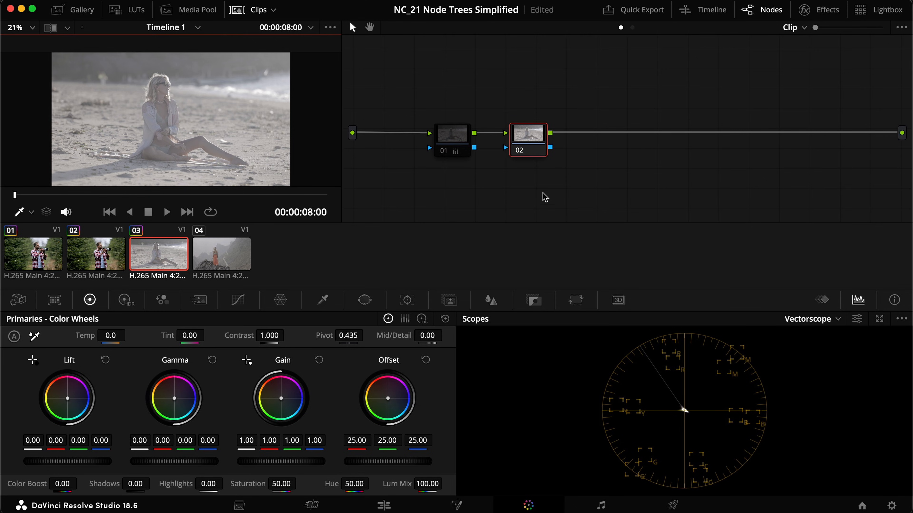
pyautogui.moveTo(547, 195)
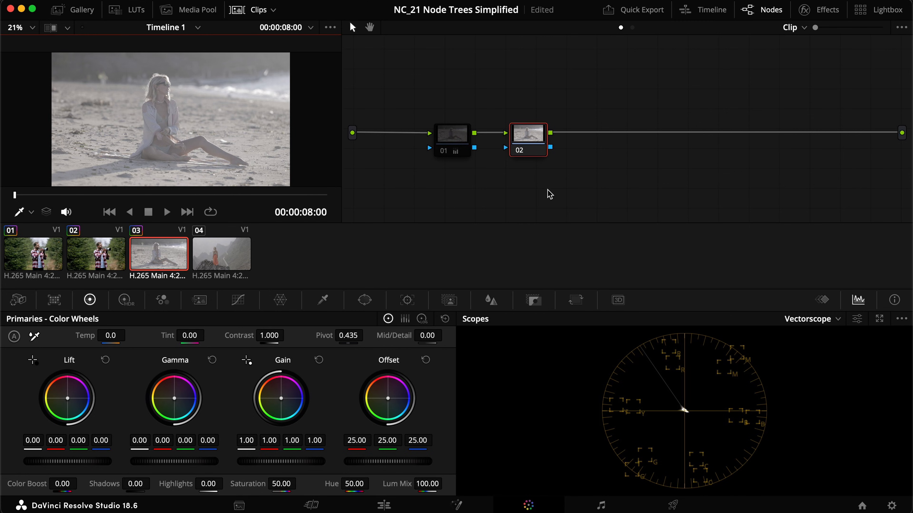
pyautogui.moveTo(510, 194)
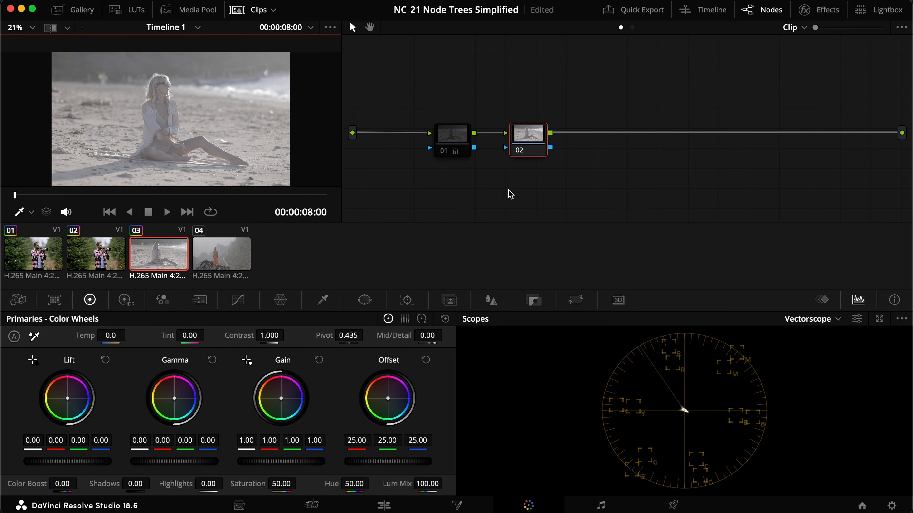
pyautogui.moveTo(574, 192)
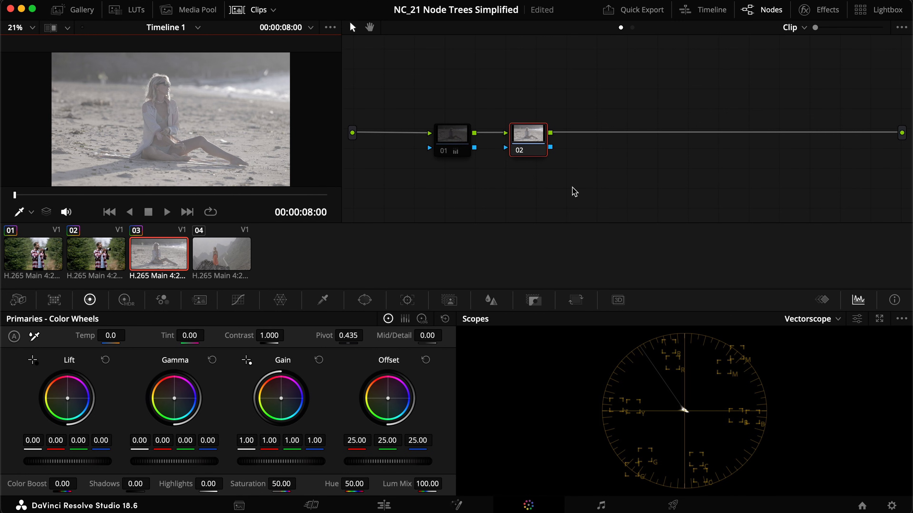
pyautogui.moveTo(628, 104)
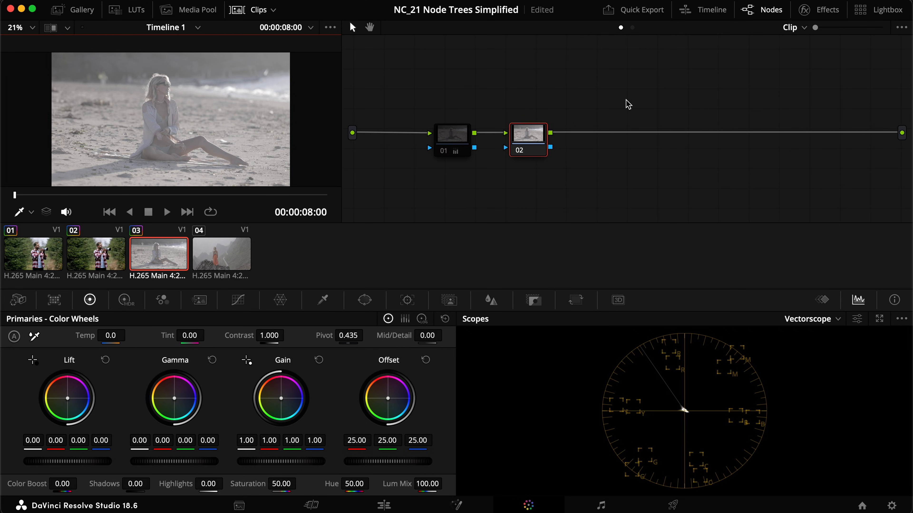
pyautogui.moveTo(505, 178)
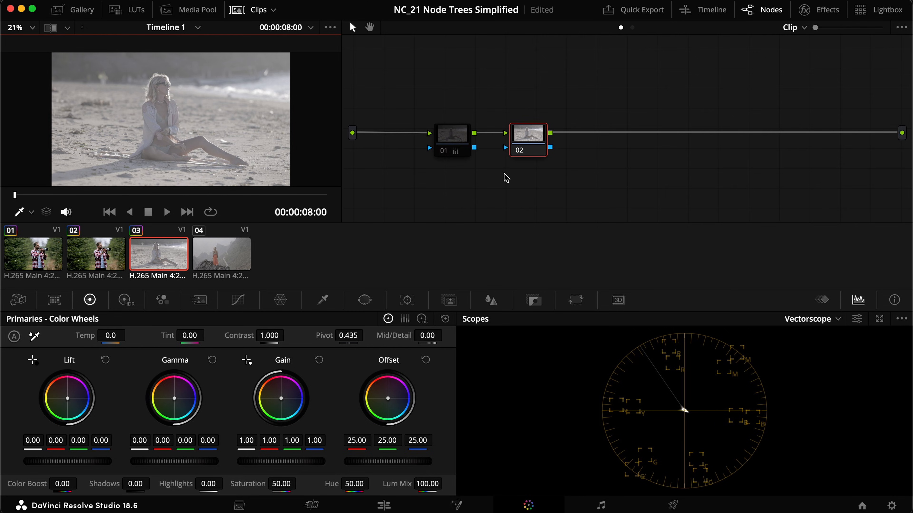
pyautogui.moveTo(557, 205)
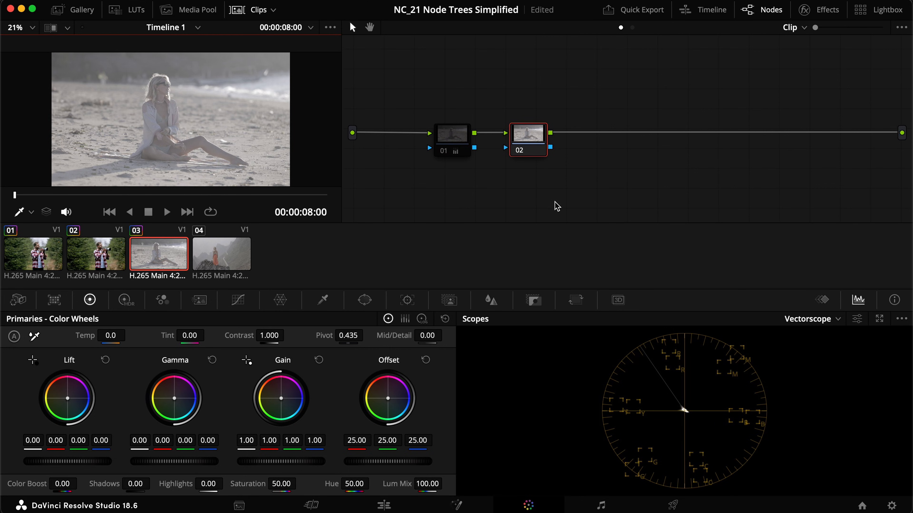
pyautogui.moveTo(461, 168)
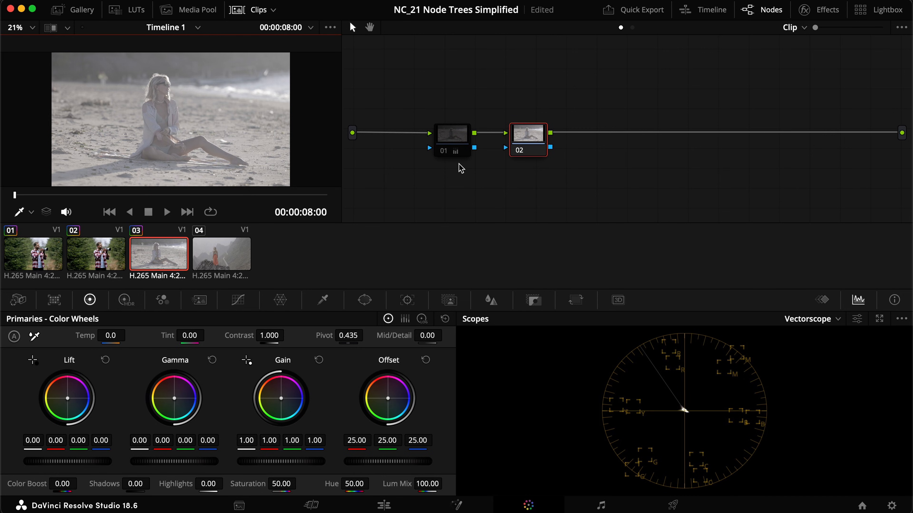
pyautogui.moveTo(442, 186)
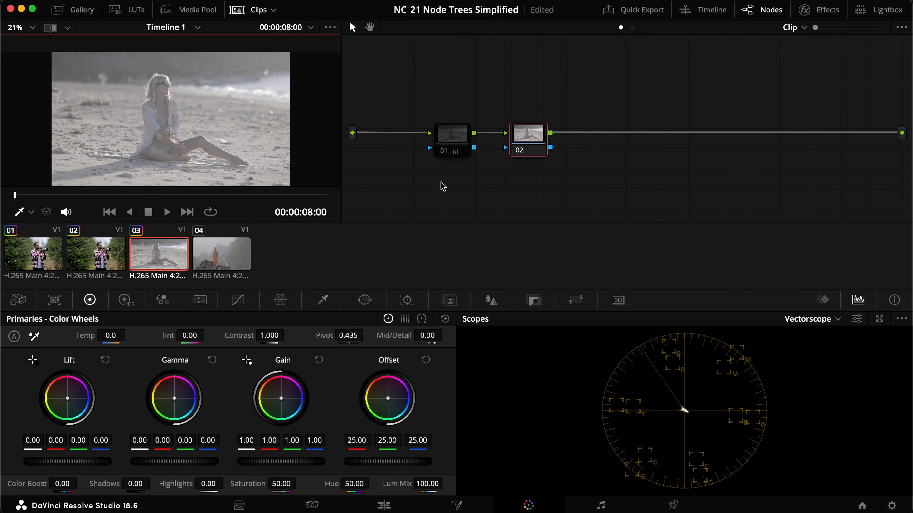
# - Switch to the forest clip and bypass its Adjust node to reveal the ungraded image
pyautogui.click(95, 254)
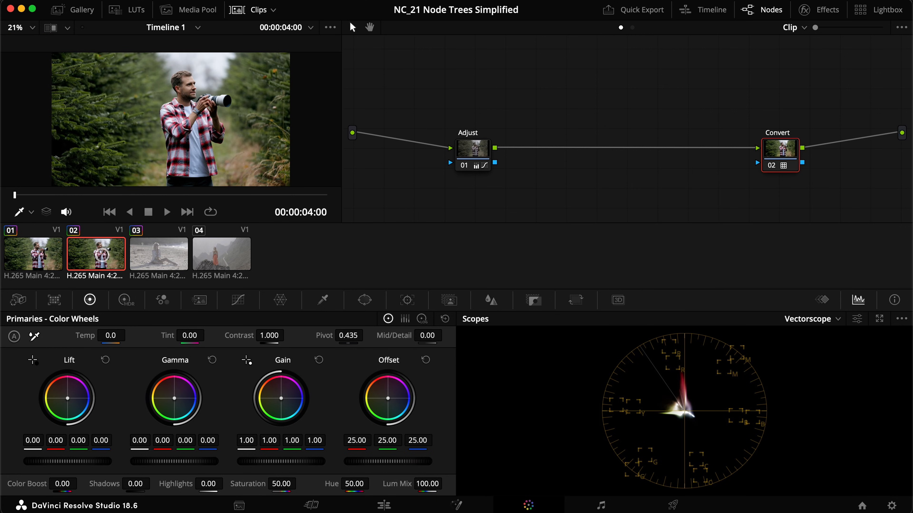
pyautogui.click(477, 146)
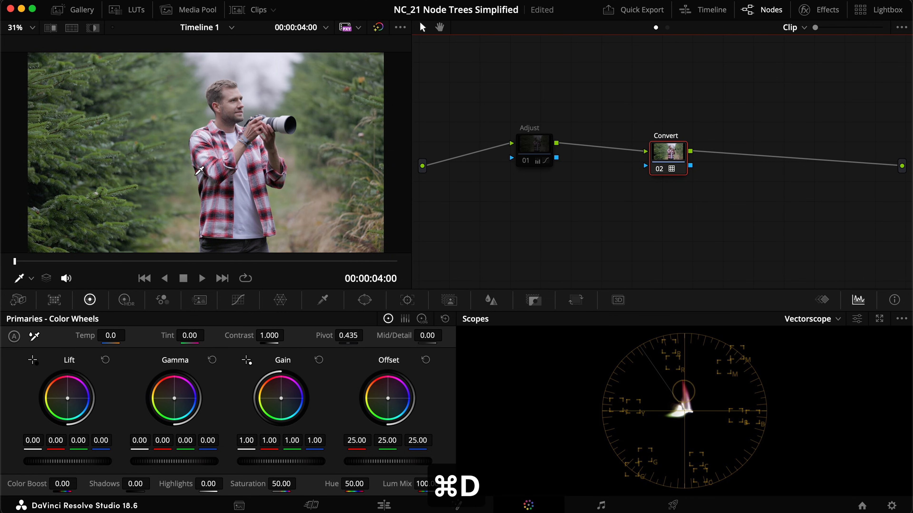
pyautogui.press('cmd+d')
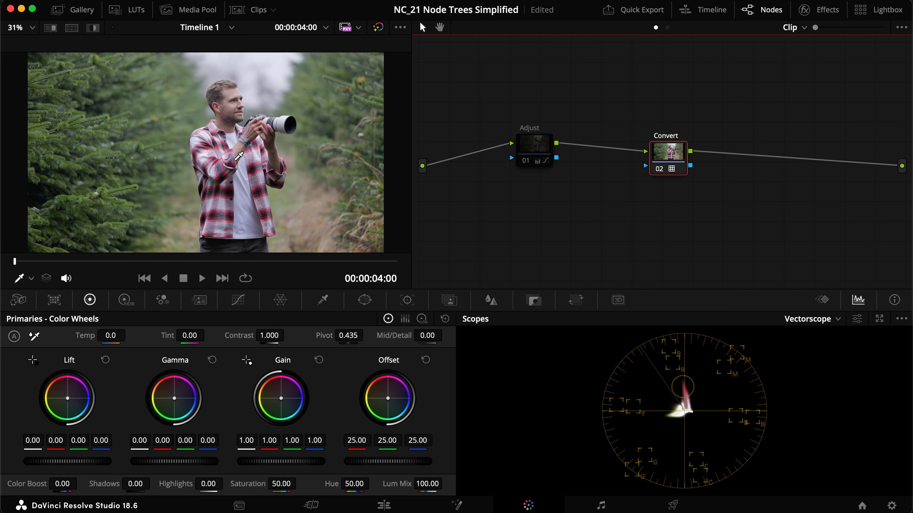
pyautogui.moveTo(214, 92)
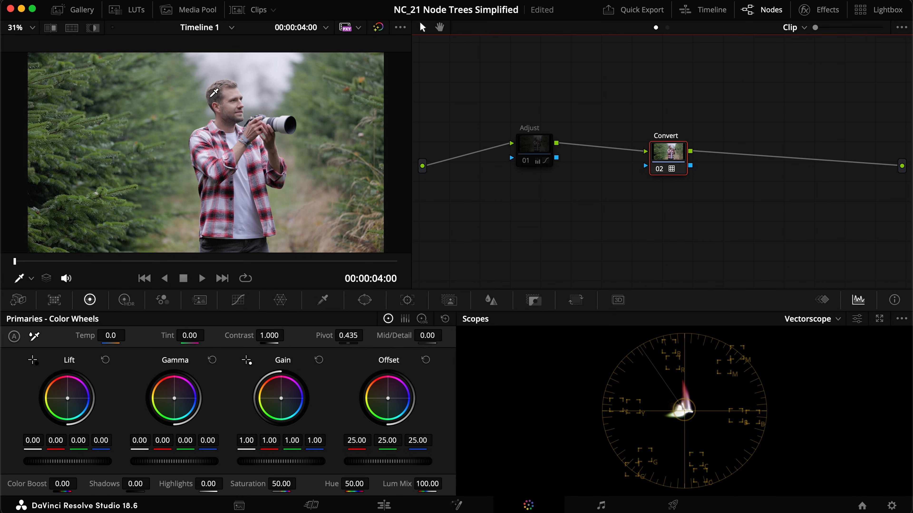
# - Review the Adjust node's corrections and the Convert node's LUT, then re-enable the Adjust grade
pyautogui.click(534, 159)
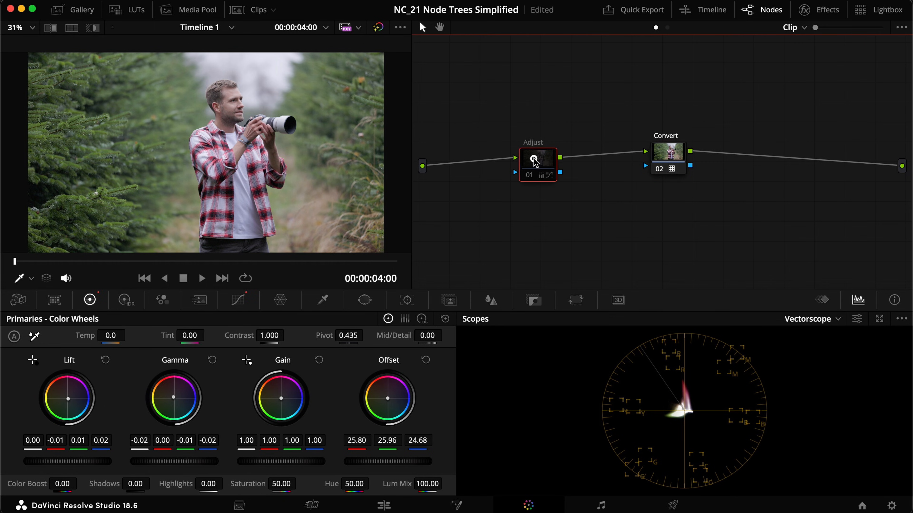
pyautogui.moveTo(785, 135)
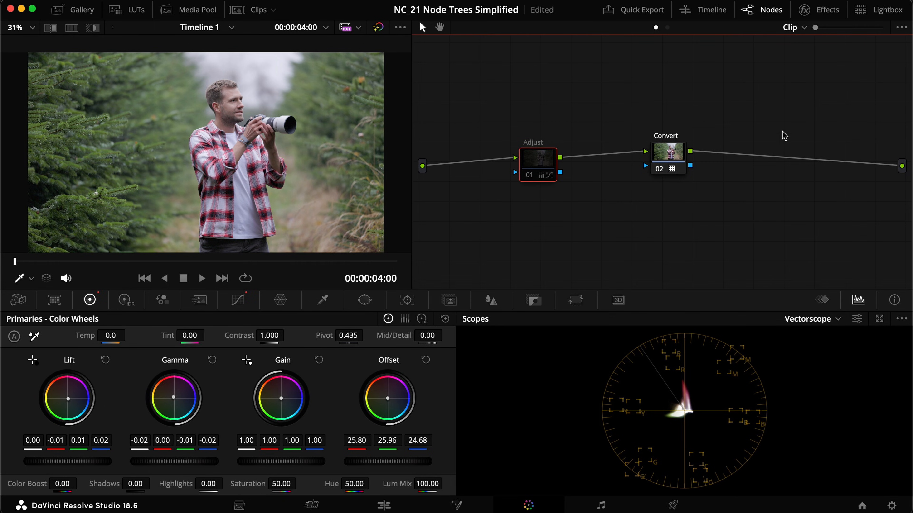
pyautogui.moveTo(576, 195)
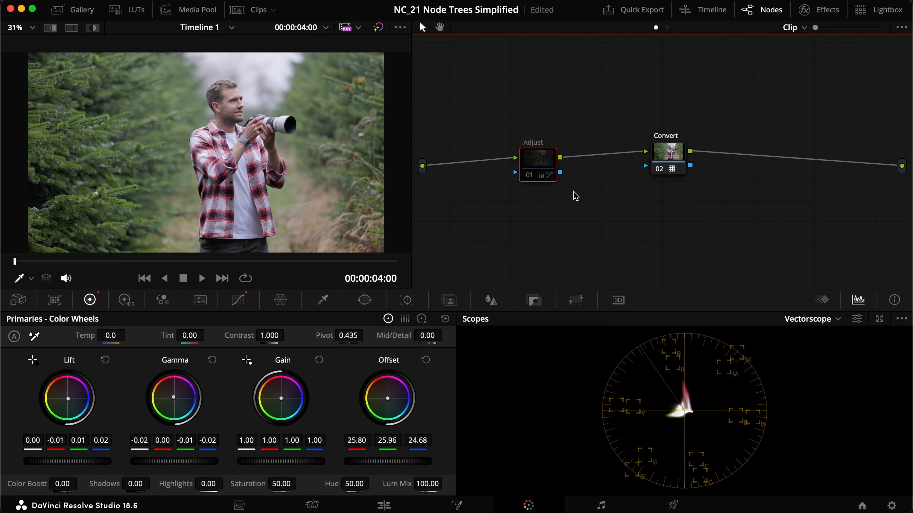
pyautogui.moveTo(599, 168)
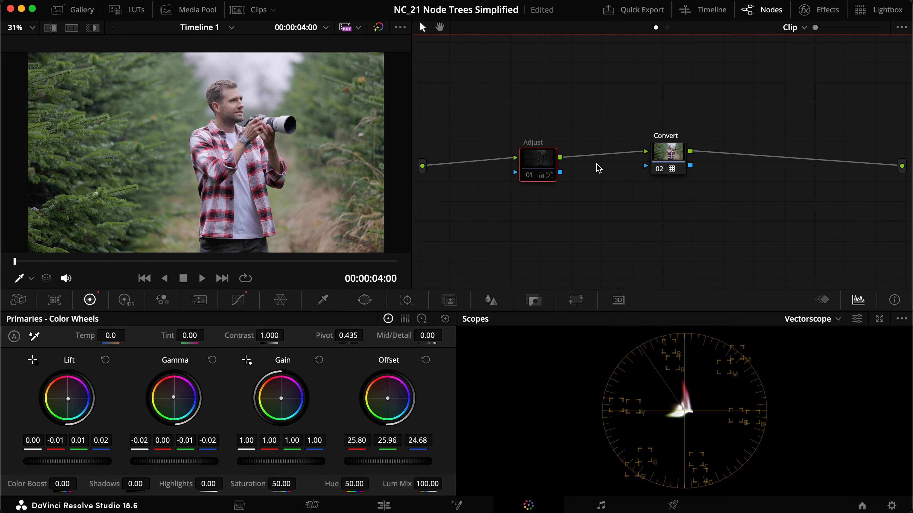
pyautogui.rightClick(537, 166)
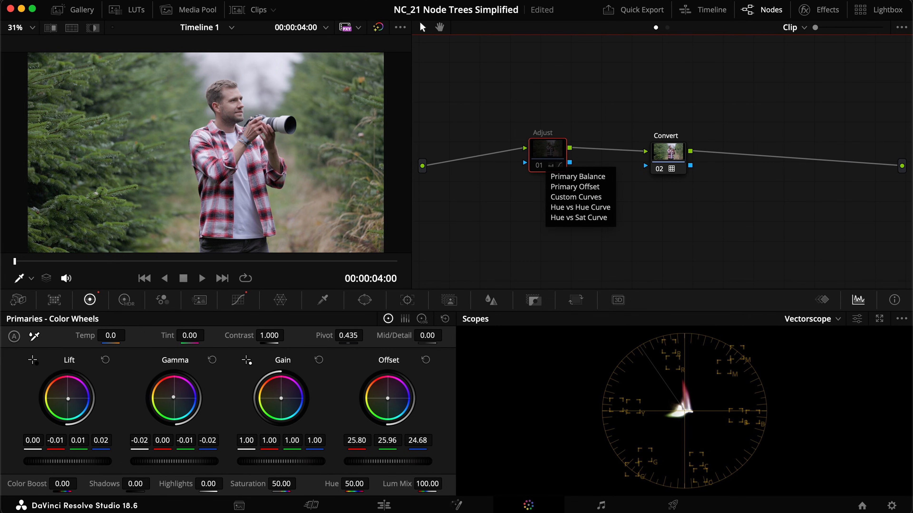
pyautogui.click(552, 211)
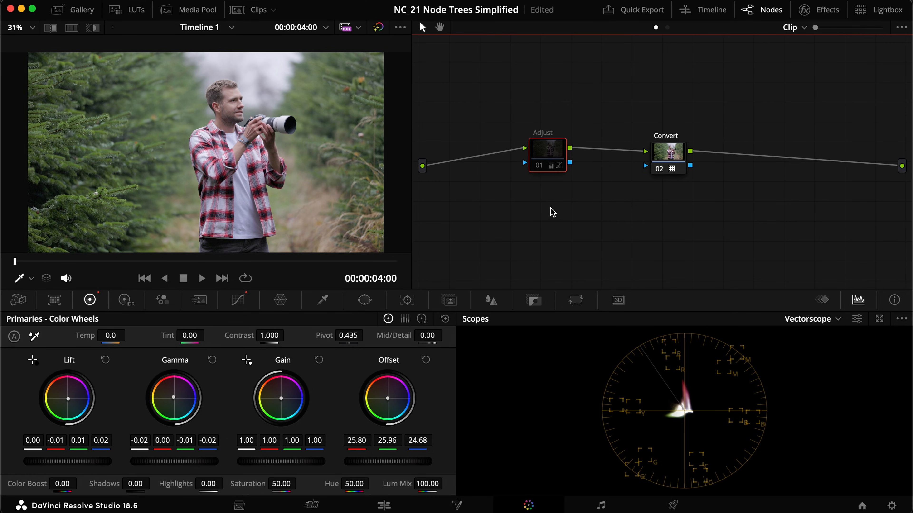
pyautogui.moveTo(544, 182)
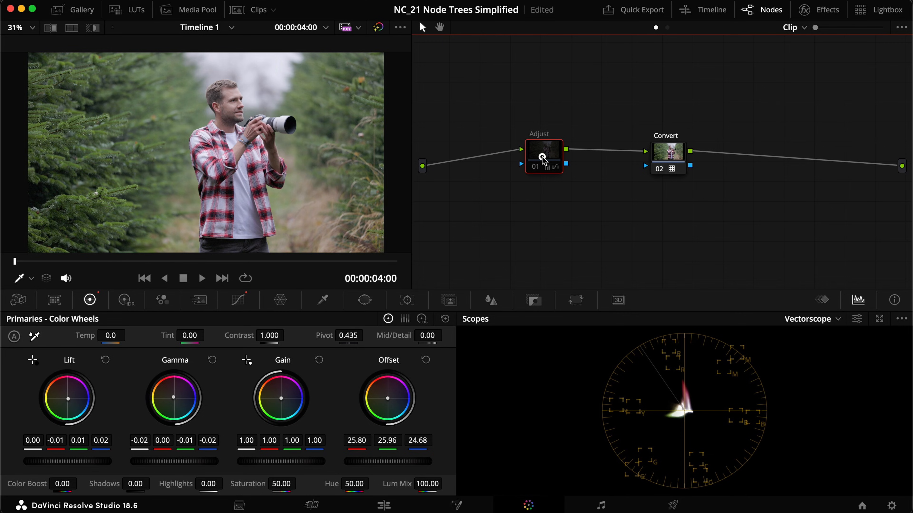
pyautogui.moveTo(569, 196)
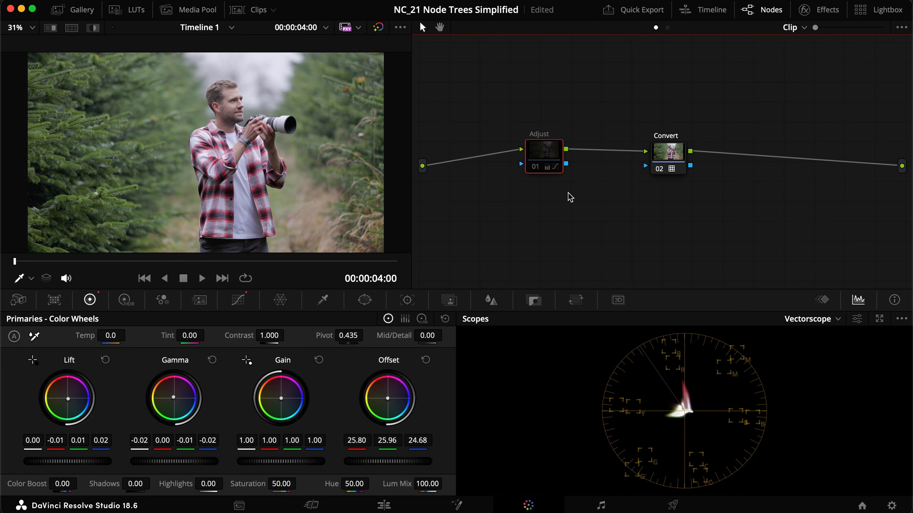
pyautogui.moveTo(547, 182)
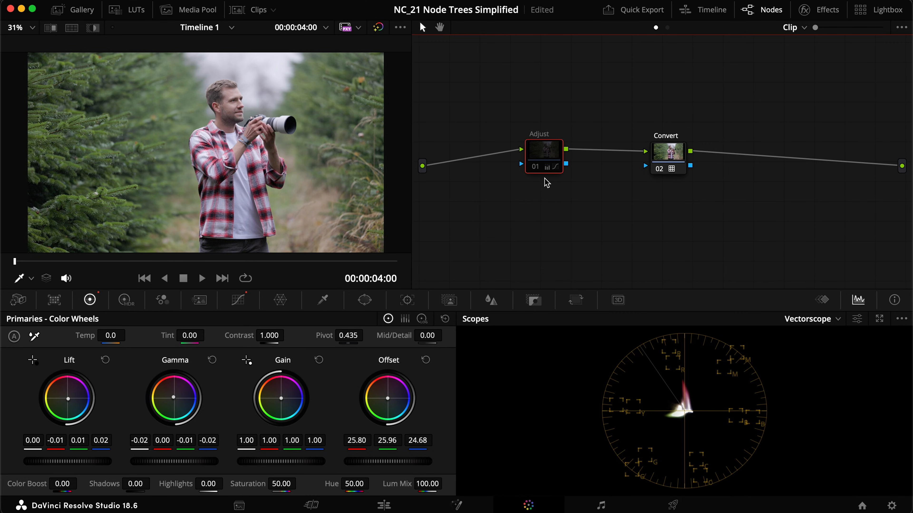
pyautogui.moveTo(546, 166)
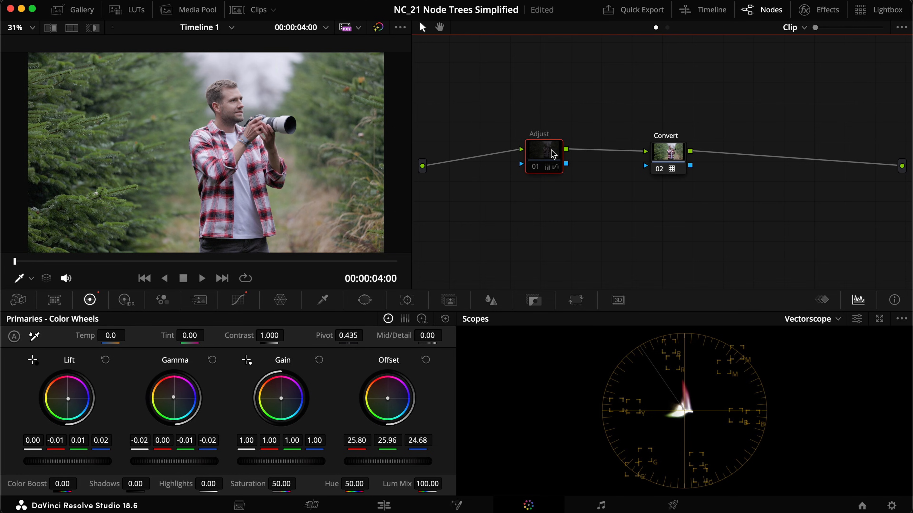
pyautogui.click(667, 156)
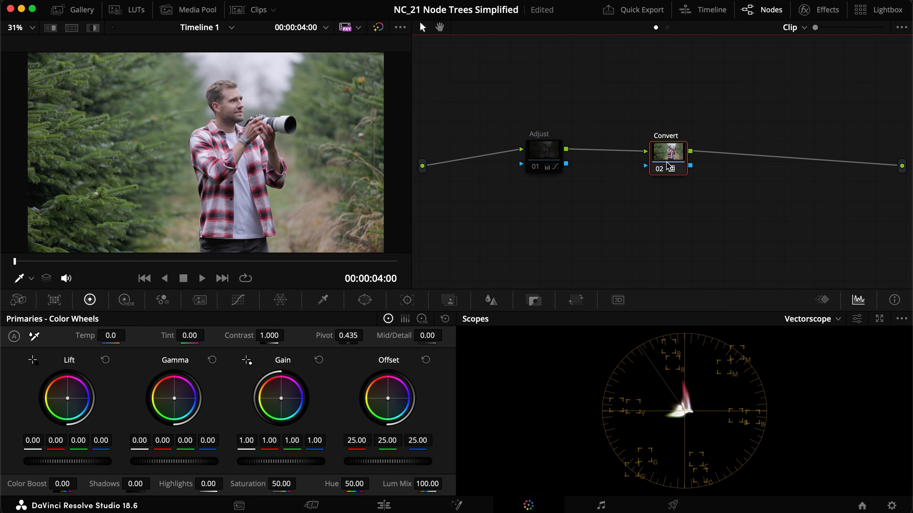
pyautogui.moveTo(667, 166)
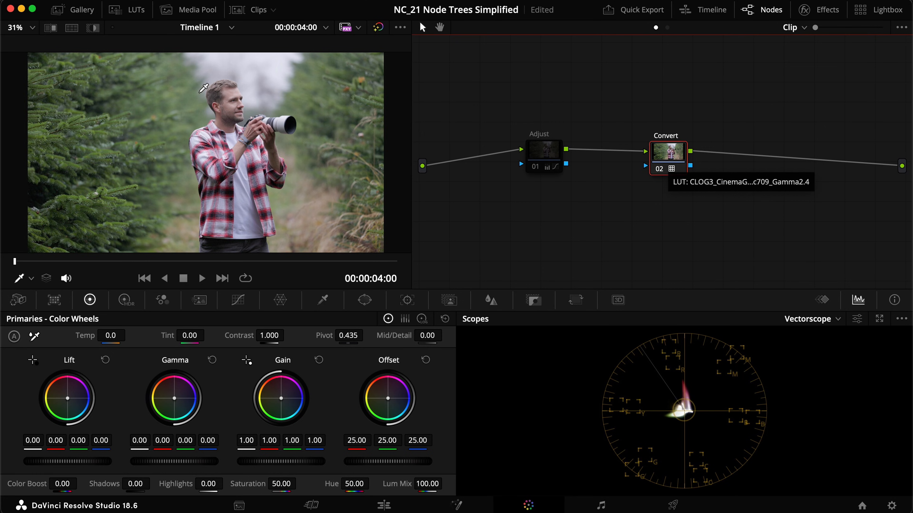
pyautogui.click(542, 156)
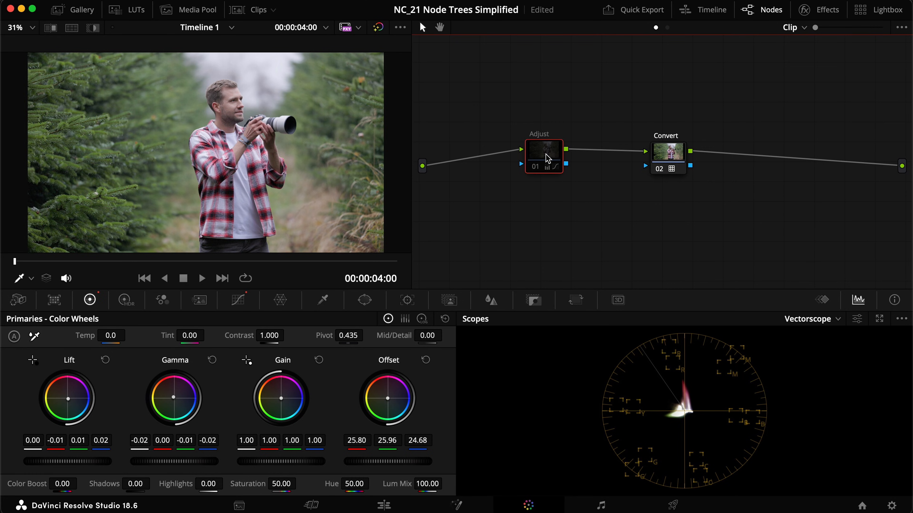
pyautogui.press('cmd+d')
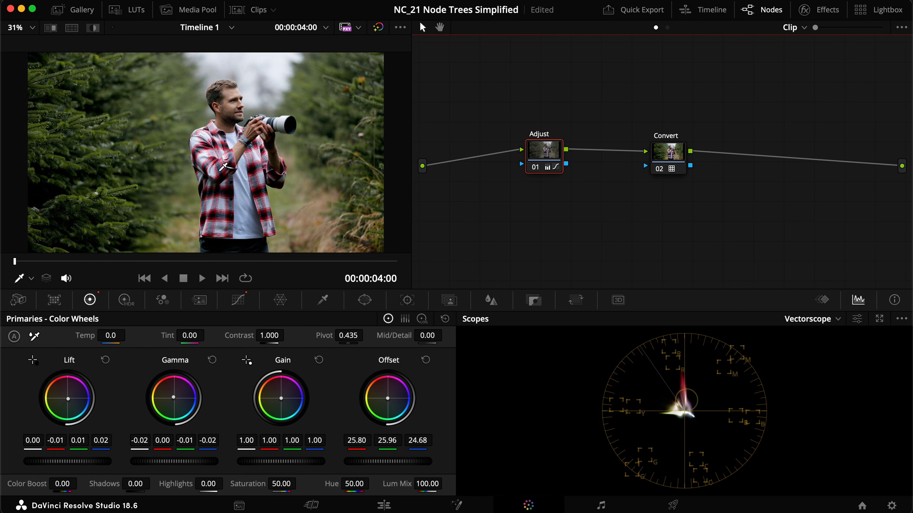
# - View the Adjust node's Hue vs Hue and Hue vs Sat curves and toggle the grade to compare
pyautogui.click(237, 300)
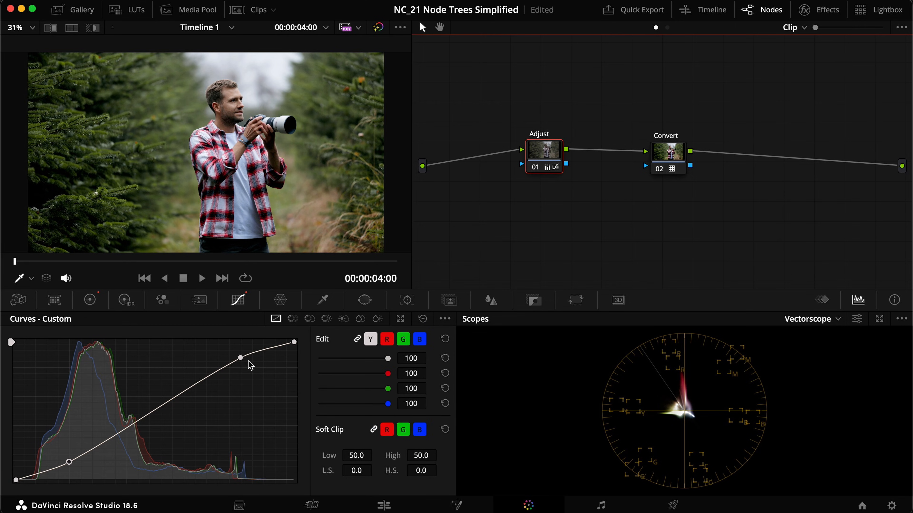
pyautogui.moveTo(141, 364)
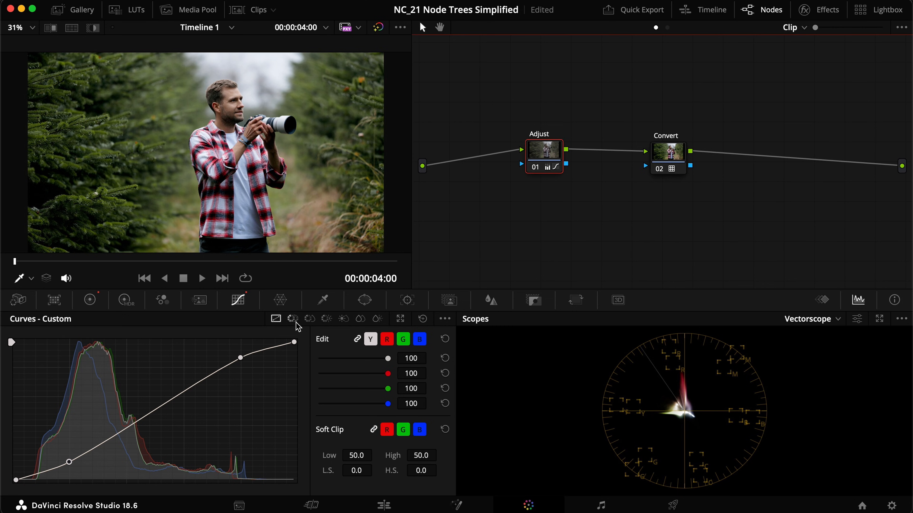
pyautogui.click(293, 319)
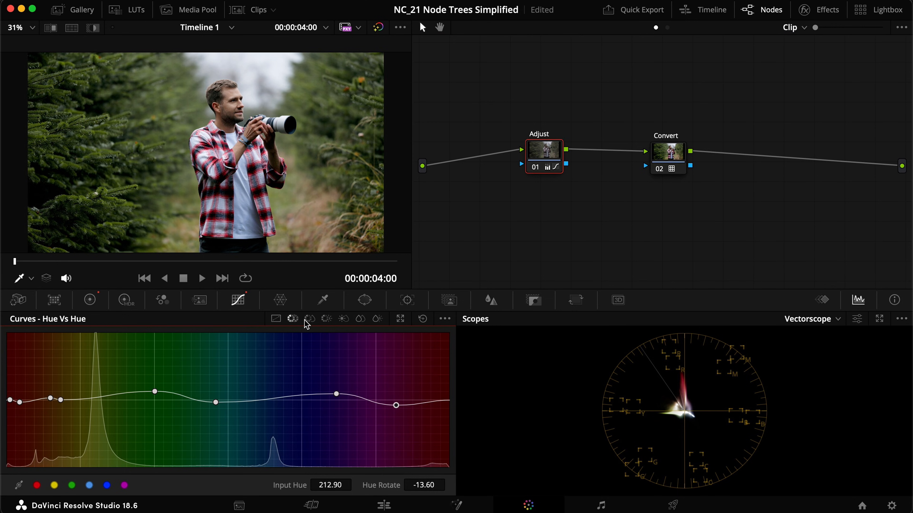
pyautogui.click(309, 319)
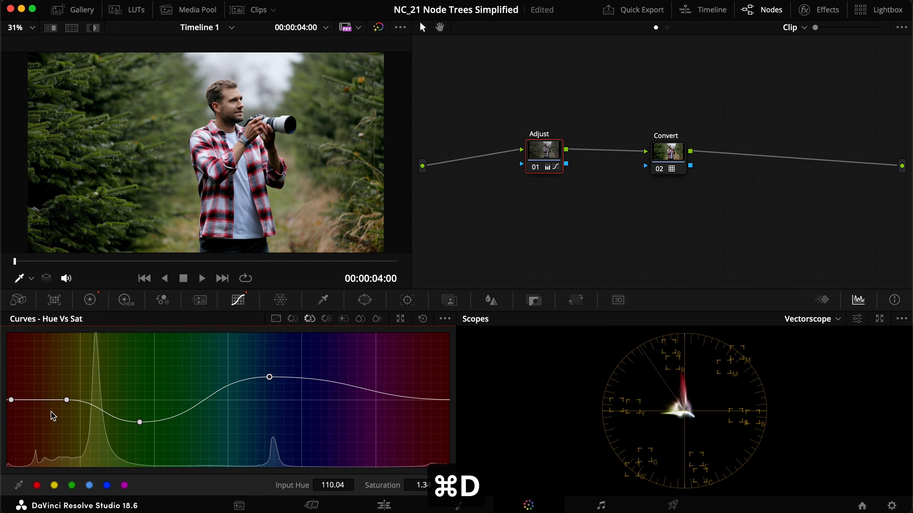
pyautogui.click(293, 319)
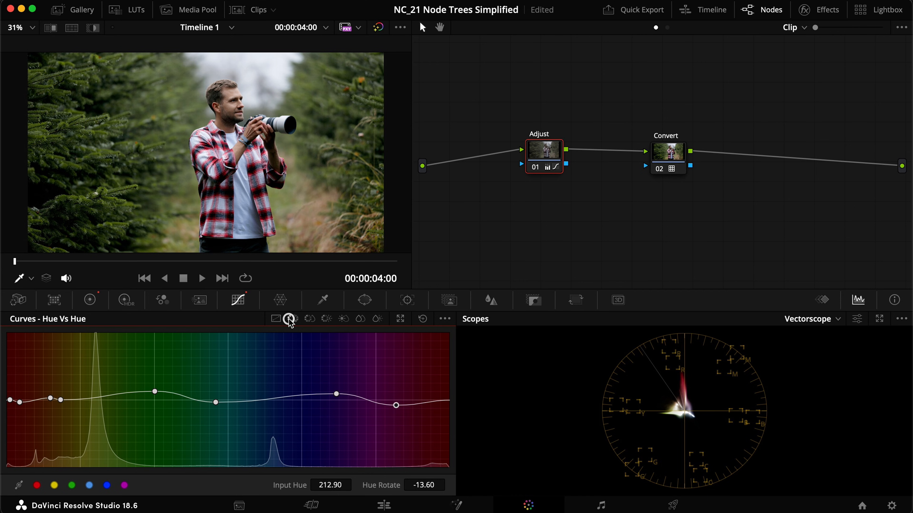
pyautogui.press('cmd+f')
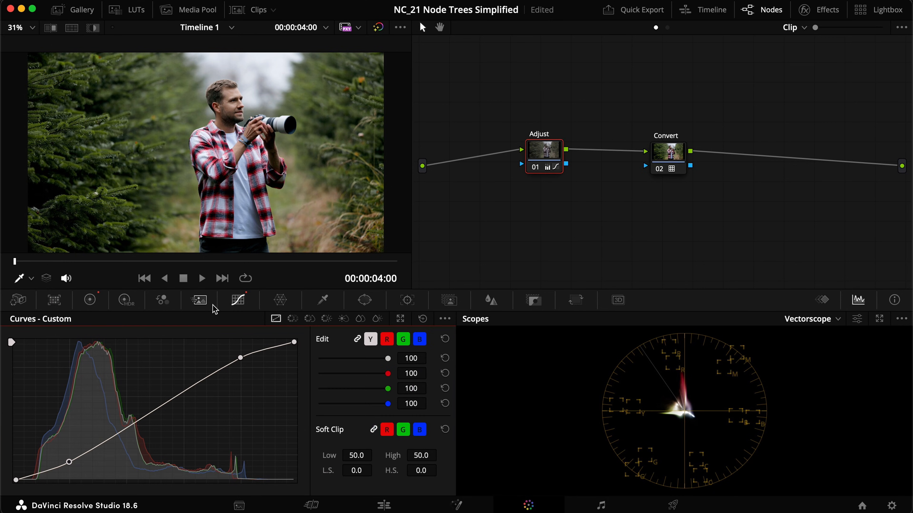
pyautogui.moveTo(237, 300)
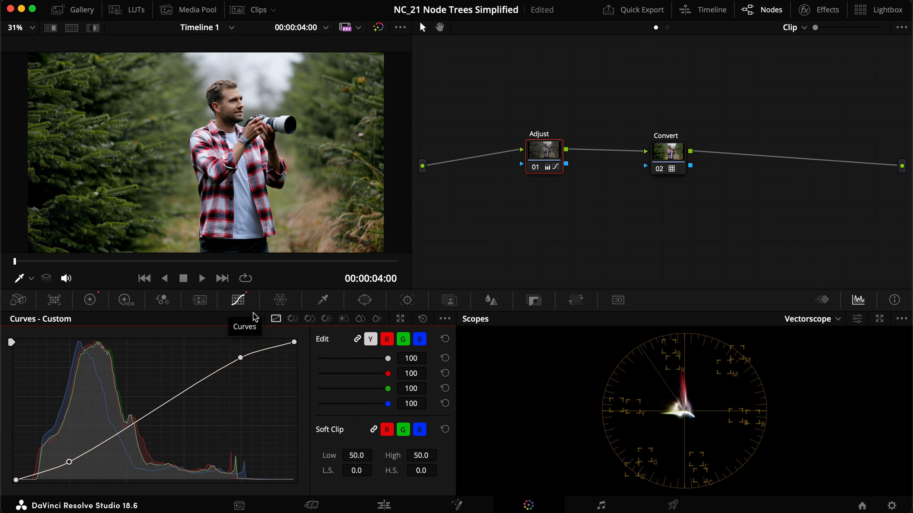
pyautogui.moveTo(200, 301)
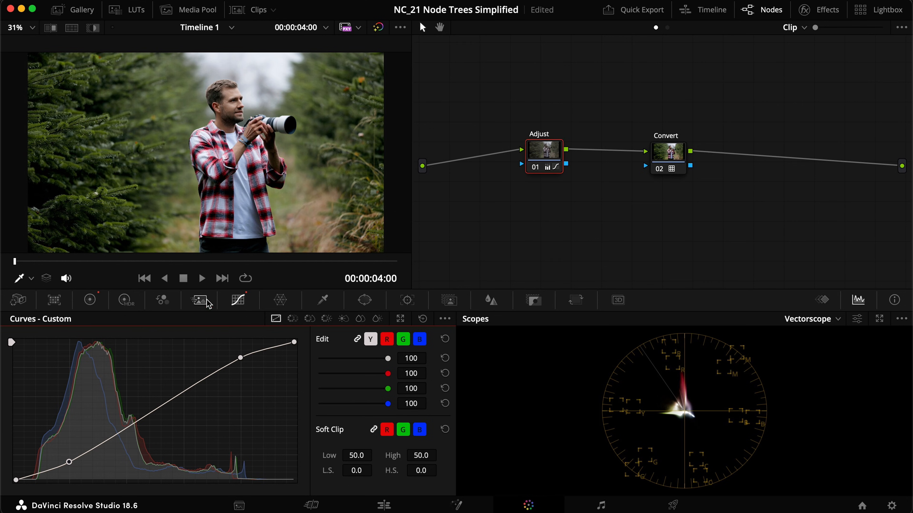
pyautogui.moveTo(556, 142)
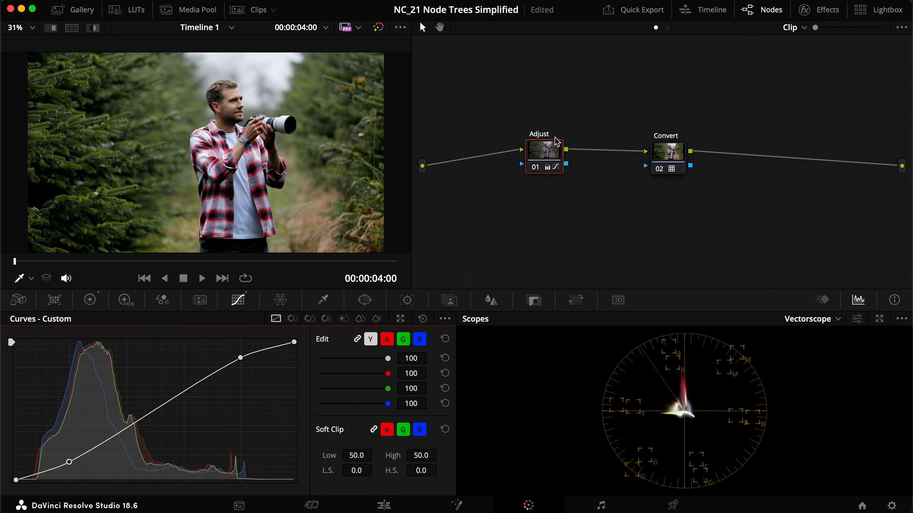
pyautogui.moveTo(200, 320)
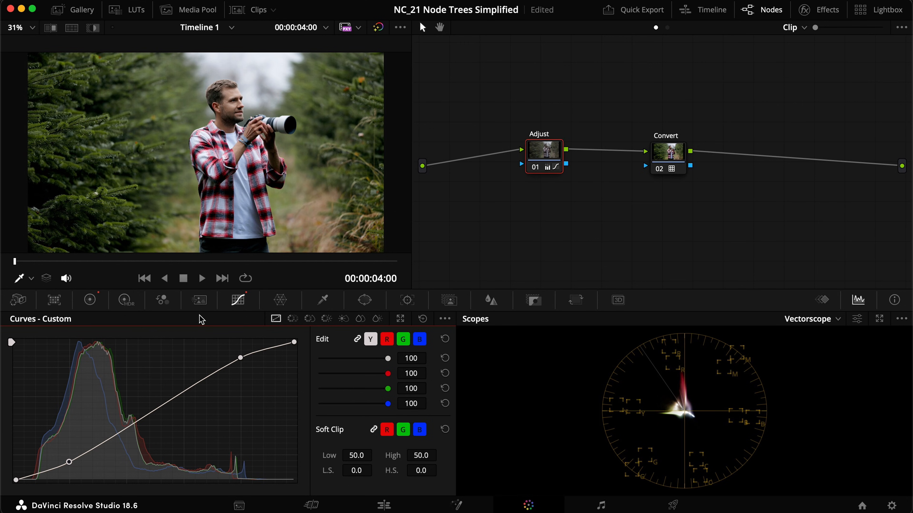
pyautogui.moveTo(547, 225)
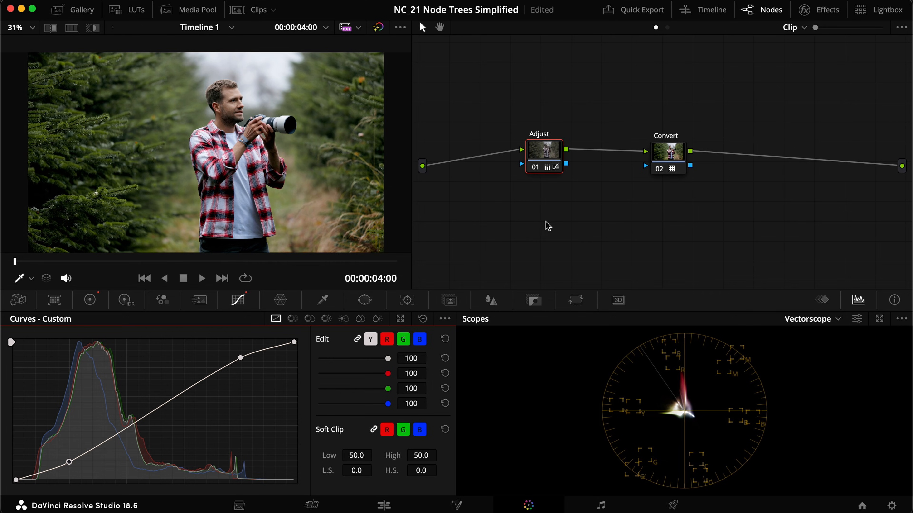
pyautogui.moveTo(593, 217)
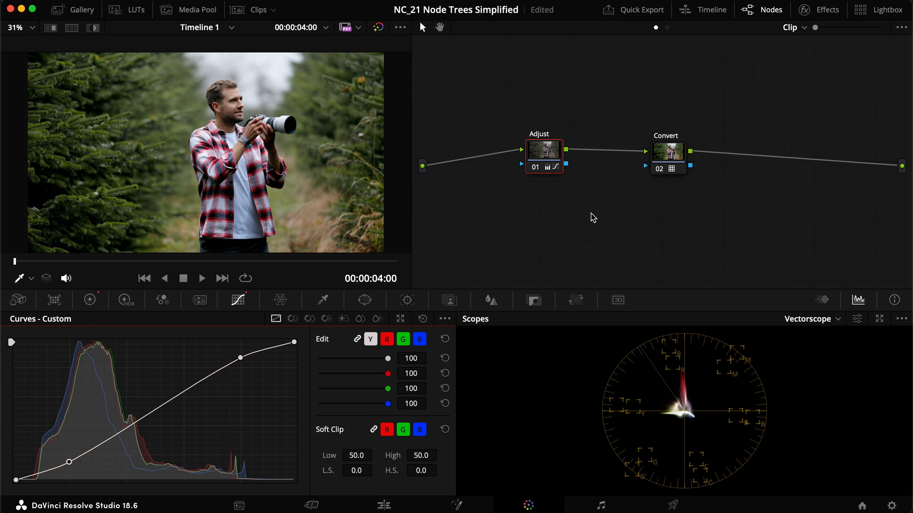
pyautogui.moveTo(569, 215)
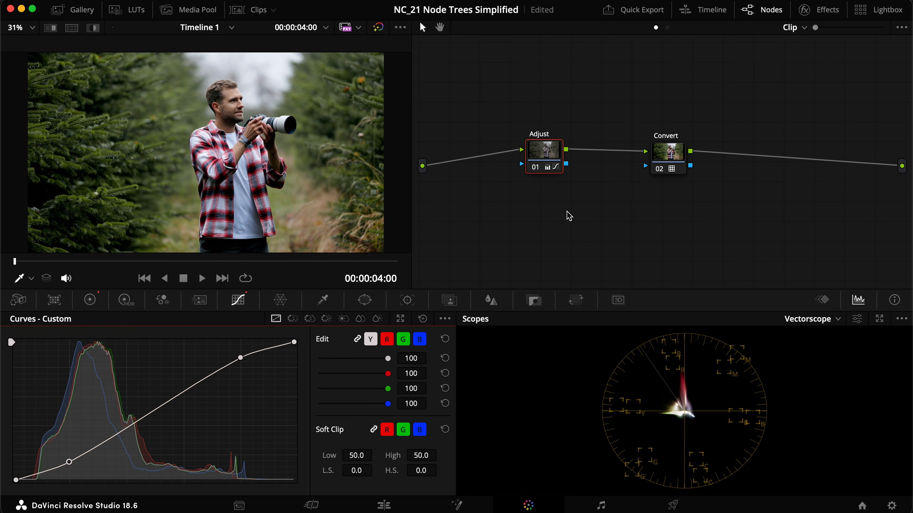
pyautogui.moveTo(536, 218)
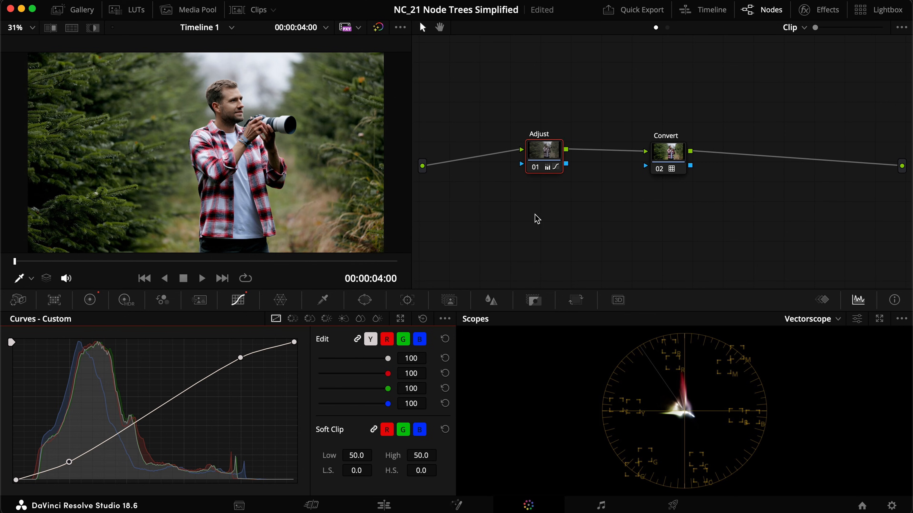
pyautogui.moveTo(507, 203)
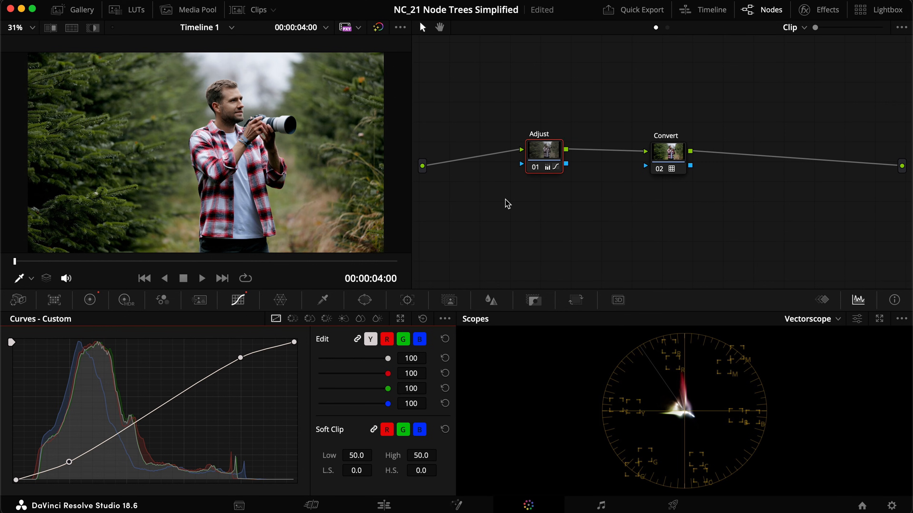
pyautogui.moveTo(536, 202)
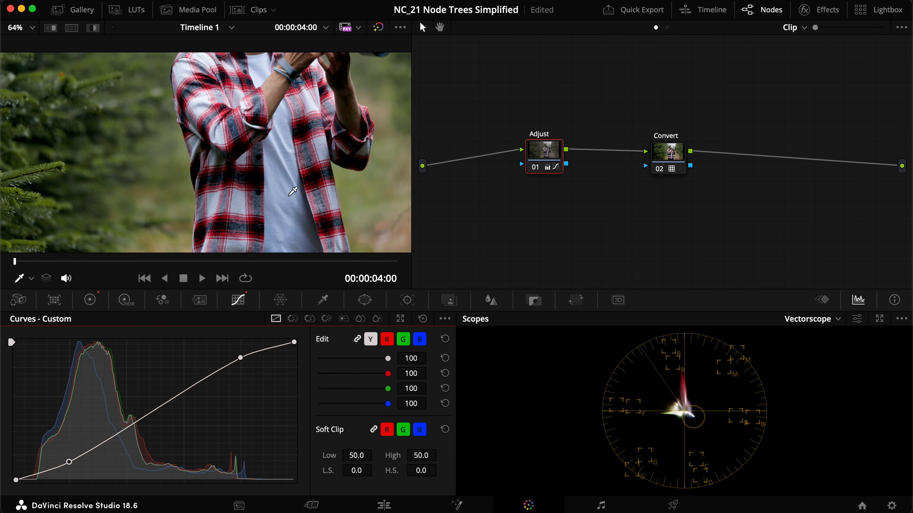
pyautogui.moveTo(287, 179)
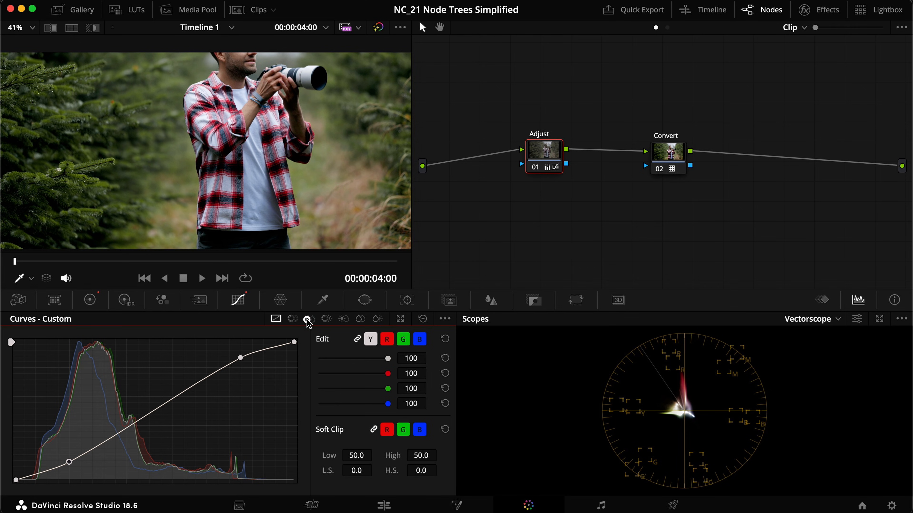
# - Inspect the Hue vs Sat curve's blue desaturation point, comparing with undo and redo
pyautogui.click(309, 319)
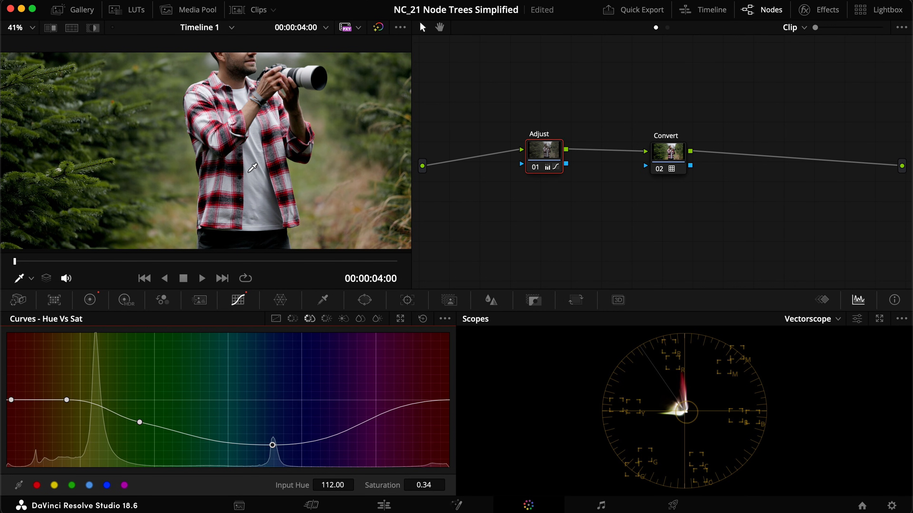
pyautogui.moveTo(257, 183)
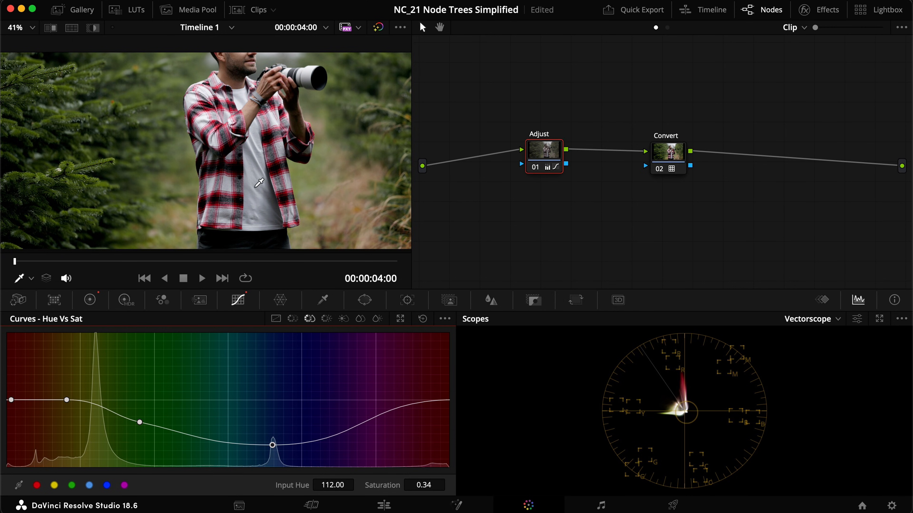
pyautogui.moveTo(267, 198)
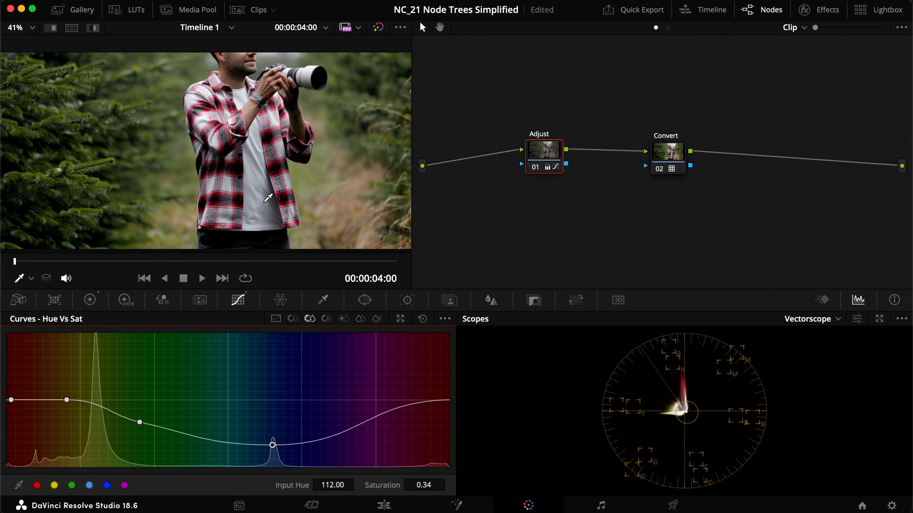
pyautogui.moveTo(220, 178)
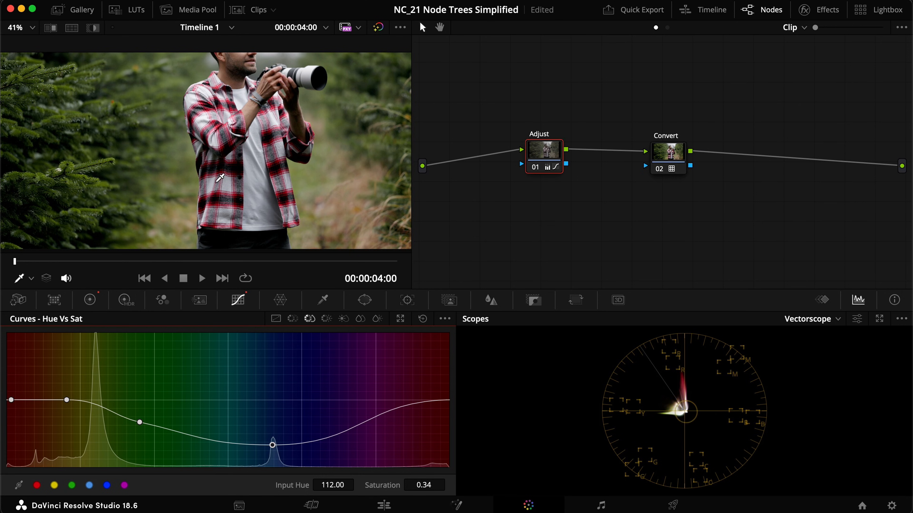
pyautogui.moveTo(316, 237)
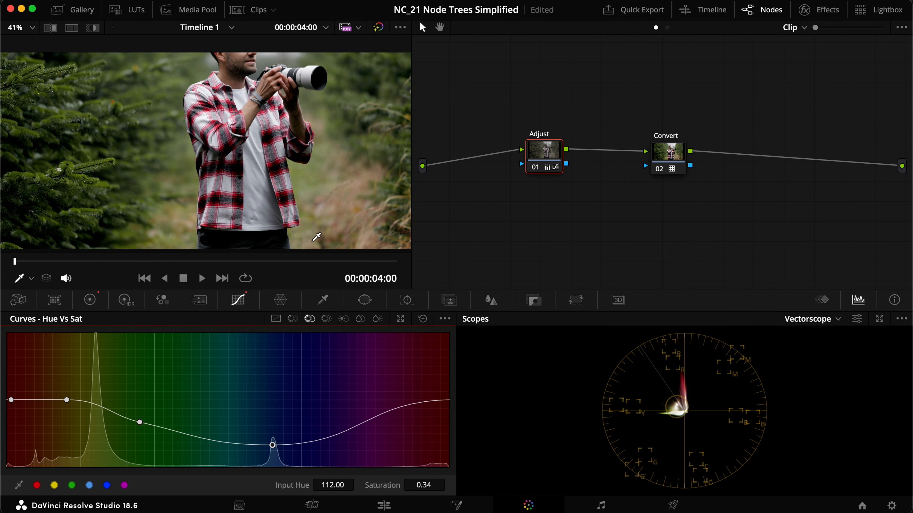
pyautogui.press('cmd+z')
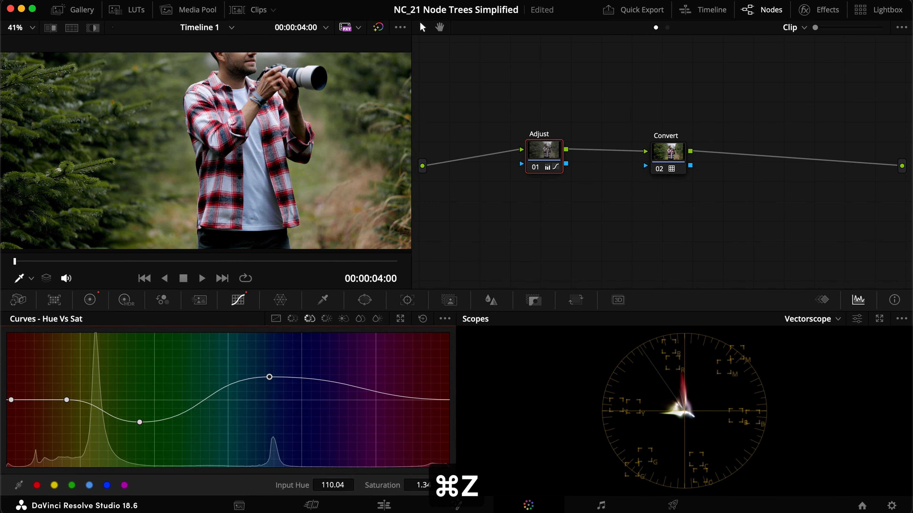
pyautogui.press('cmd+z')
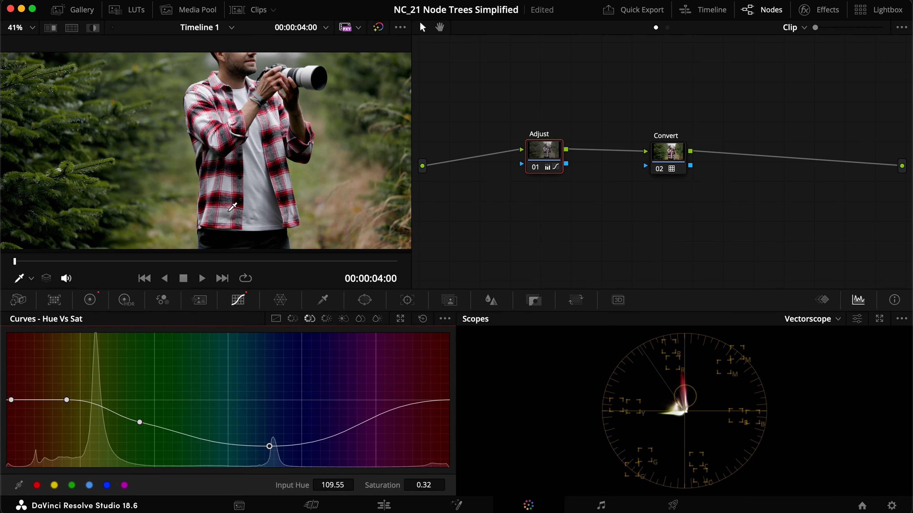
# - Reset the Hue vs Sat curve to flat and undo to restore the blue desaturation
pyautogui.click(422, 319)
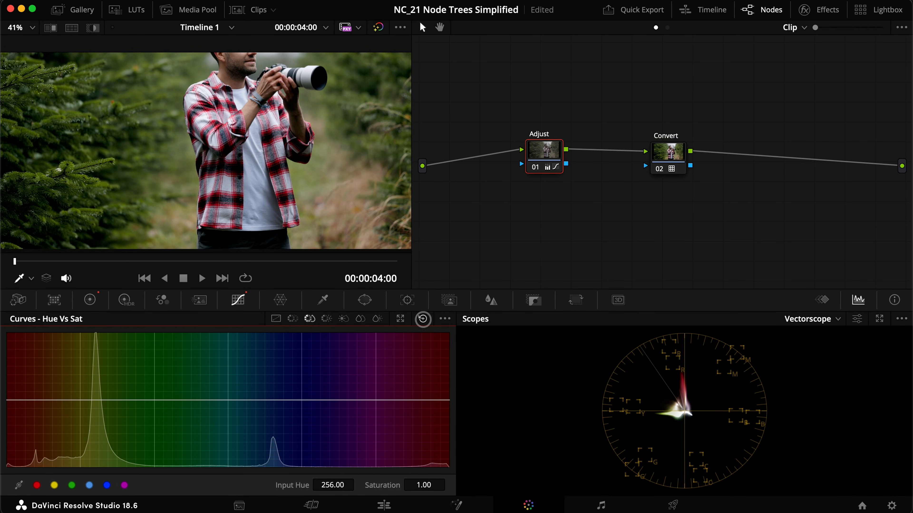
pyautogui.press('cmd+z')
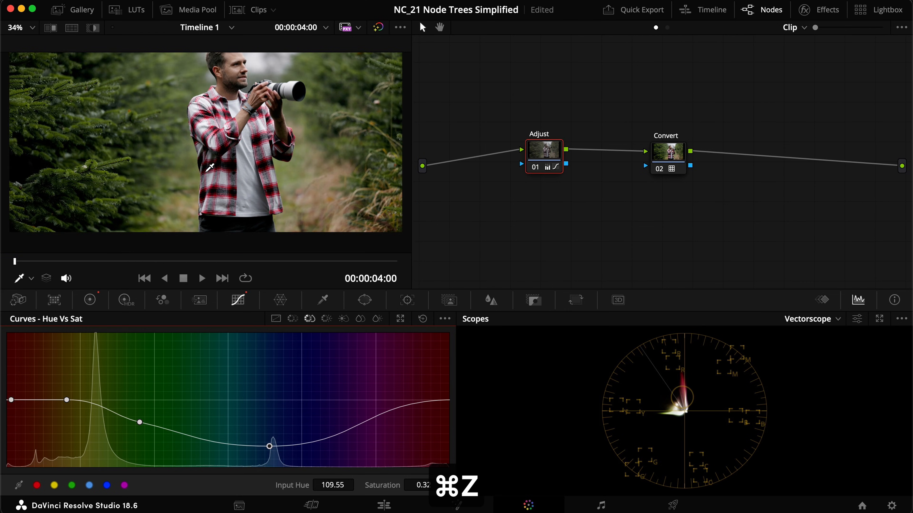
pyautogui.press('cmd+z')
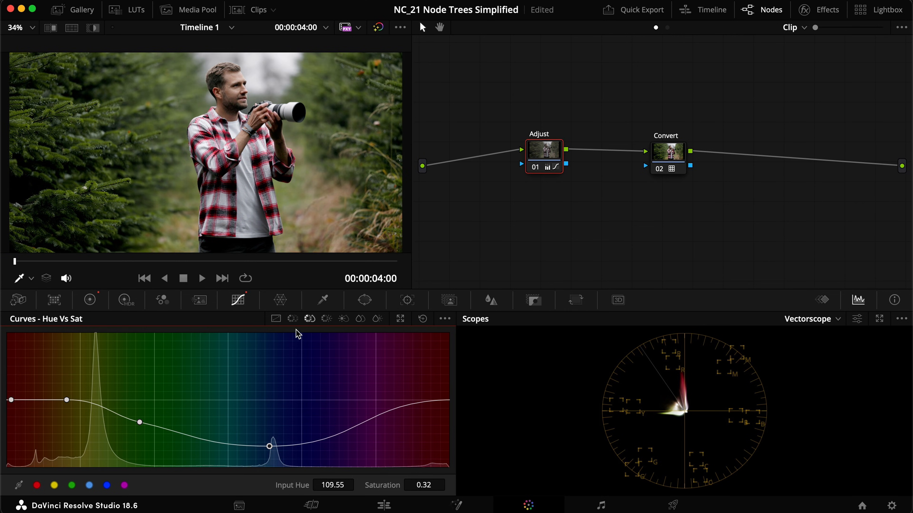
# - Reset the Hue vs Hue curve and undo to restore its multi-point hue shifts
pyautogui.click(293, 319)
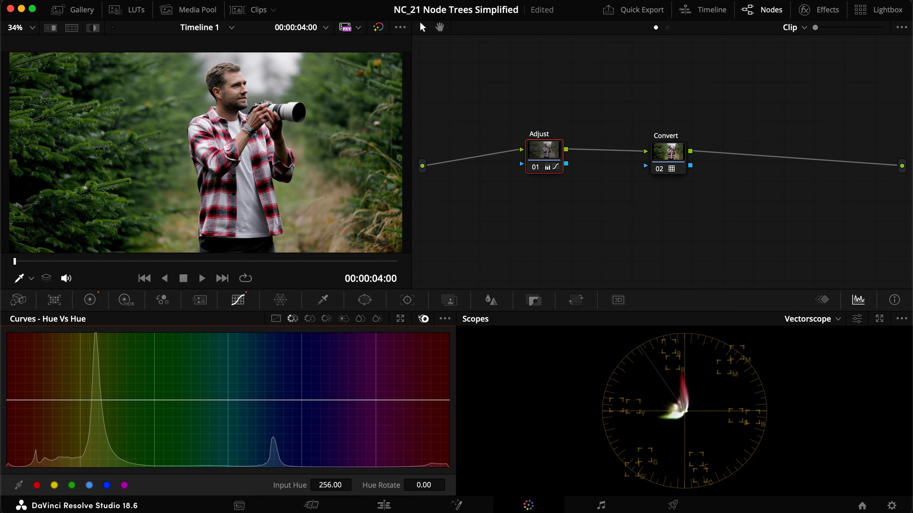
pyautogui.press('cmd+z')
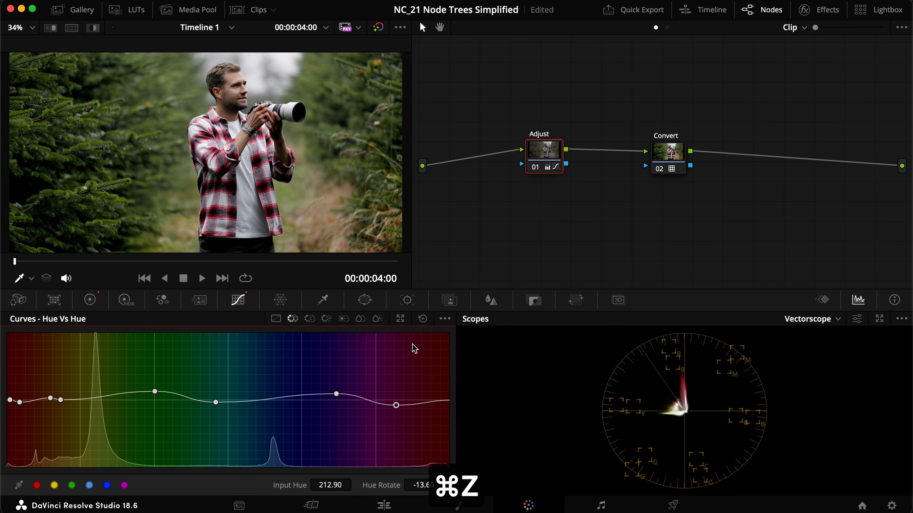
pyautogui.press('cmd+z')
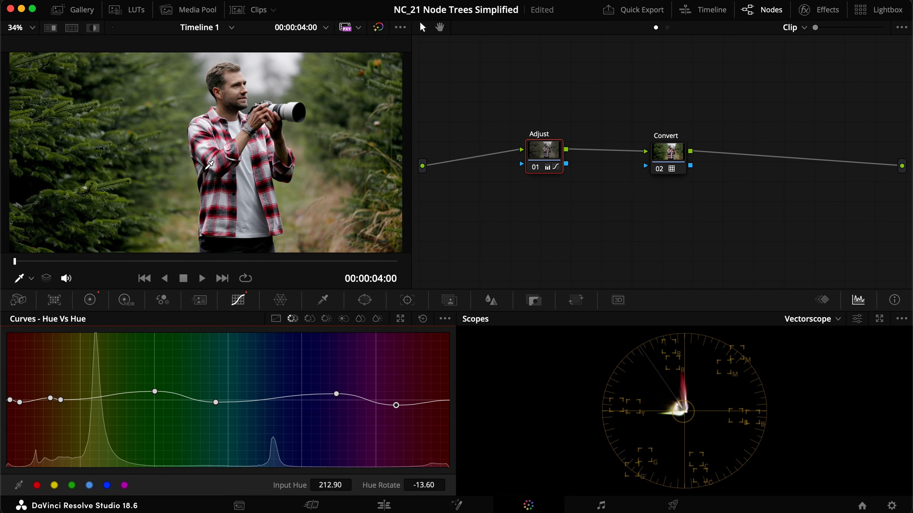
pyautogui.moveTo(191, 112)
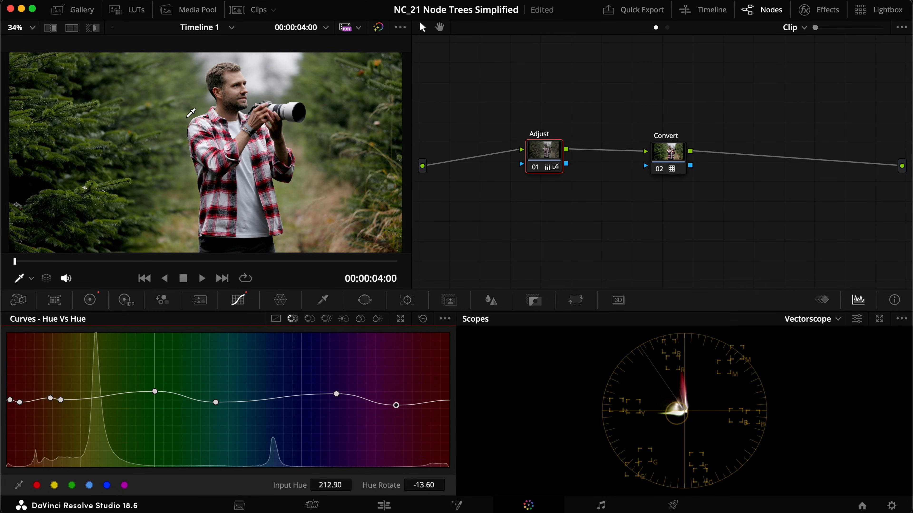
# - Switch to clip 01 via the Clips strip and clean up its six-node graph layout
pyautogui.click(258, 9)
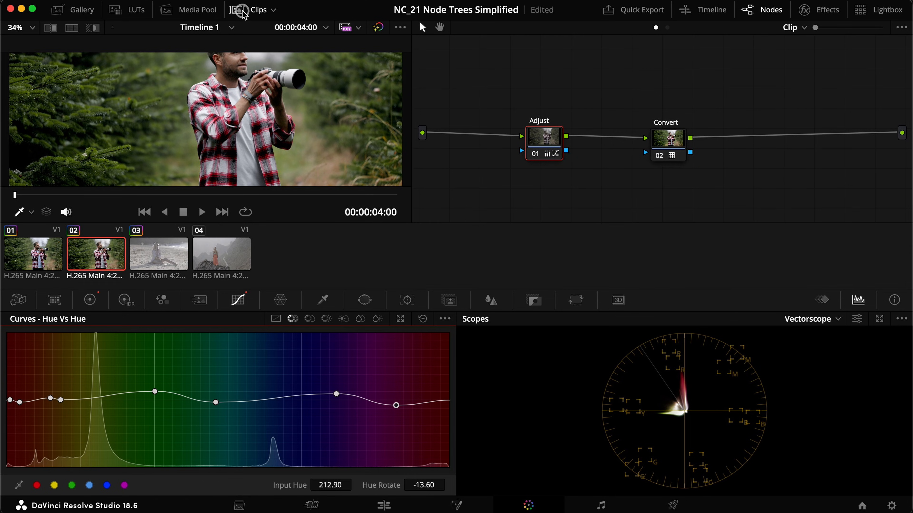
pyautogui.click(33, 253)
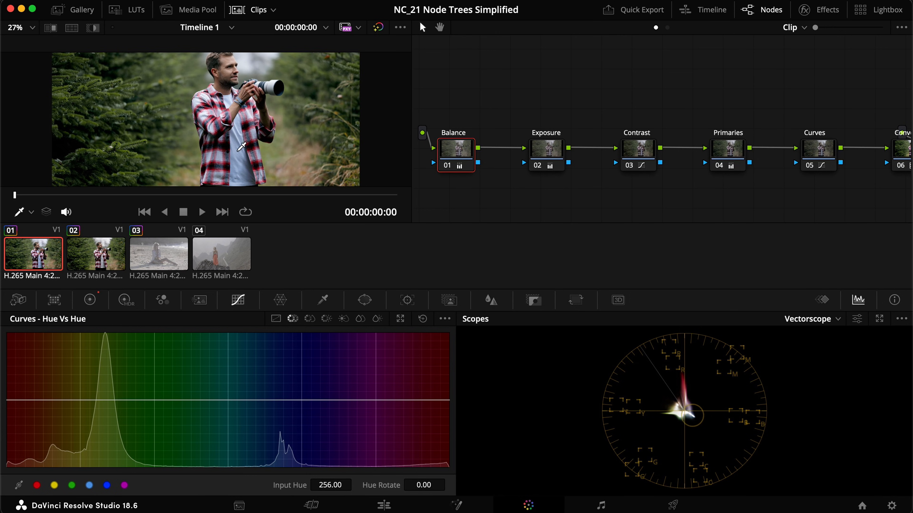
pyautogui.click(257, 9)
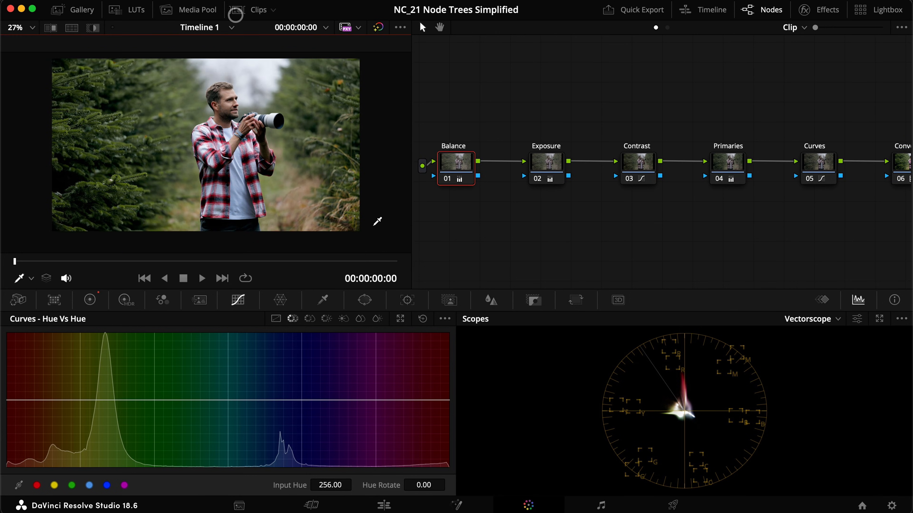
pyautogui.press('9')
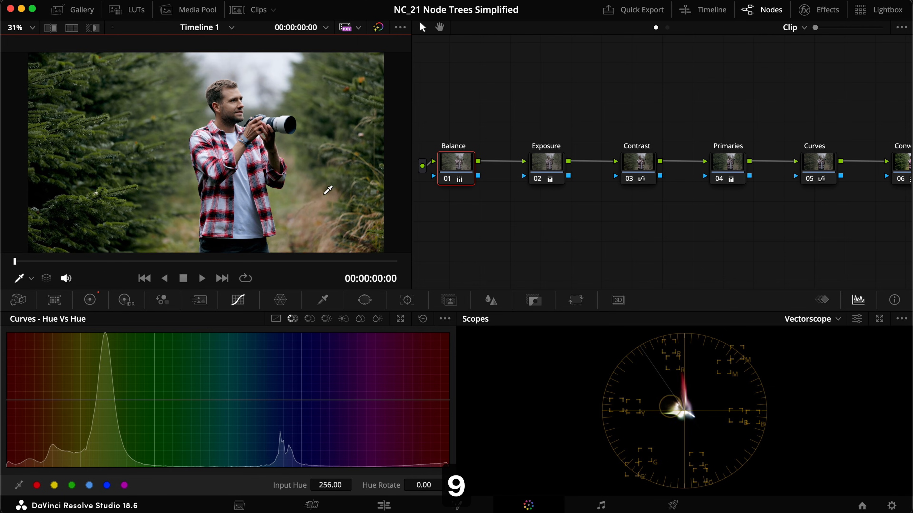
pyautogui.moveTo(267, 208)
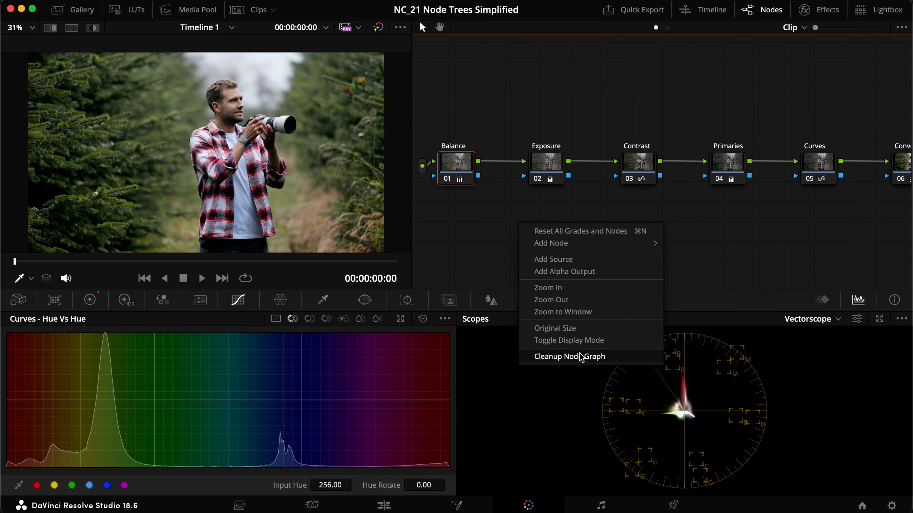
pyautogui.click(570, 356)
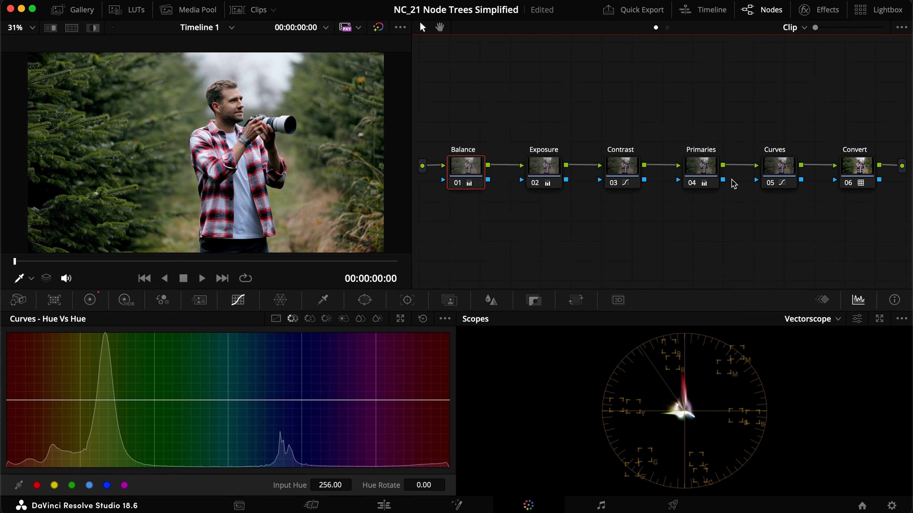
# - Step through the Convert, Primaries, Exposure and Balance nodes to review each
pyautogui.click(856, 166)
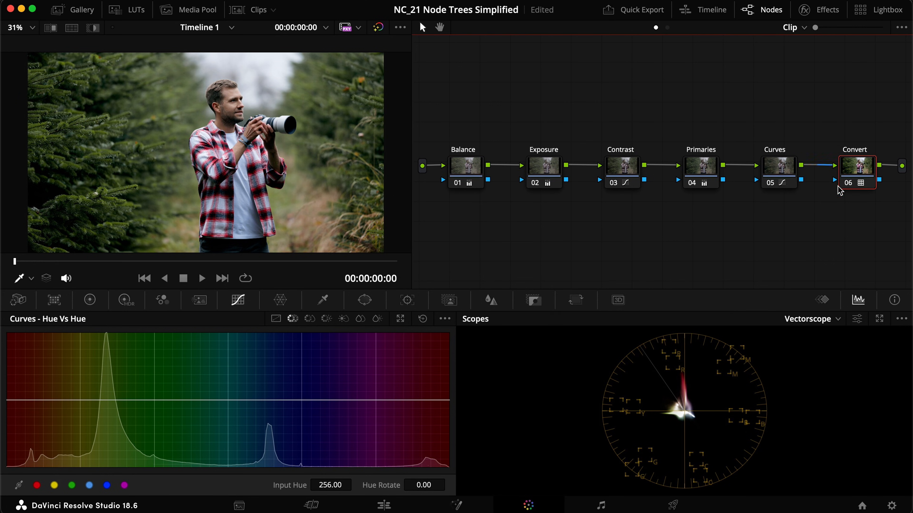
pyautogui.click(700, 166)
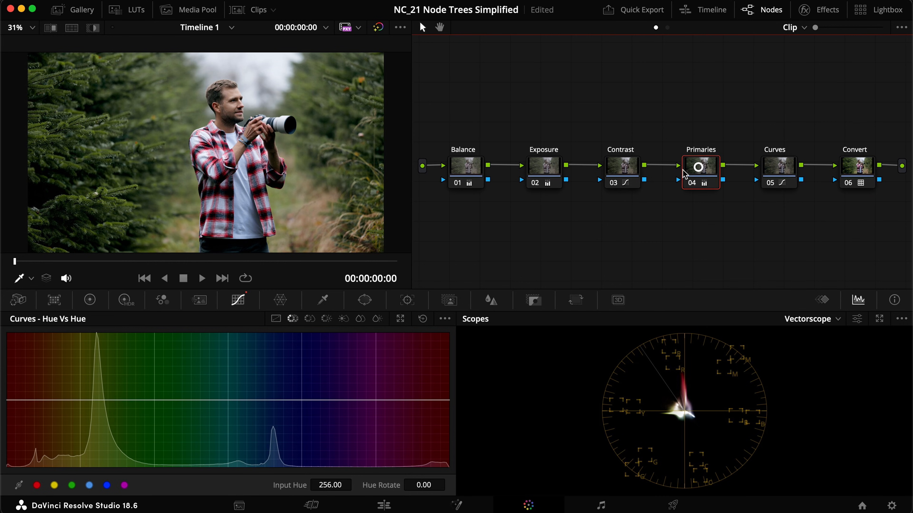
pyautogui.click(543, 166)
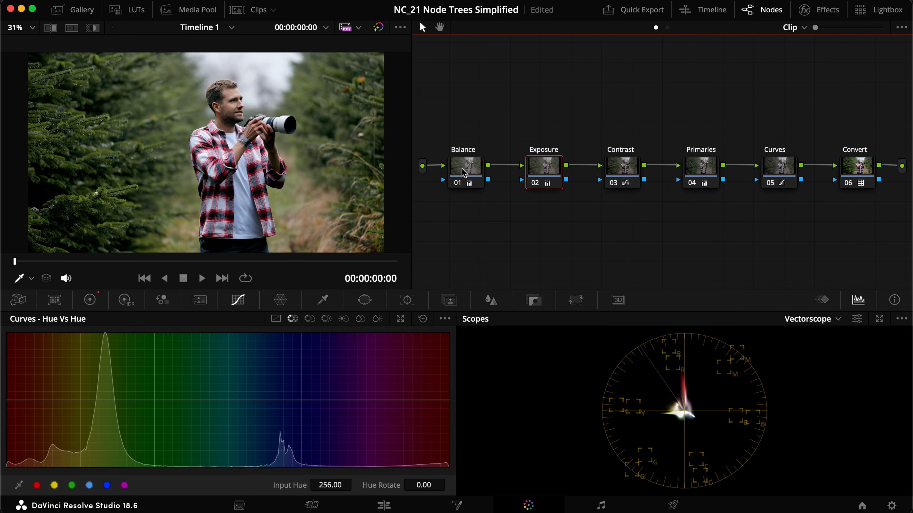
pyautogui.click(465, 166)
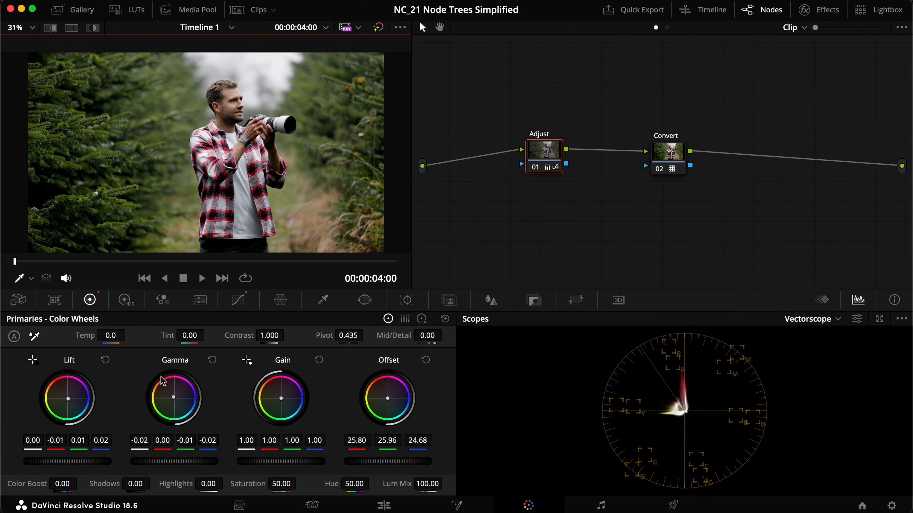
pyautogui.moveTo(374, 443)
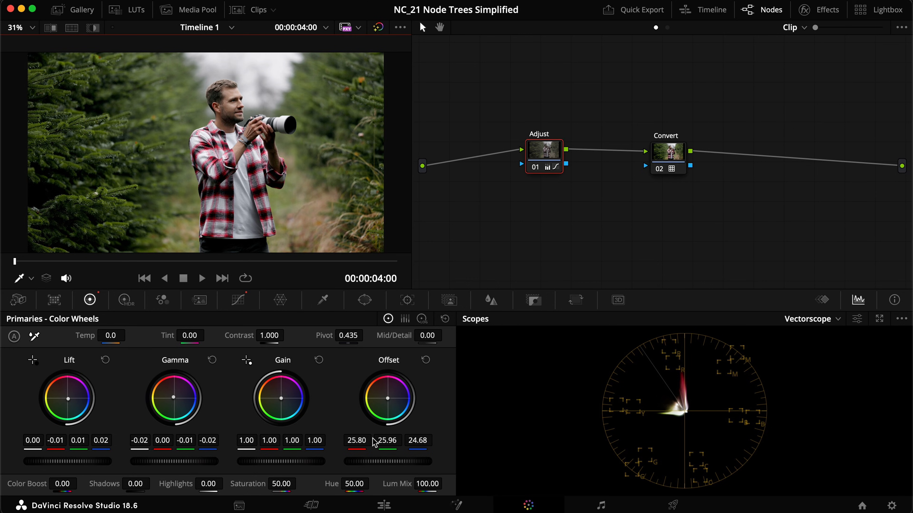
pyautogui.moveTo(367, 369)
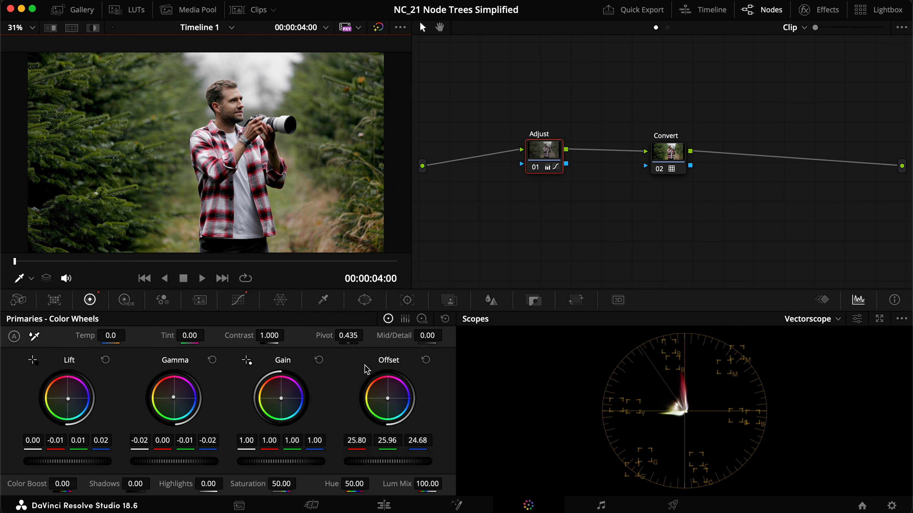
pyautogui.moveTo(128, 434)
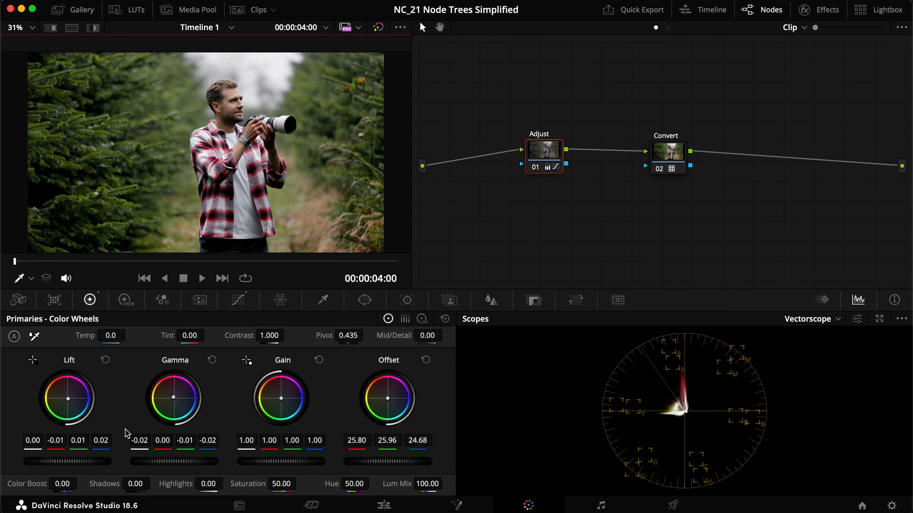
pyautogui.moveTo(456, 402)
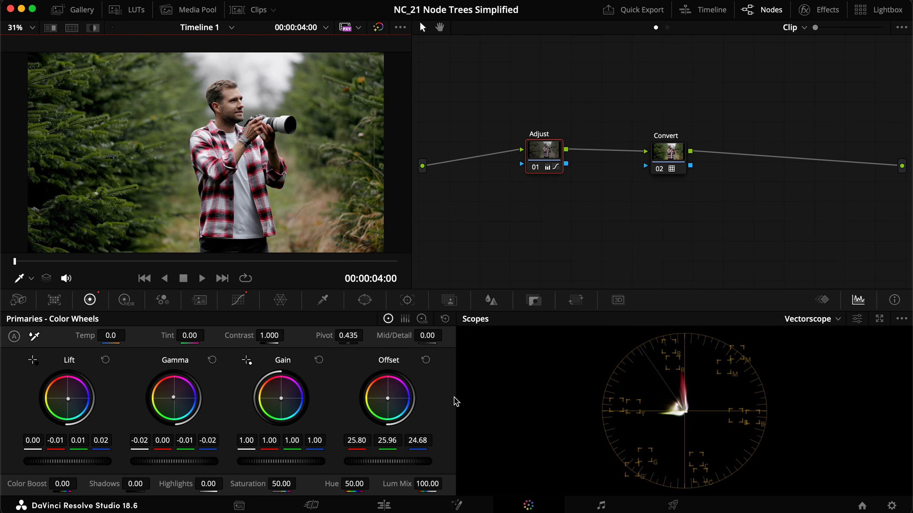
pyautogui.moveTo(279, 449)
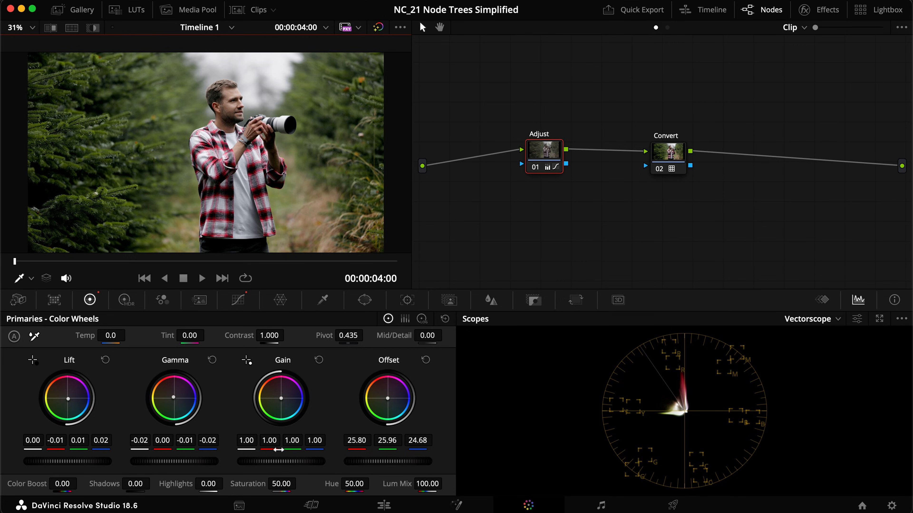
pyautogui.moveTo(430, 435)
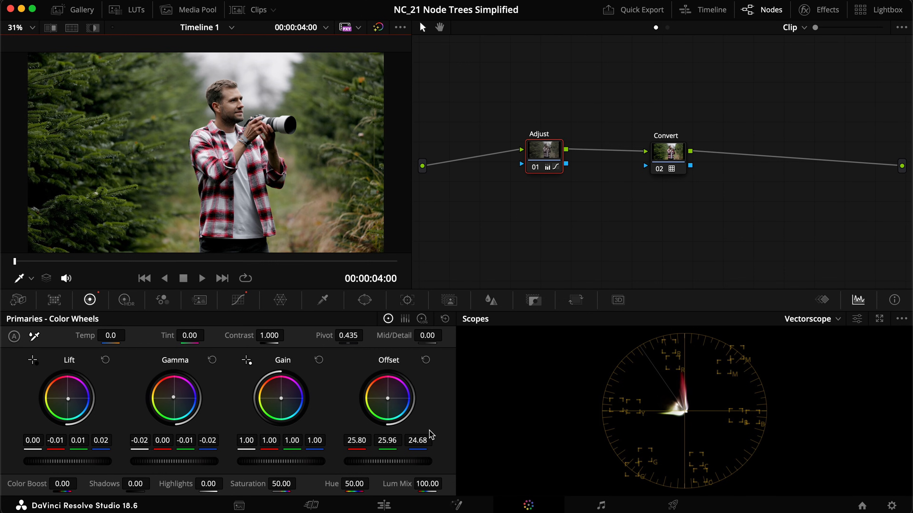
pyautogui.moveTo(440, 443)
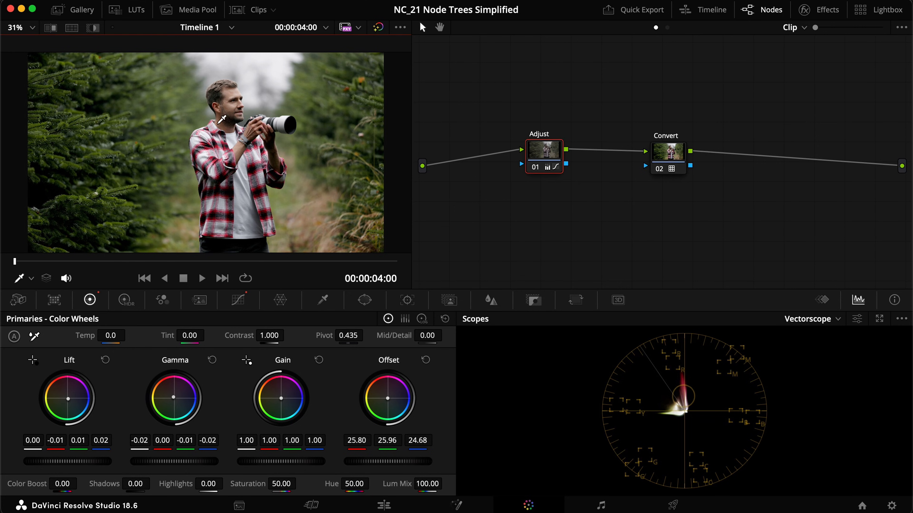
pyautogui.moveTo(509, 267)
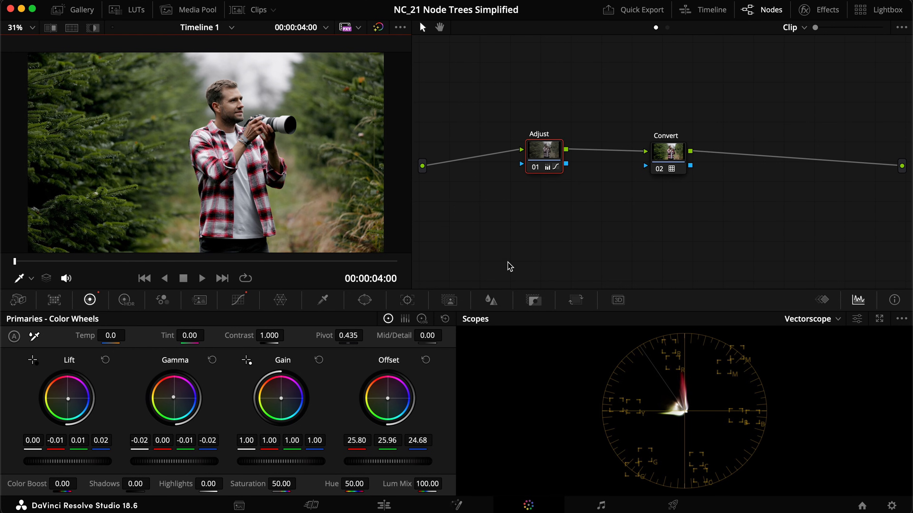
pyautogui.moveTo(360, 434)
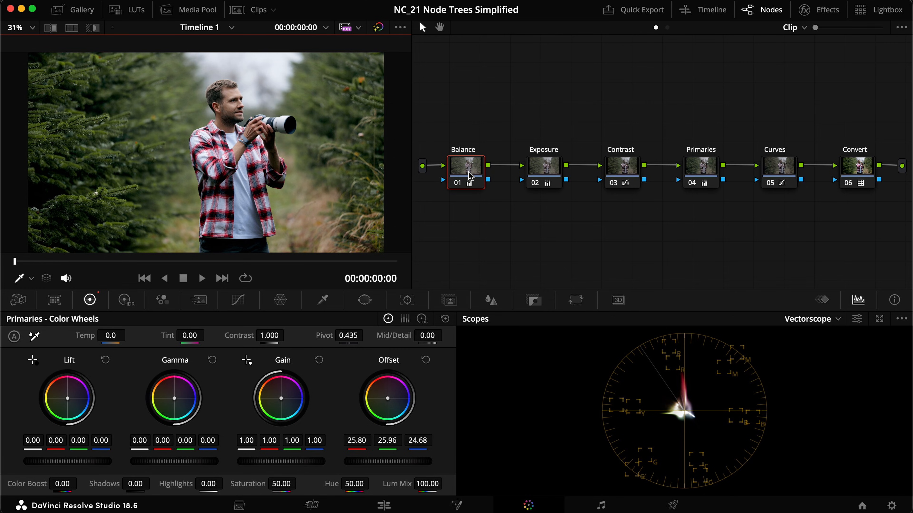
pyautogui.moveTo(459, 166)
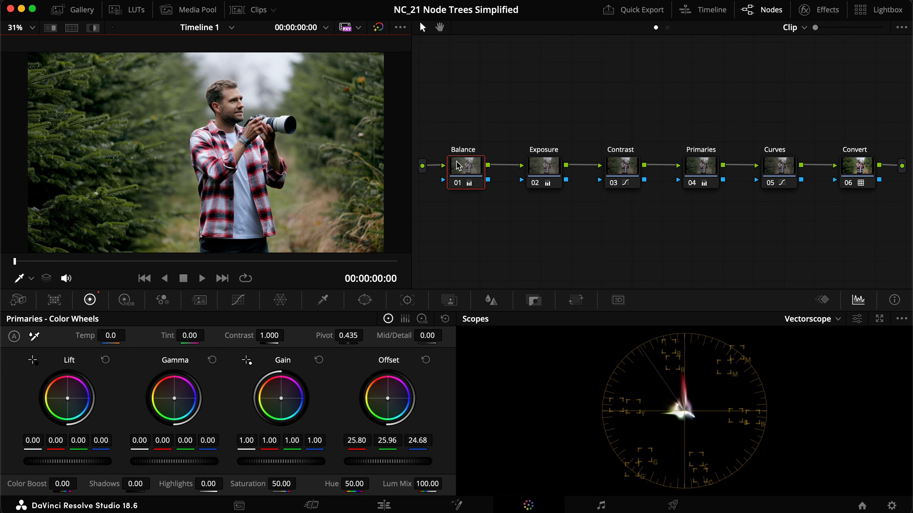
pyautogui.moveTo(400, 387)
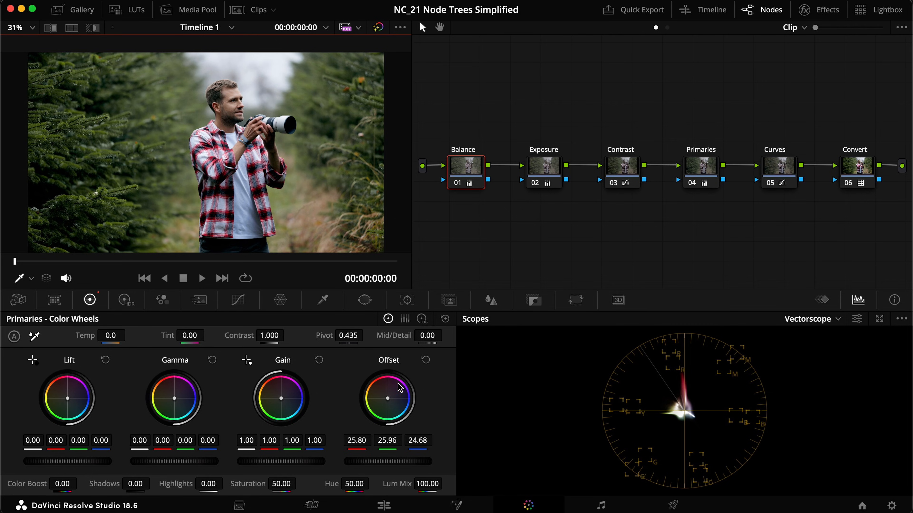
pyautogui.moveTo(402, 460)
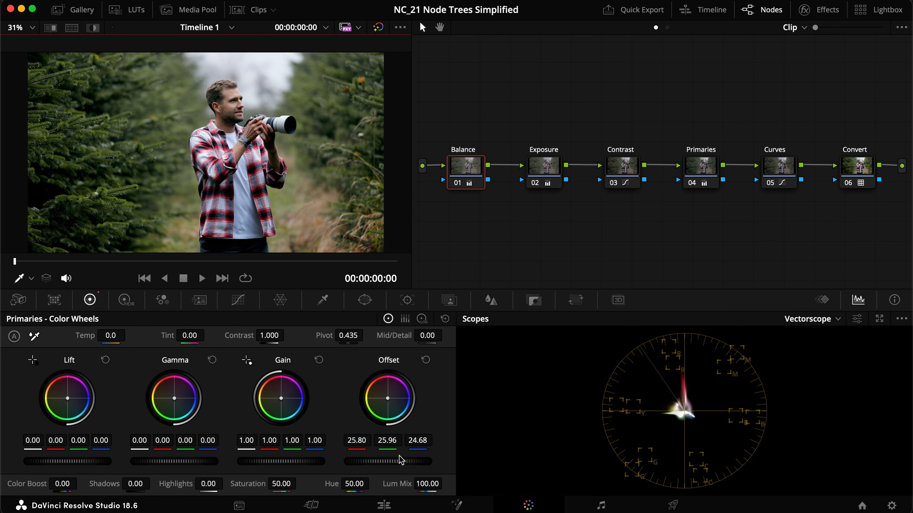
pyautogui.press('cmd+d')
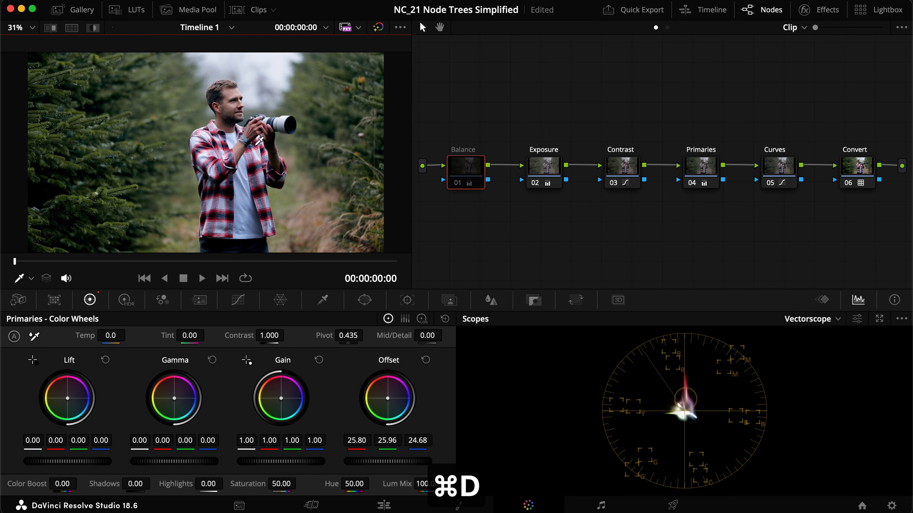
pyautogui.press('cmd+s')
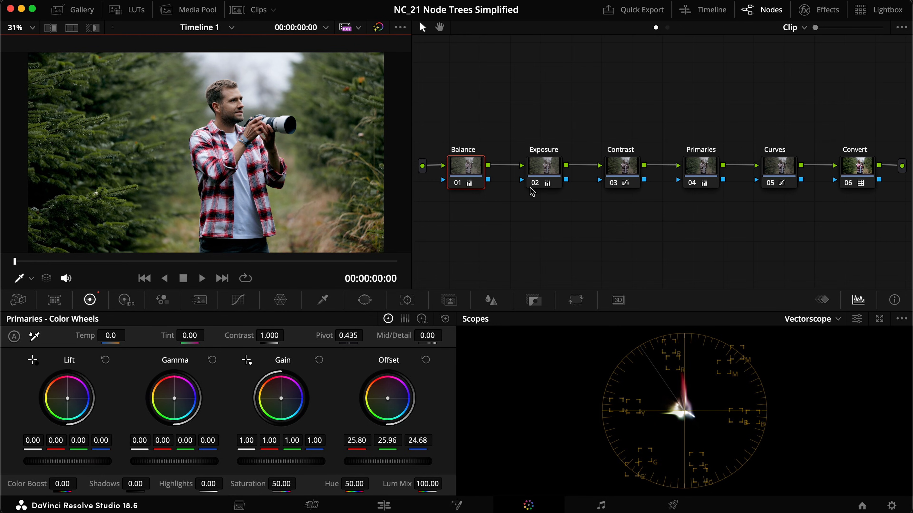
pyautogui.press('cmd+d')
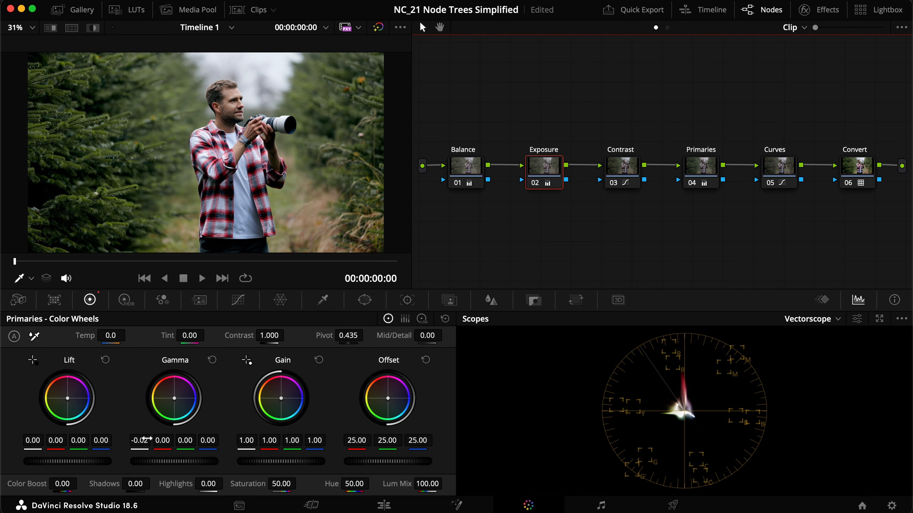
pyautogui.press('cmd+d')
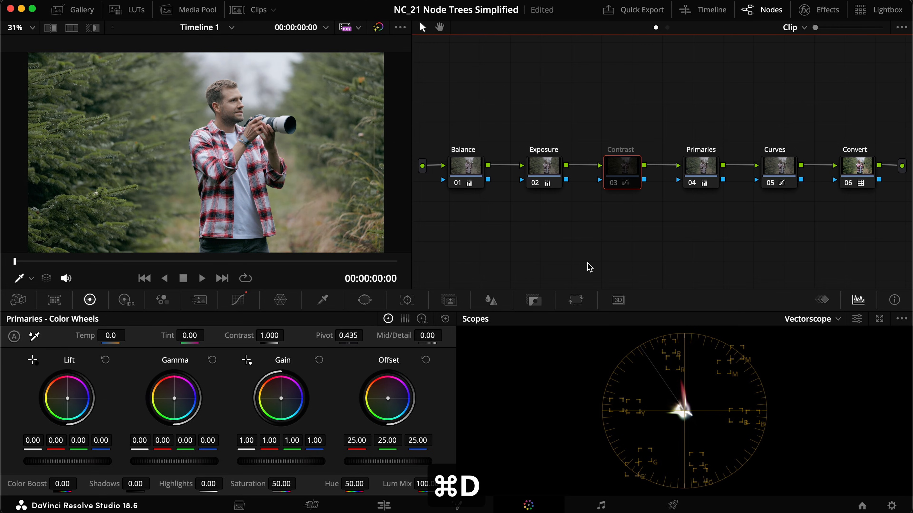
pyautogui.click(700, 166)
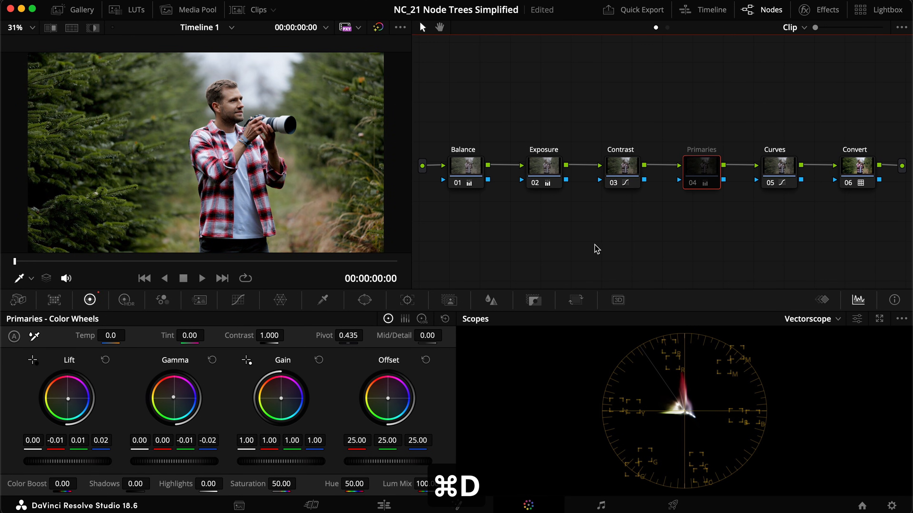
pyautogui.click(779, 166)
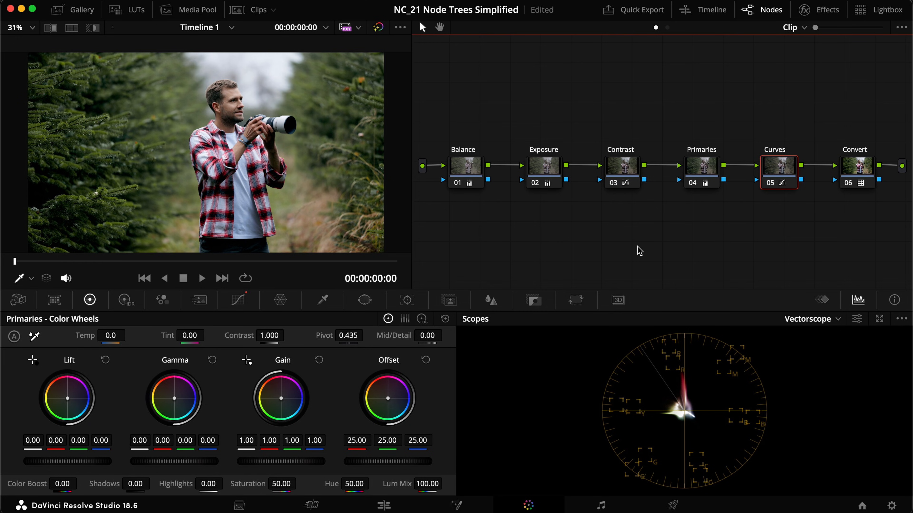
pyautogui.moveTo(486, 176)
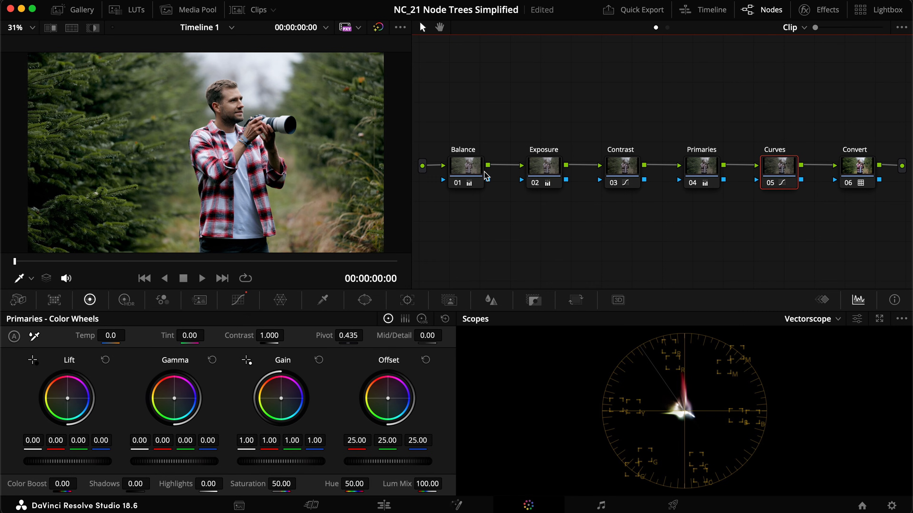
pyautogui.moveTo(465, 144)
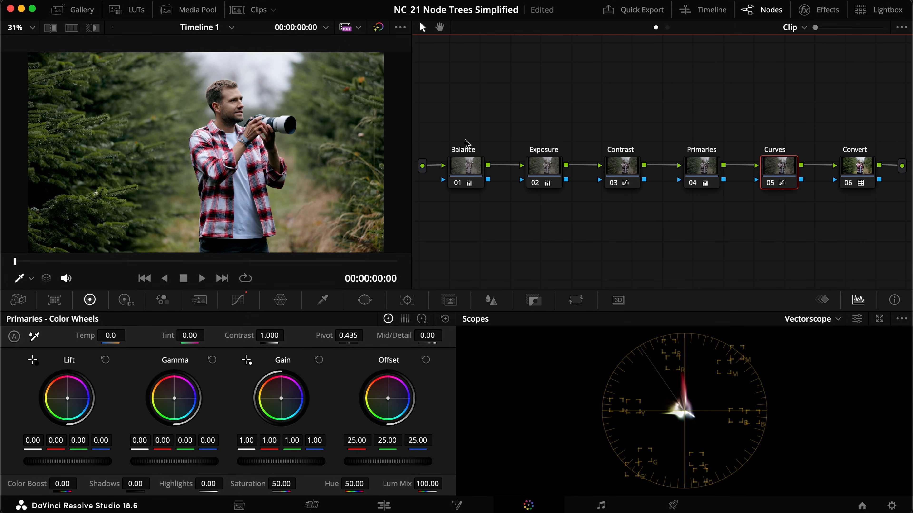
pyautogui.moveTo(714, 161)
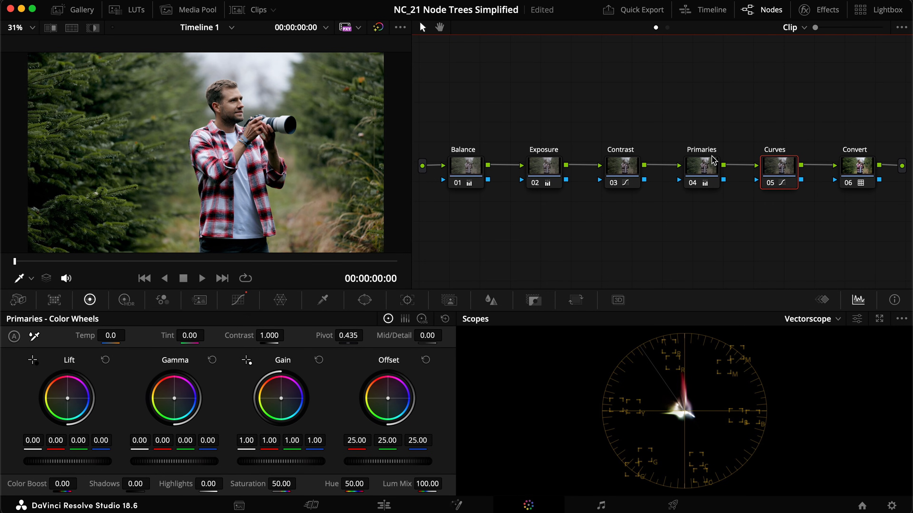
pyautogui.moveTo(652, 252)
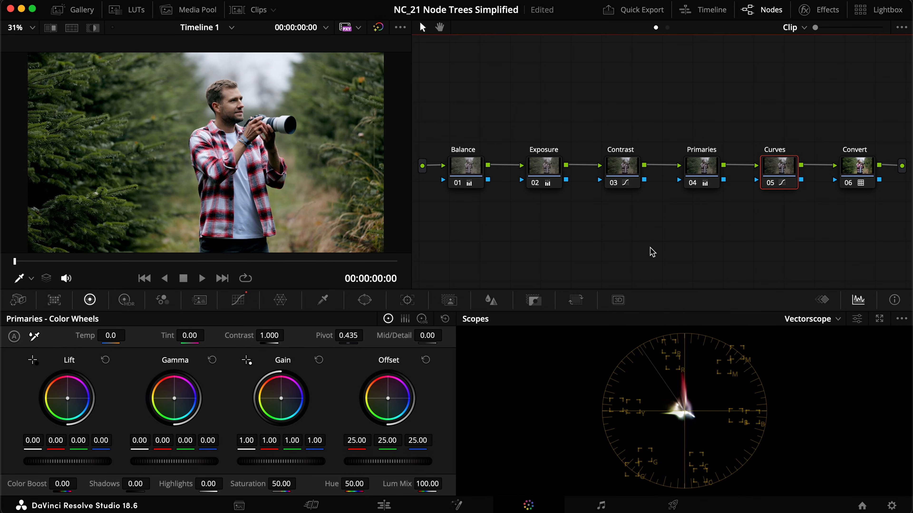
pyautogui.moveTo(783, 177)
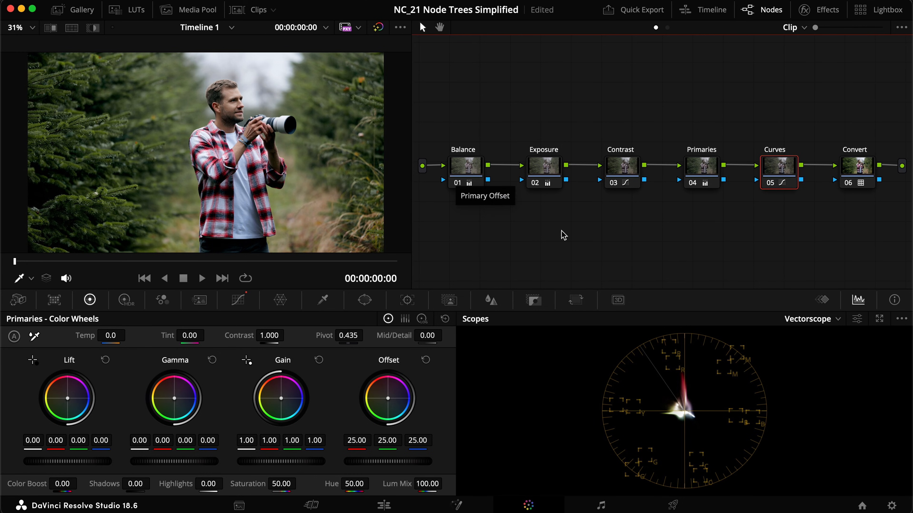
pyautogui.moveTo(550, 266)
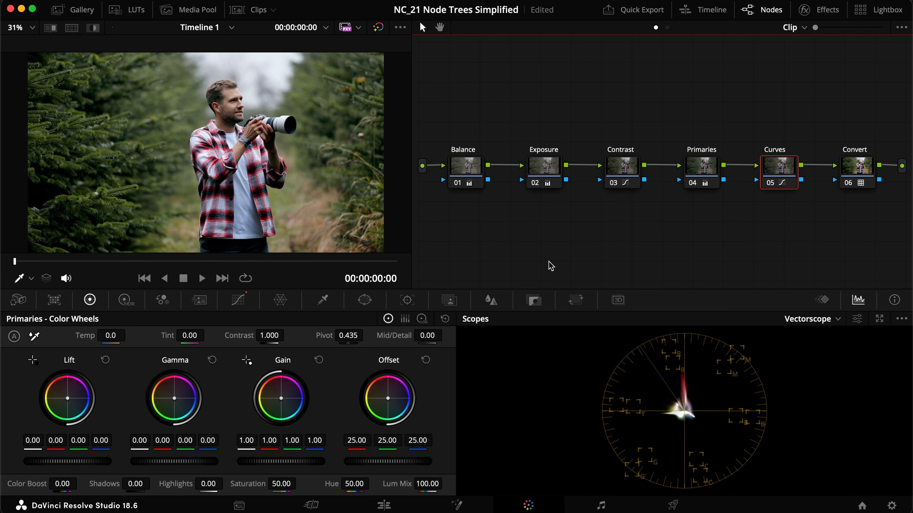
pyautogui.click(202, 278)
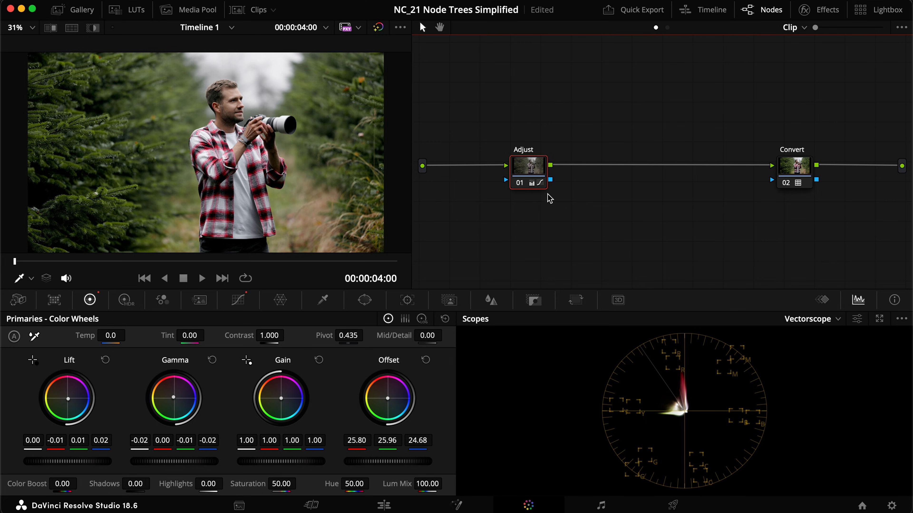
pyautogui.moveTo(550, 177)
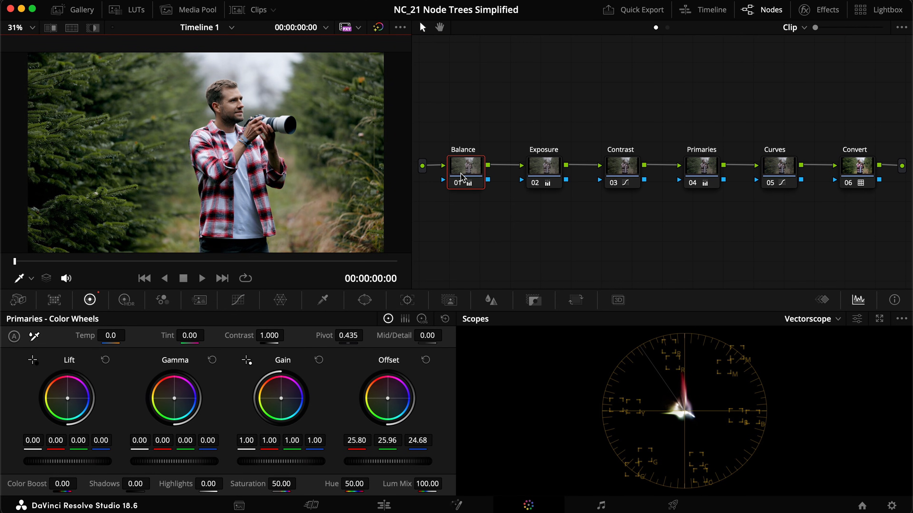
pyautogui.moveTo(799, 171)
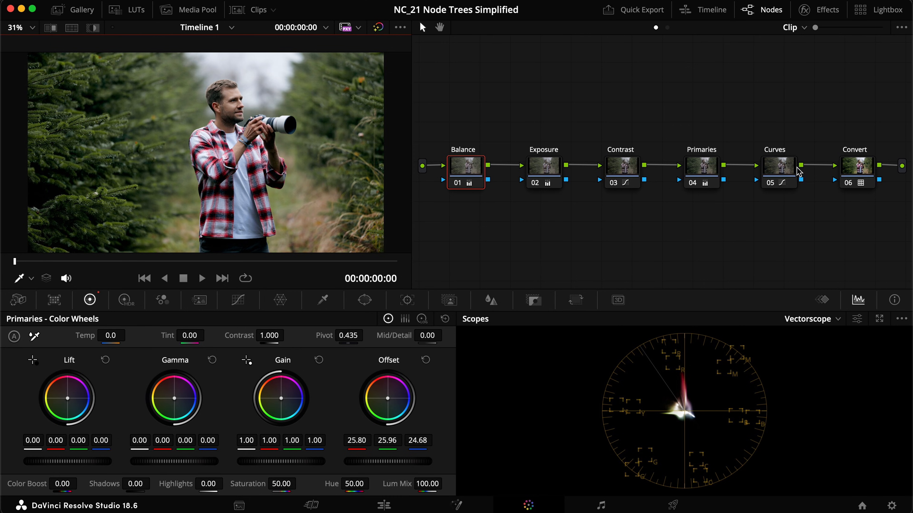
pyautogui.moveTo(612, 236)
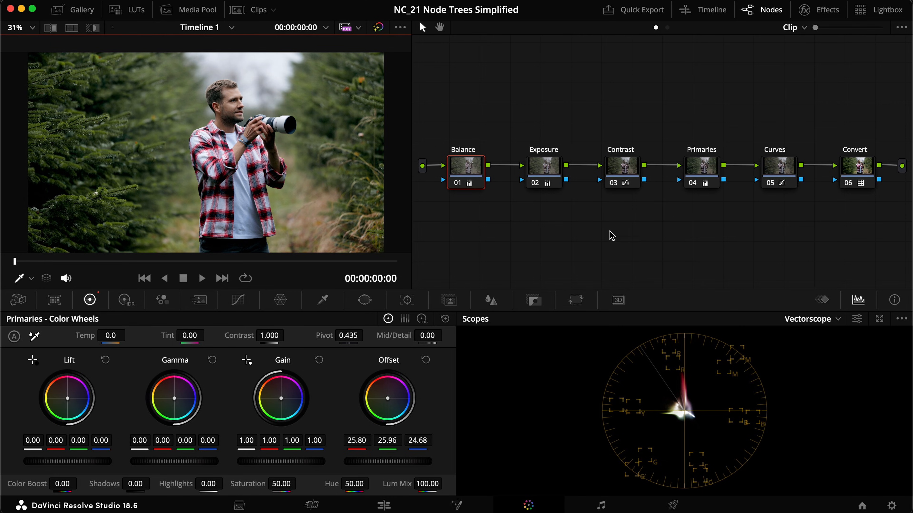
pyautogui.moveTo(785, 170)
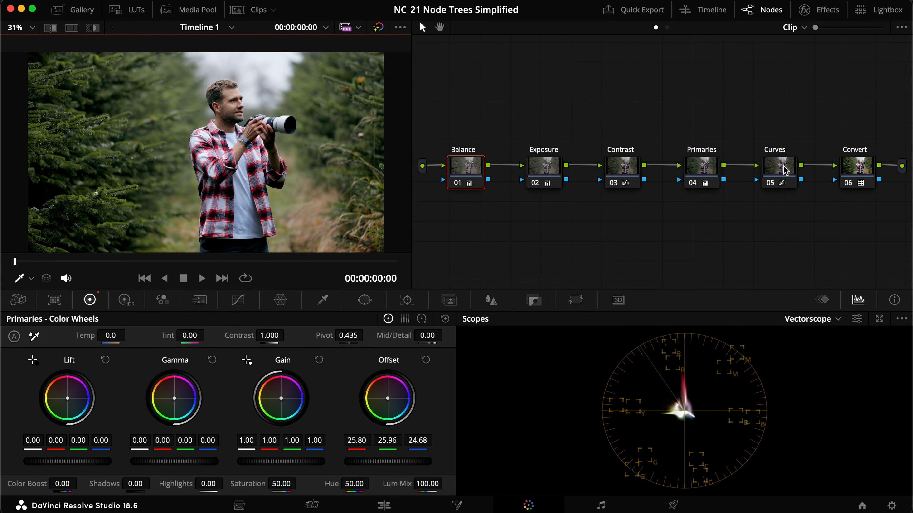
# - Select the Curves node and view its Hue vs Sat curve with blues lowered to 0.30
pyautogui.click(778, 166)
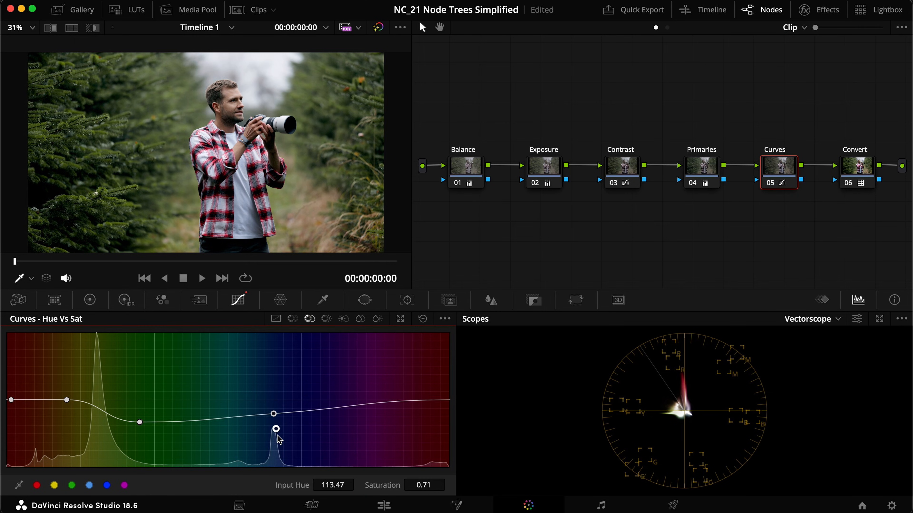
pyautogui.press('cmd+d')
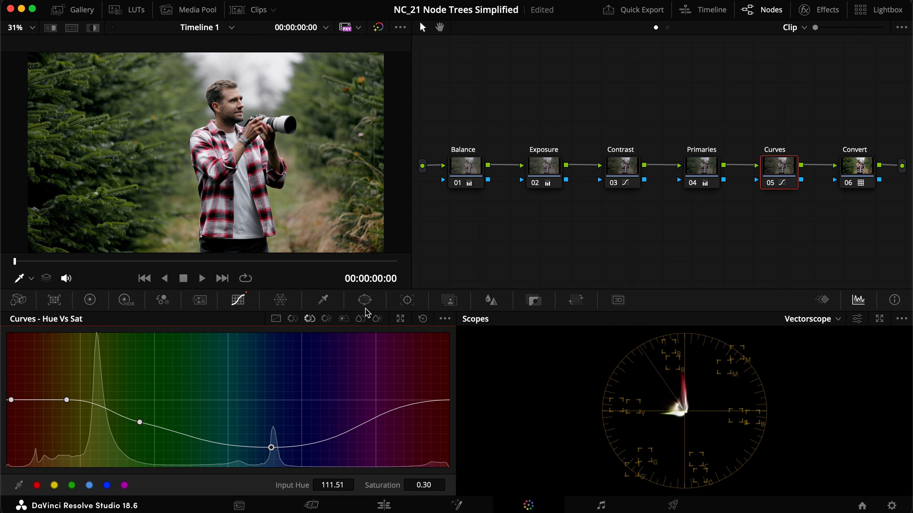
pyautogui.moveTo(312, 323)
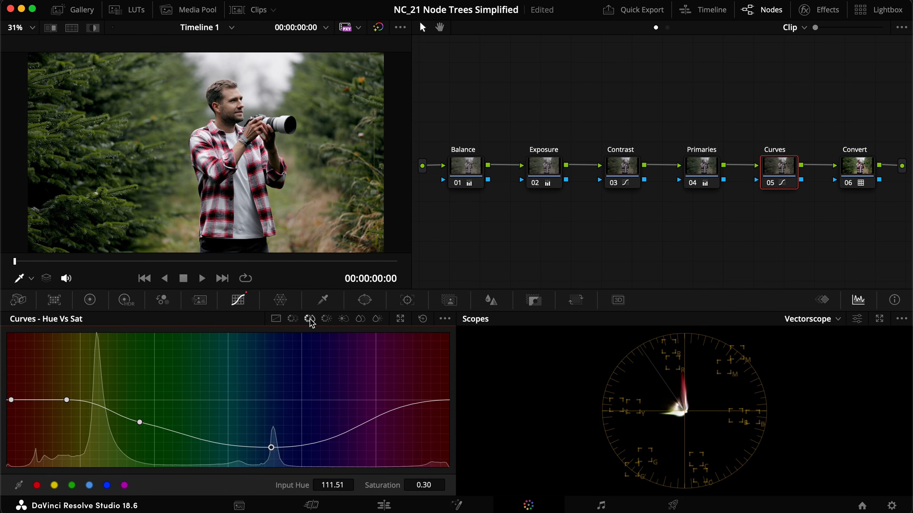
pyautogui.click(293, 319)
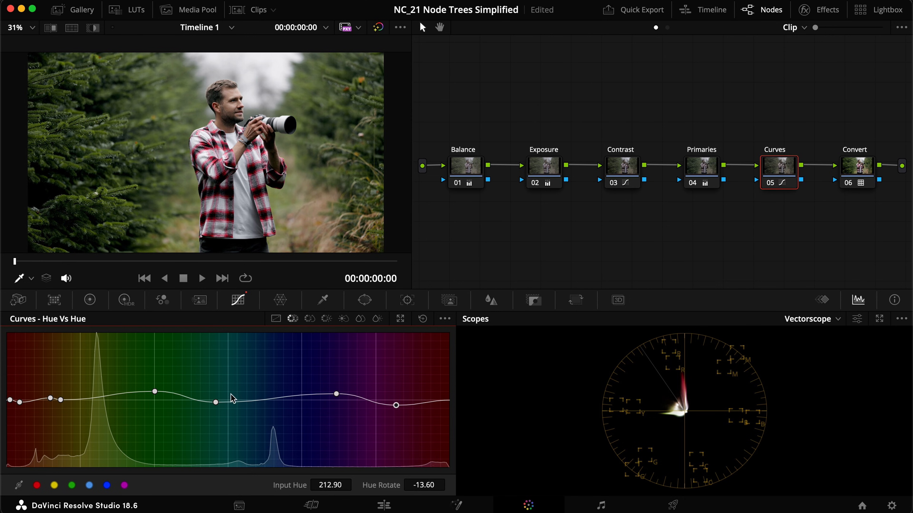
pyautogui.click(293, 318)
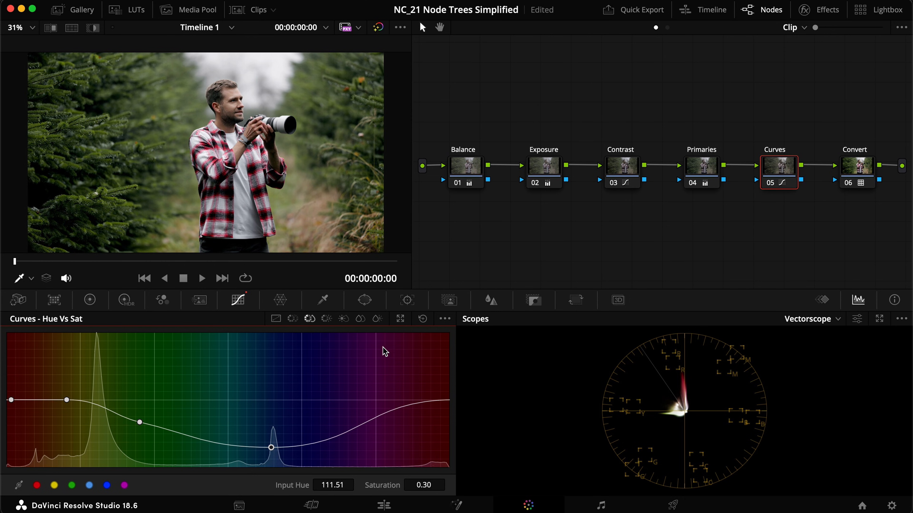
pyautogui.moveTo(192, 381)
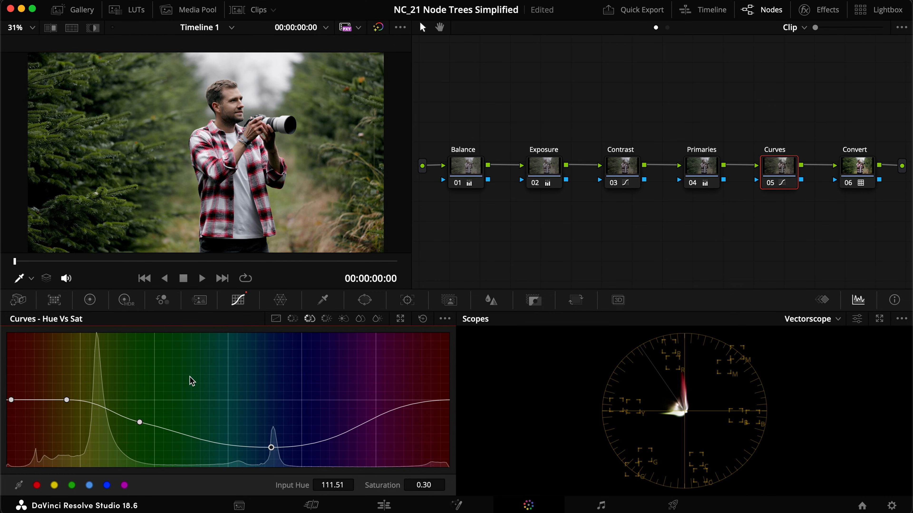
pyautogui.moveTo(310, 387)
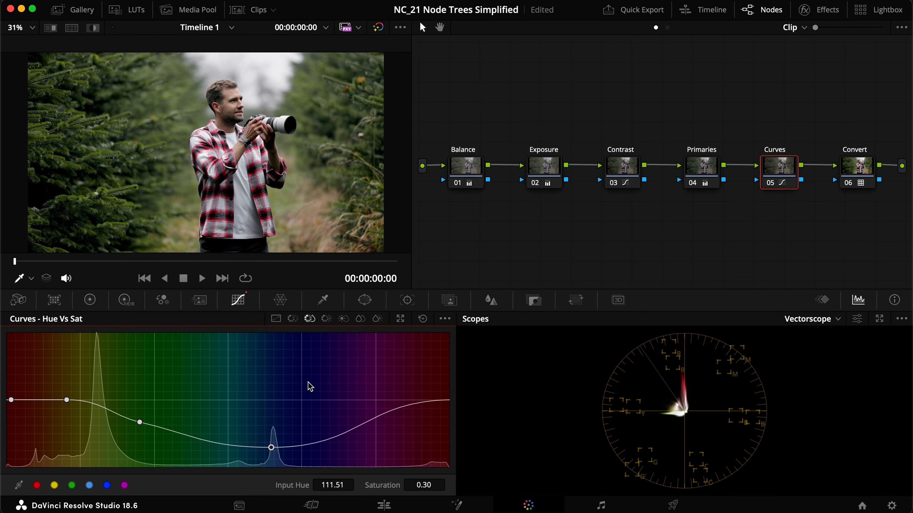
pyautogui.moveTo(893, 191)
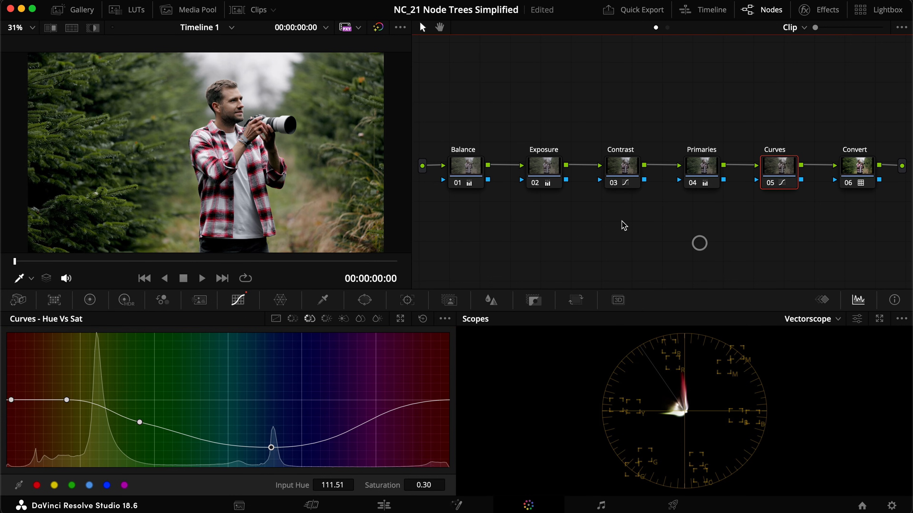
pyautogui.moveTo(608, 270)
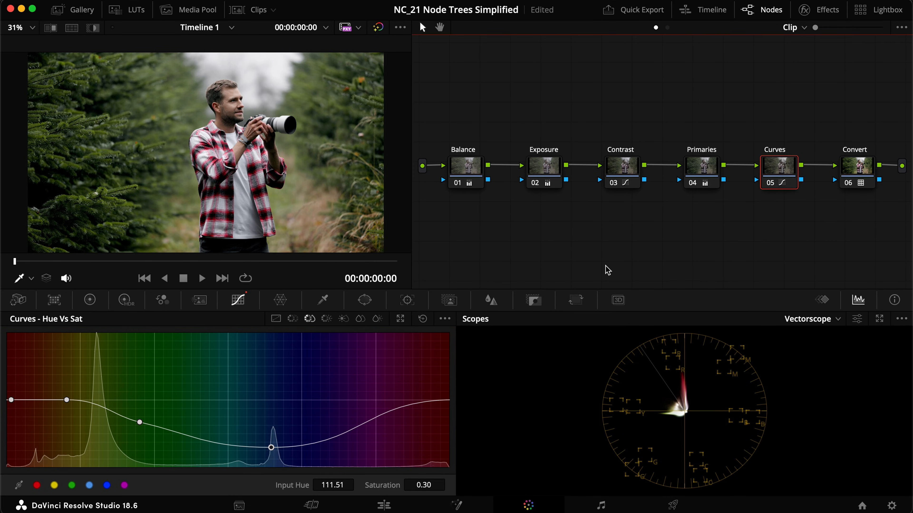
# - Toggle the Exposure and Balance nodes off and on to compare their effect
pyautogui.click(542, 166)
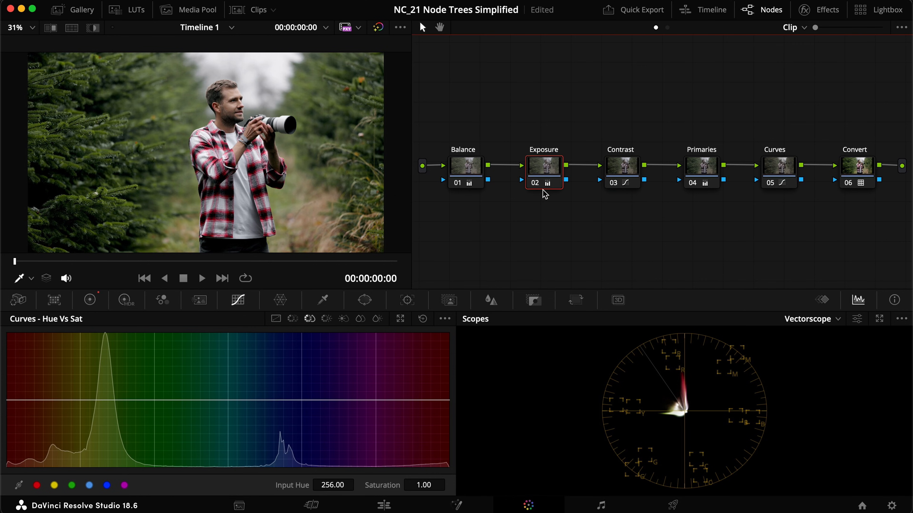
pyautogui.press('cmd+d')
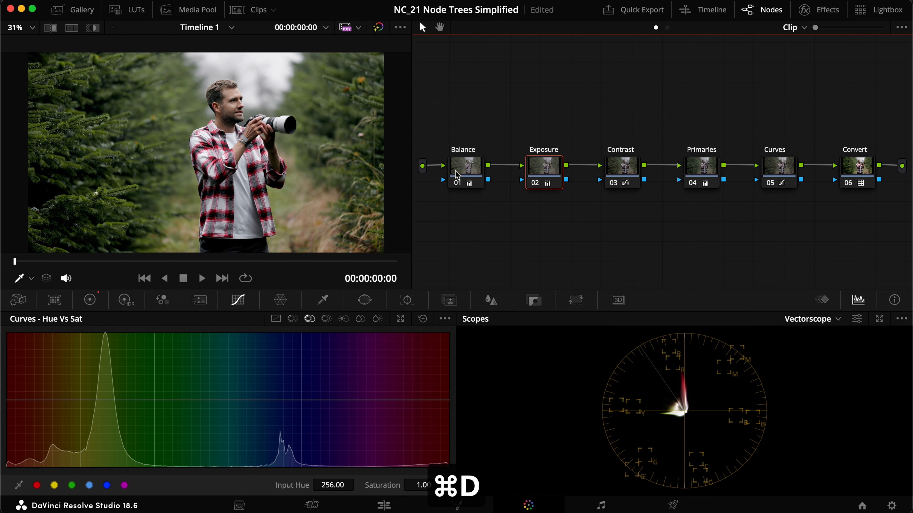
pyautogui.click(465, 166)
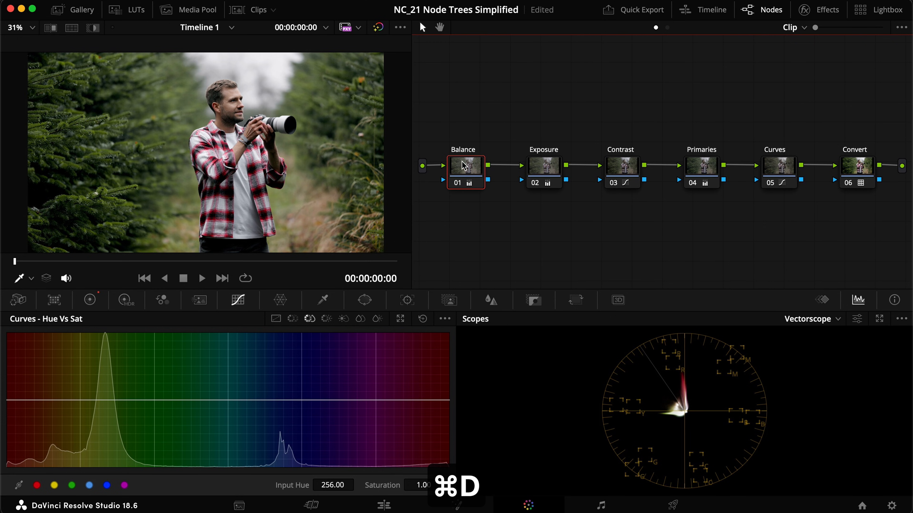
pyautogui.press('cmd+d')
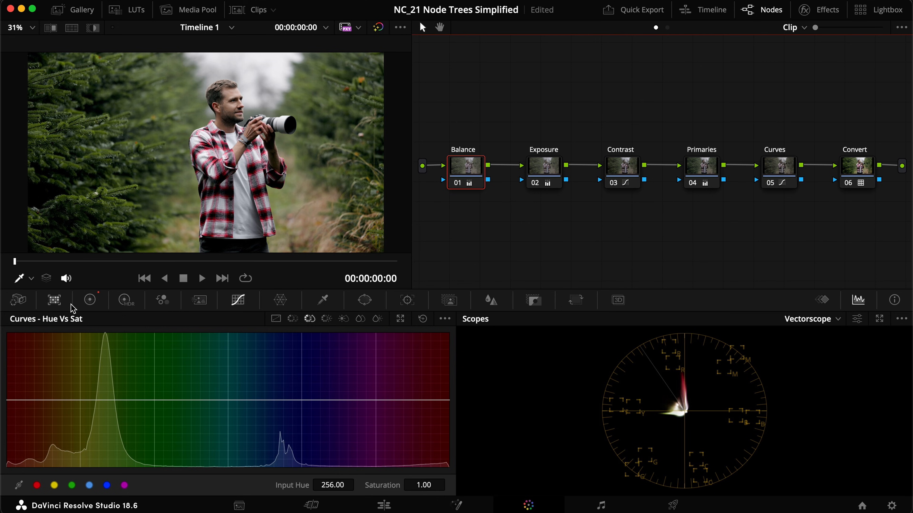
# - Show the Balance node's primary colour wheels with offsets near 25.8, toggling the node to compare
pyautogui.click(89, 300)
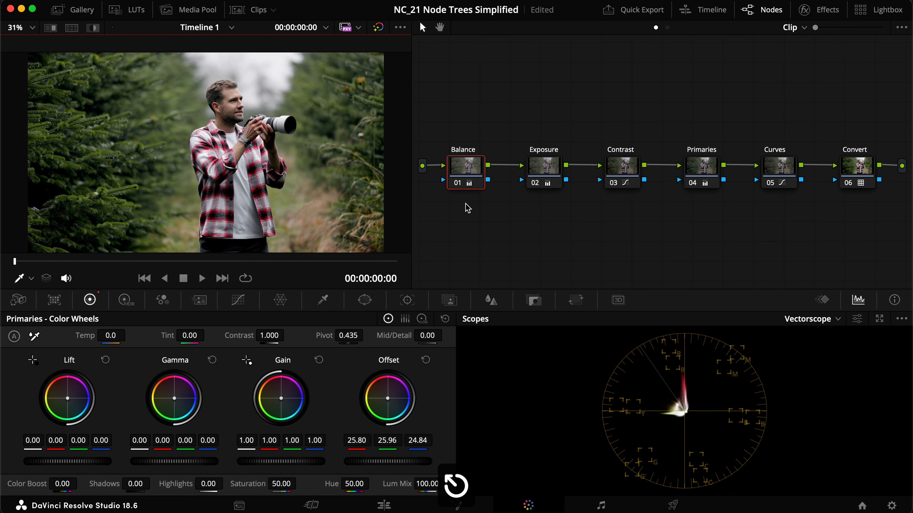
pyautogui.press('cmd+d')
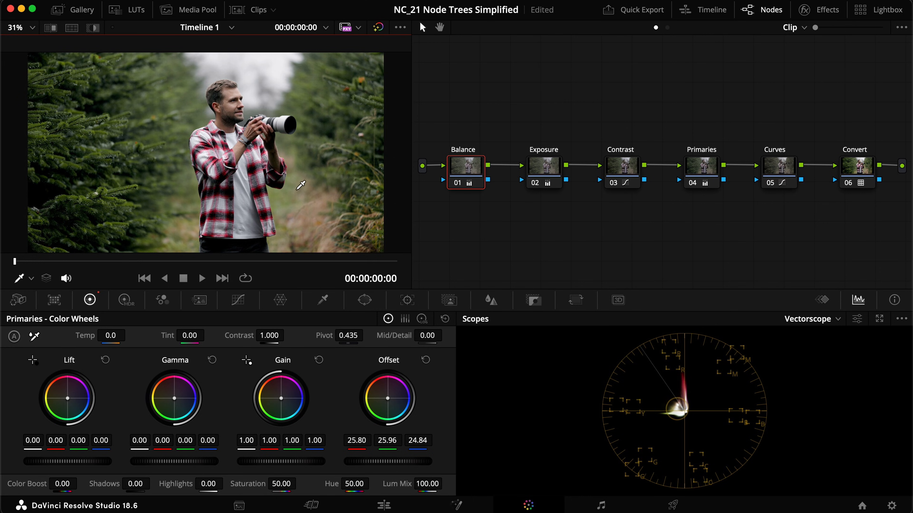
pyautogui.moveTo(302, 200)
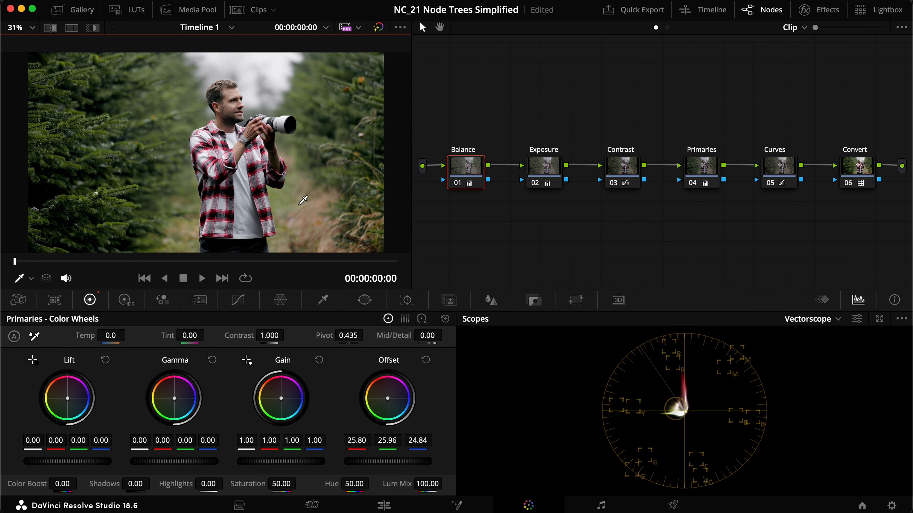
pyautogui.press('cmd+d')
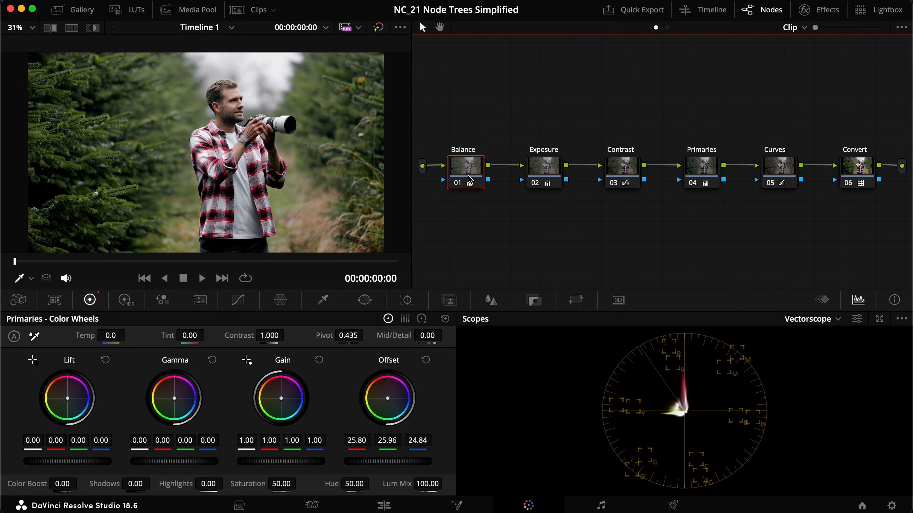
pyautogui.rightClick(464, 166)
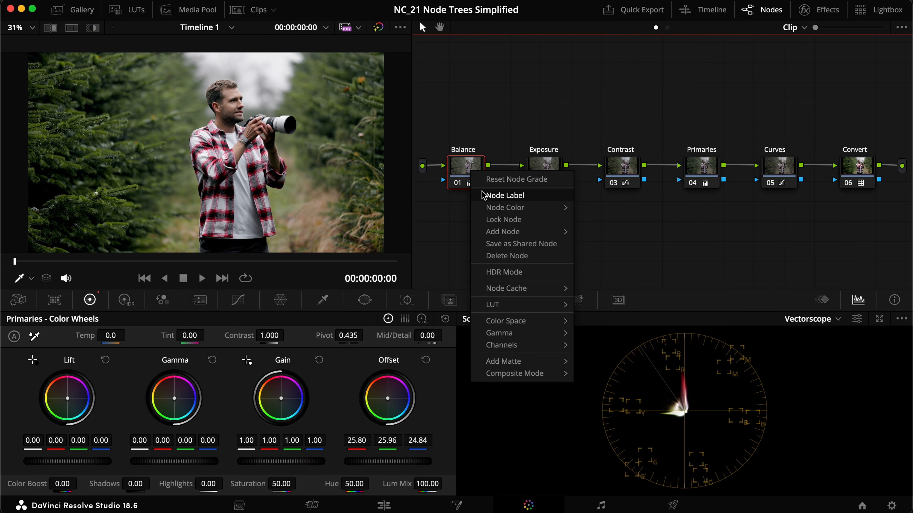
pyautogui.click(468, 218)
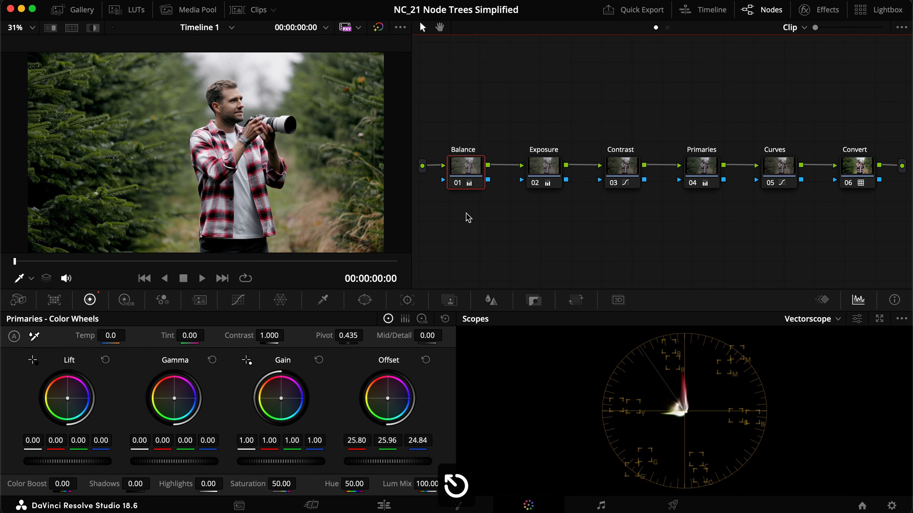
pyautogui.moveTo(477, 205)
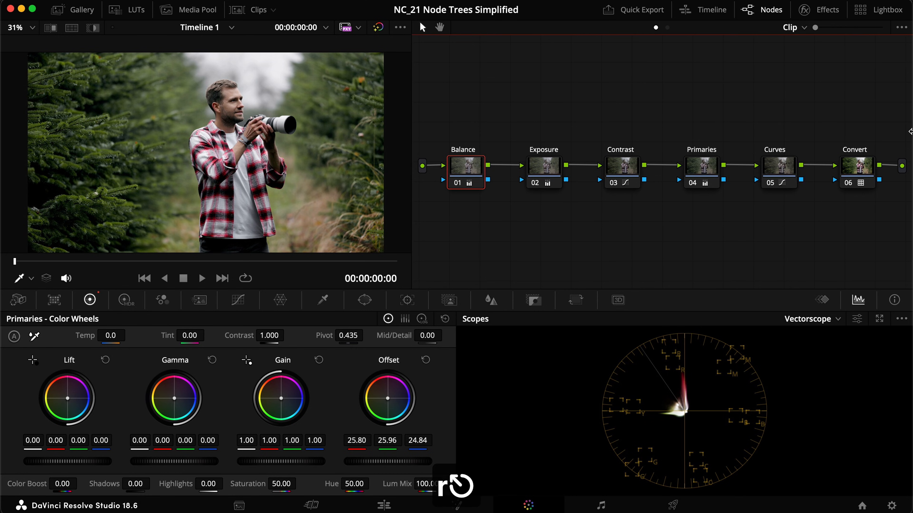
pyautogui.moveTo(522, 205)
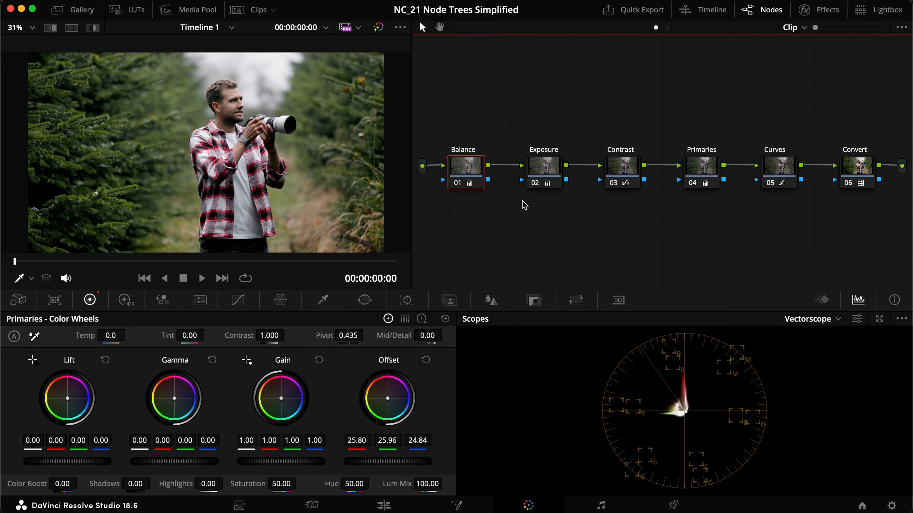
pyautogui.moveTo(765, 247)
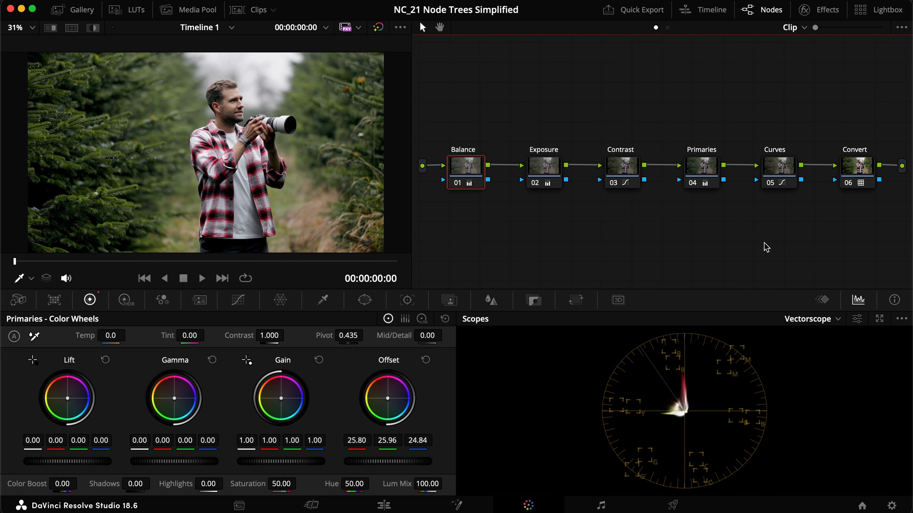
pyautogui.moveTo(587, 268)
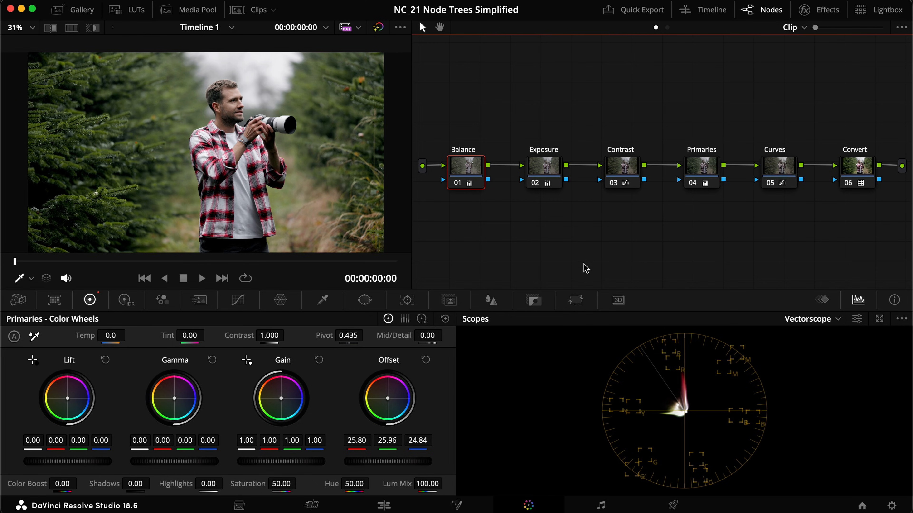
pyautogui.moveTo(650, 239)
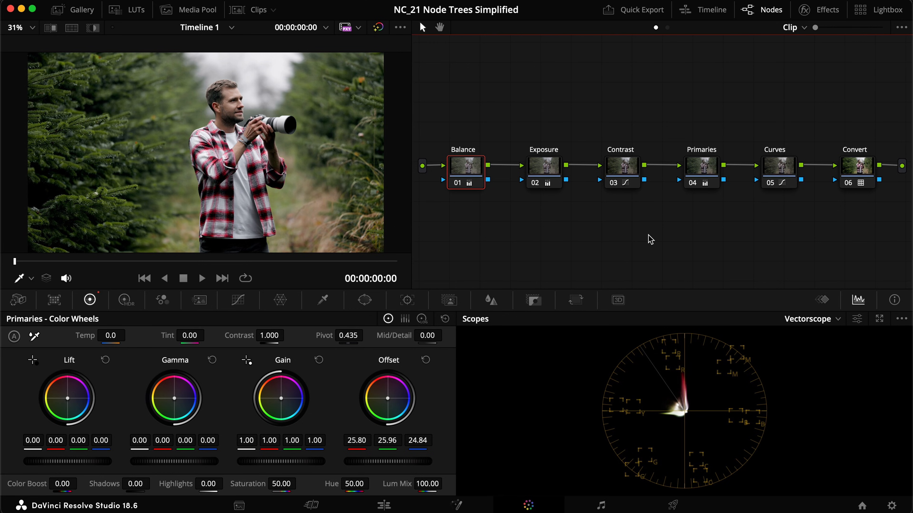
pyautogui.moveTo(671, 134)
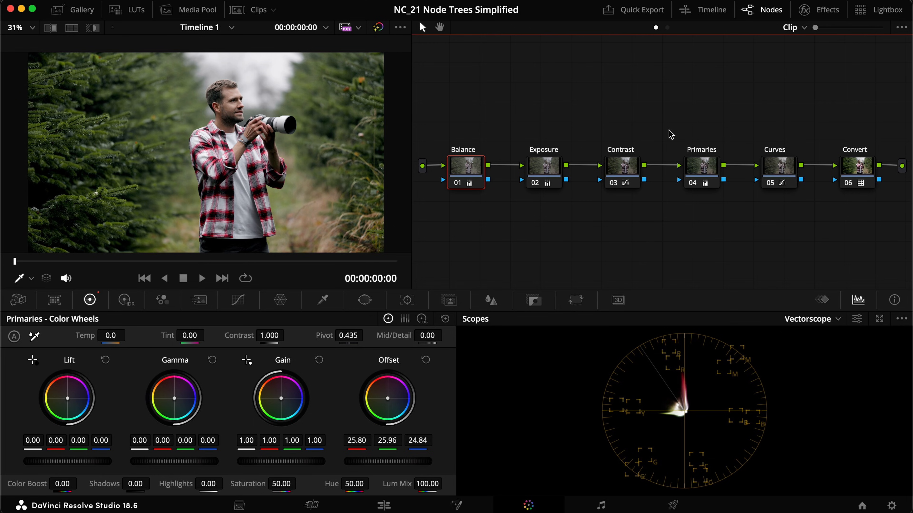
pyautogui.moveTo(125, 378)
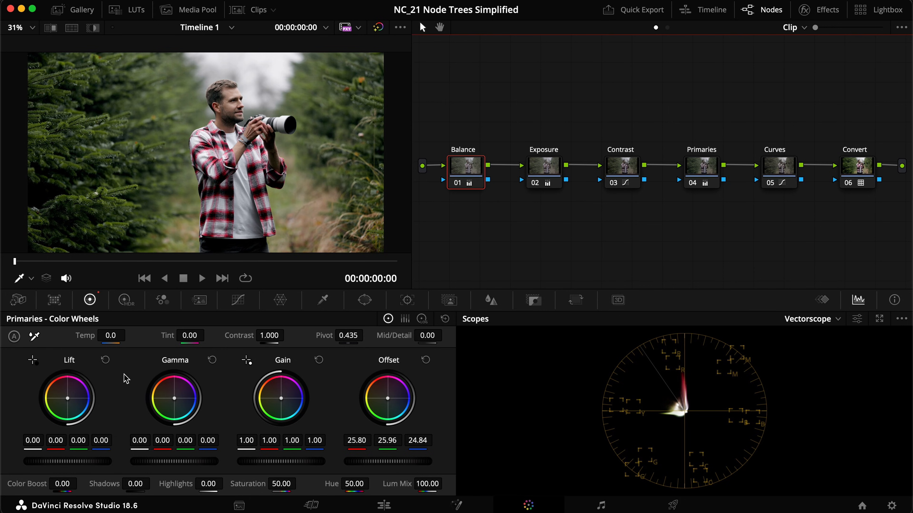
pyautogui.moveTo(11, 347)
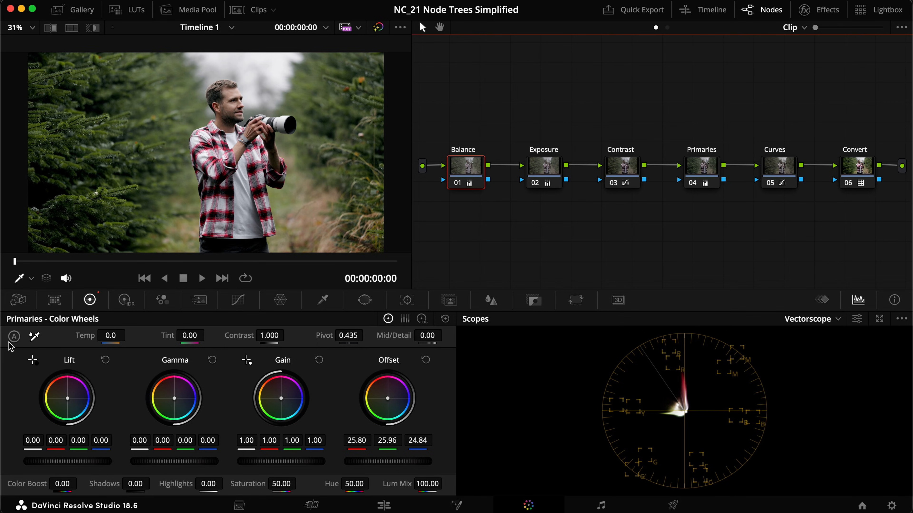
pyautogui.moveTo(327, 379)
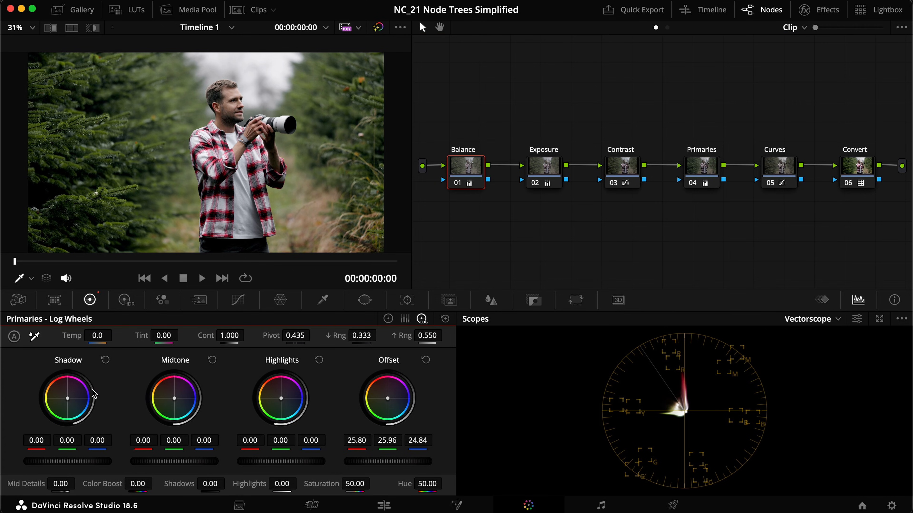
pyautogui.moveTo(233, 364)
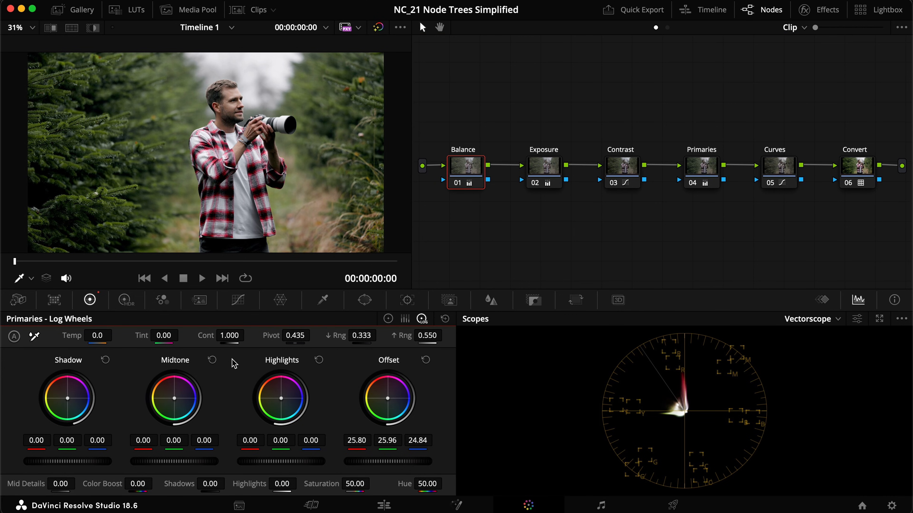
pyautogui.moveTo(262, 381)
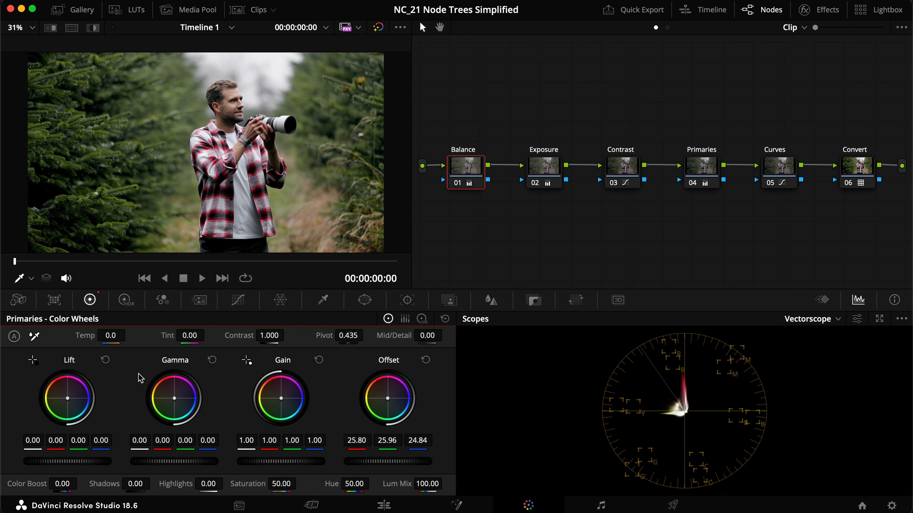
pyautogui.moveTo(479, 180)
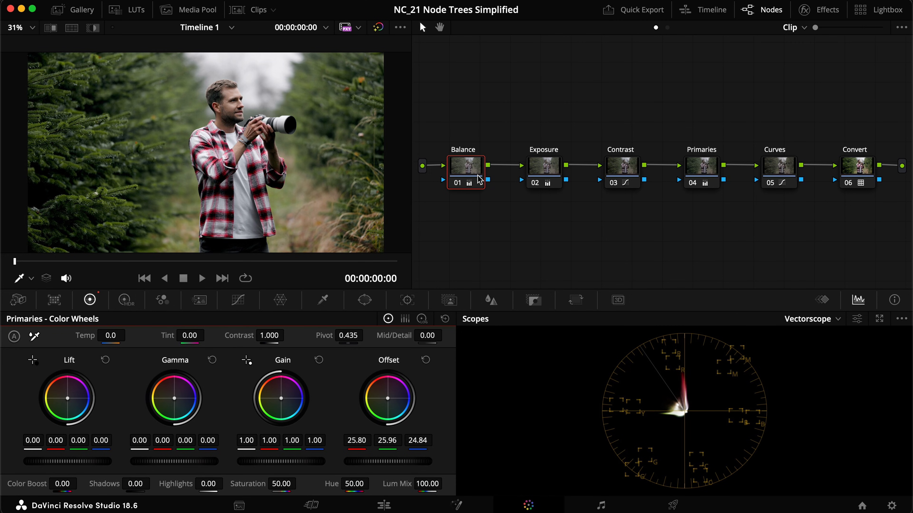
pyautogui.moveTo(581, 221)
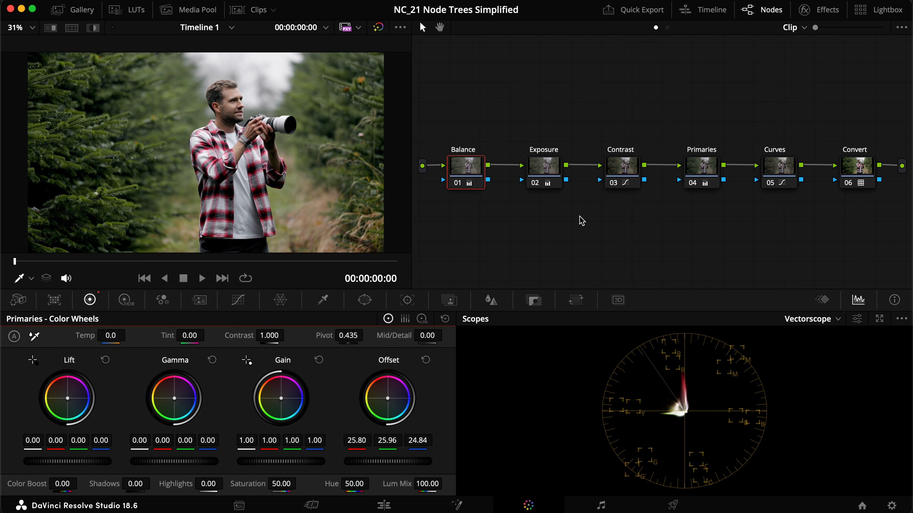
pyautogui.moveTo(649, 223)
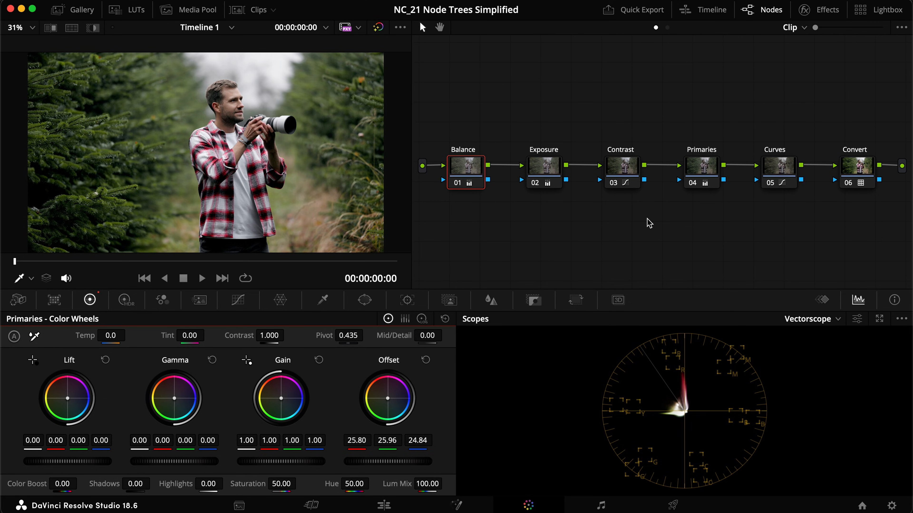
pyautogui.moveTo(596, 241)
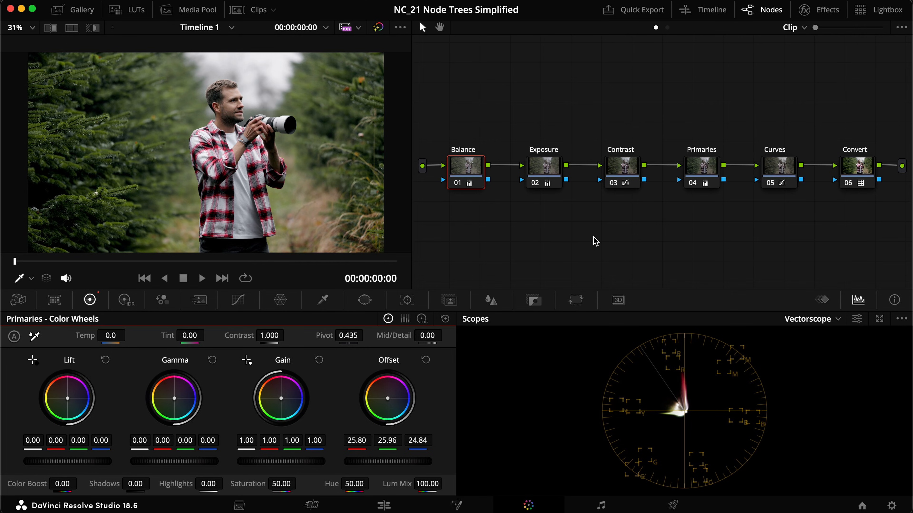
pyautogui.moveTo(477, 259)
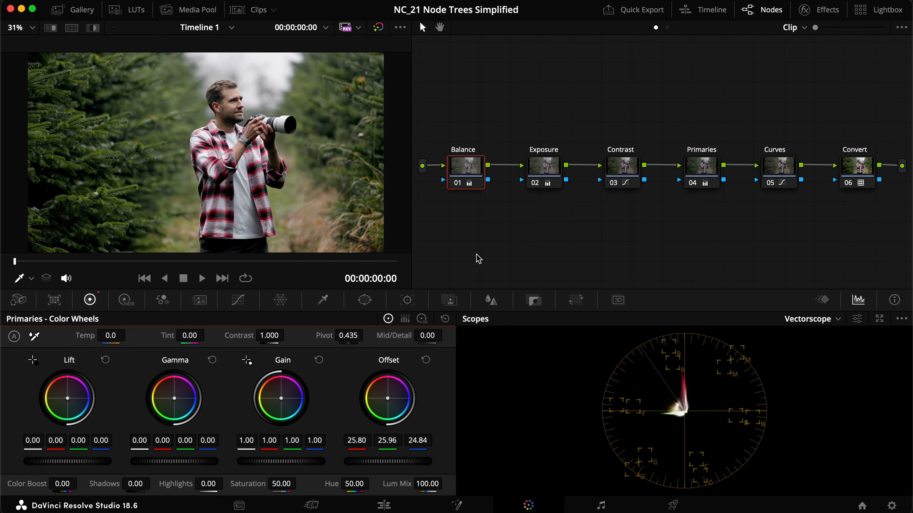
pyautogui.moveTo(462, 229)
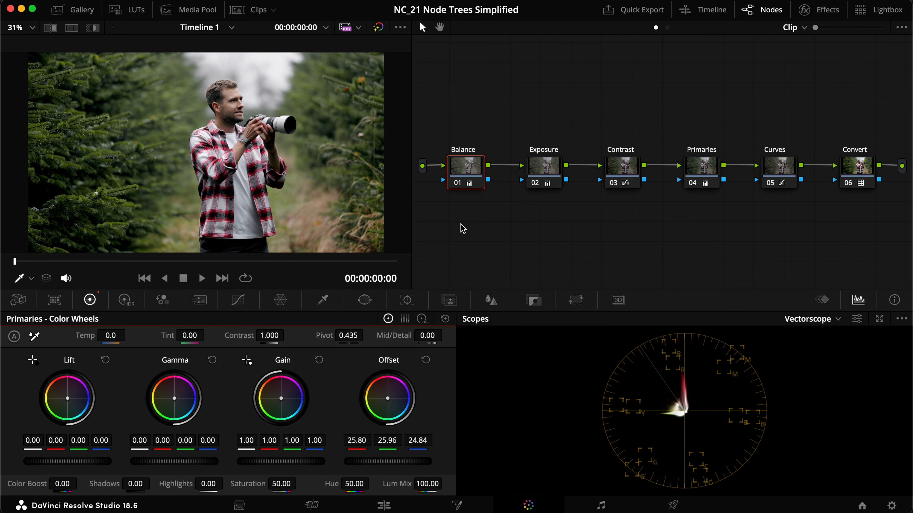
pyautogui.moveTo(466, 221)
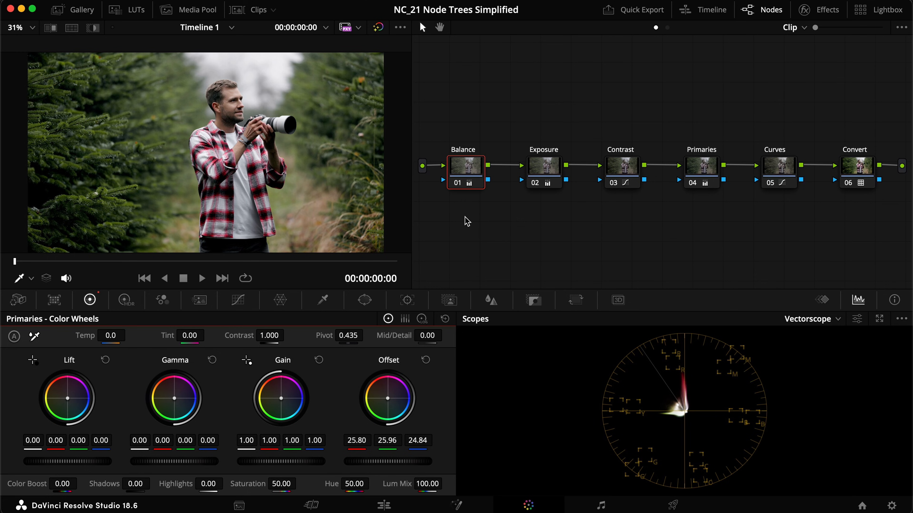
pyautogui.moveTo(550, 252)
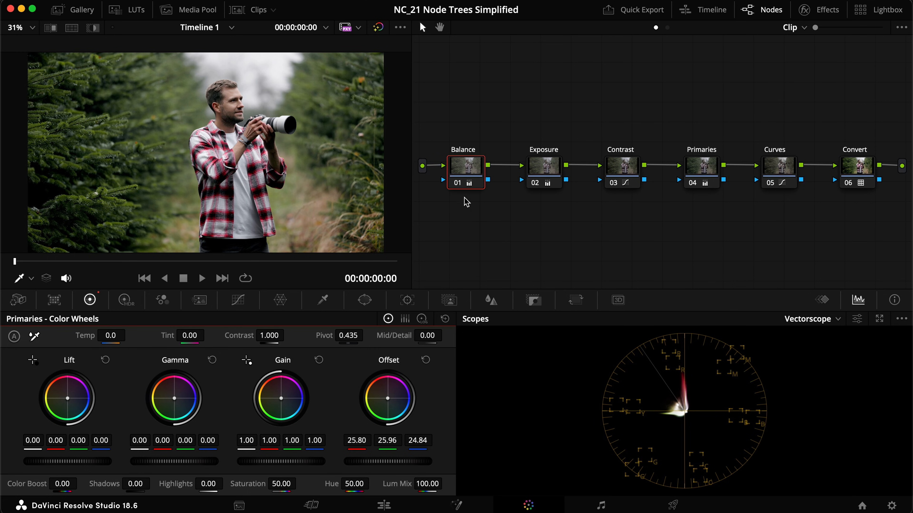
pyautogui.moveTo(630, 260)
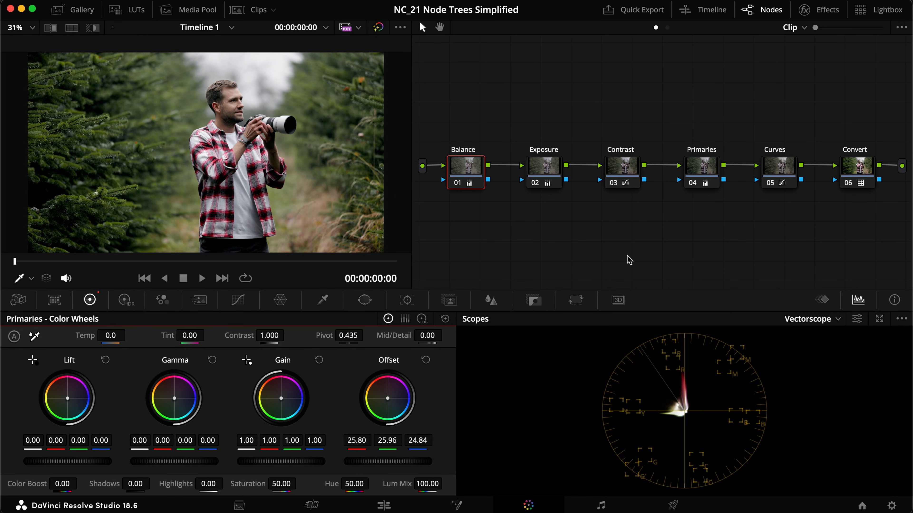
pyautogui.moveTo(574, 179)
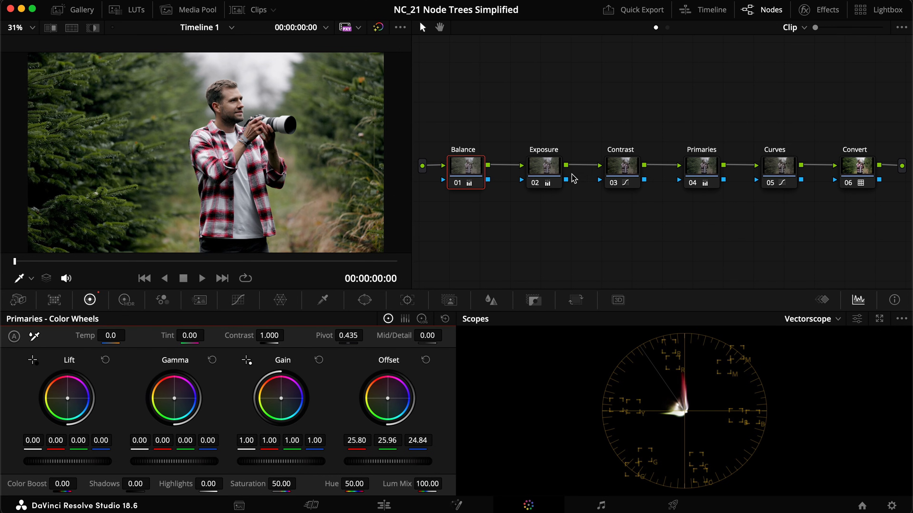
pyautogui.moveTo(512, 238)
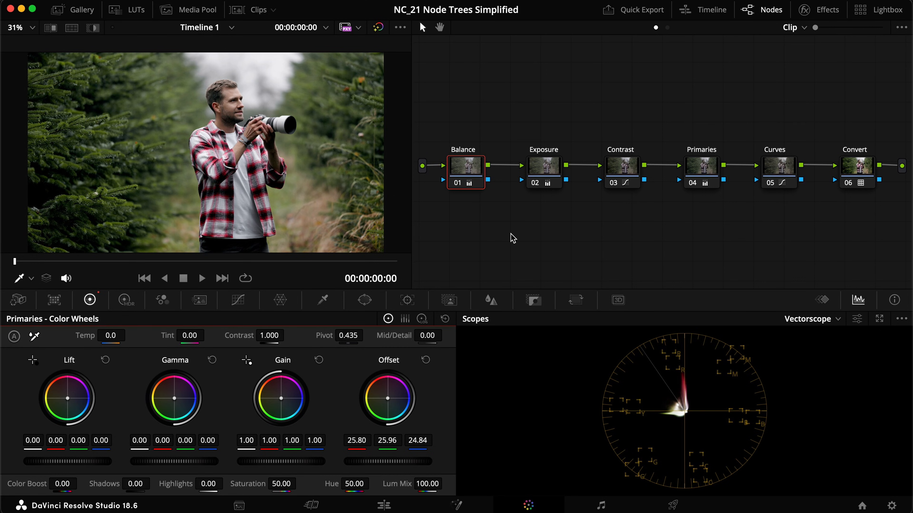
pyautogui.moveTo(508, 238)
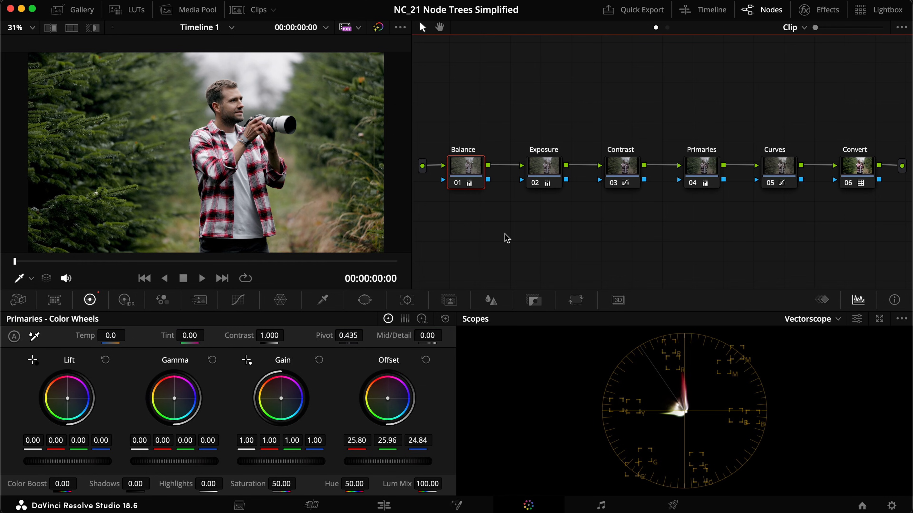
pyautogui.moveTo(480, 239)
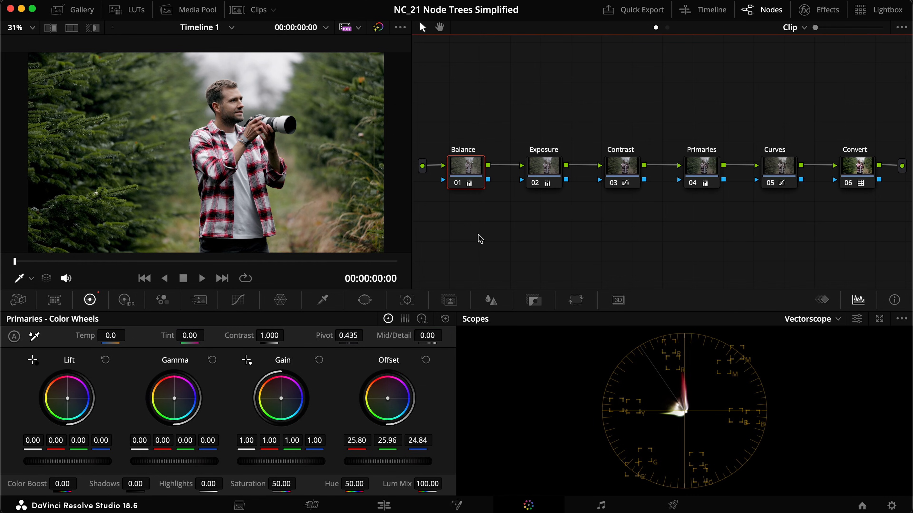
pyautogui.moveTo(472, 234)
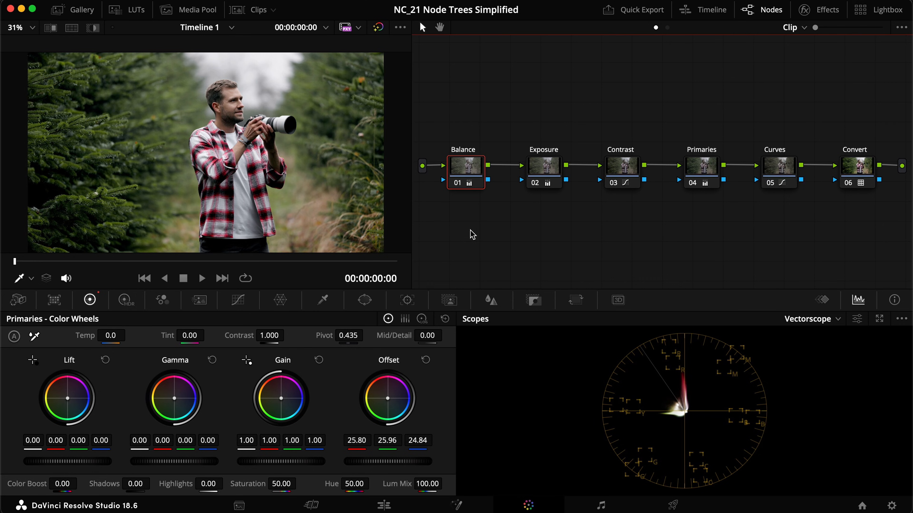
pyautogui.moveTo(630, 244)
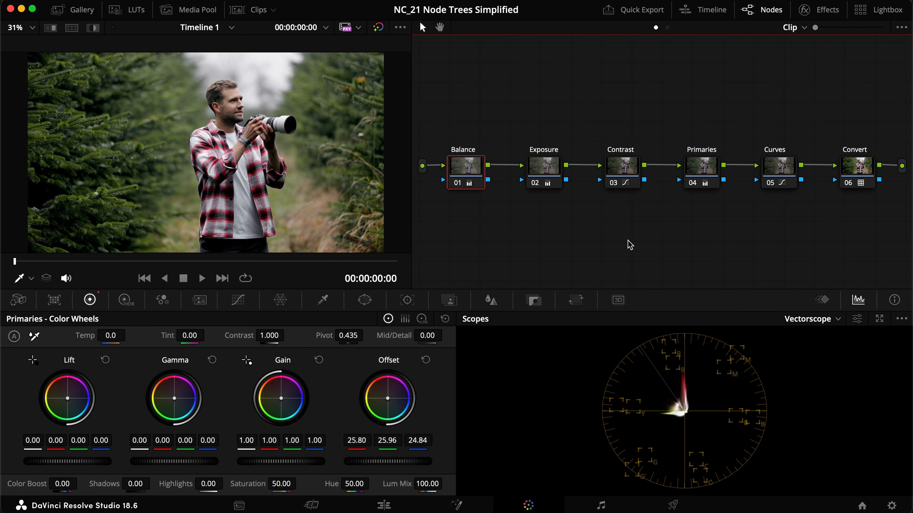
pyautogui.moveTo(522, 239)
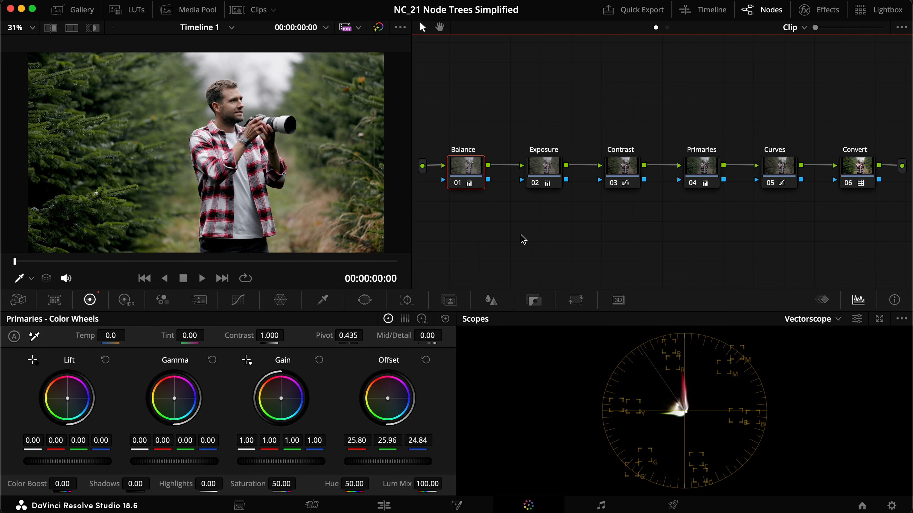
# - Show the Effects category of the effects library on the Edit page to reach the Adjustment Clip
pyautogui.click(383, 505)
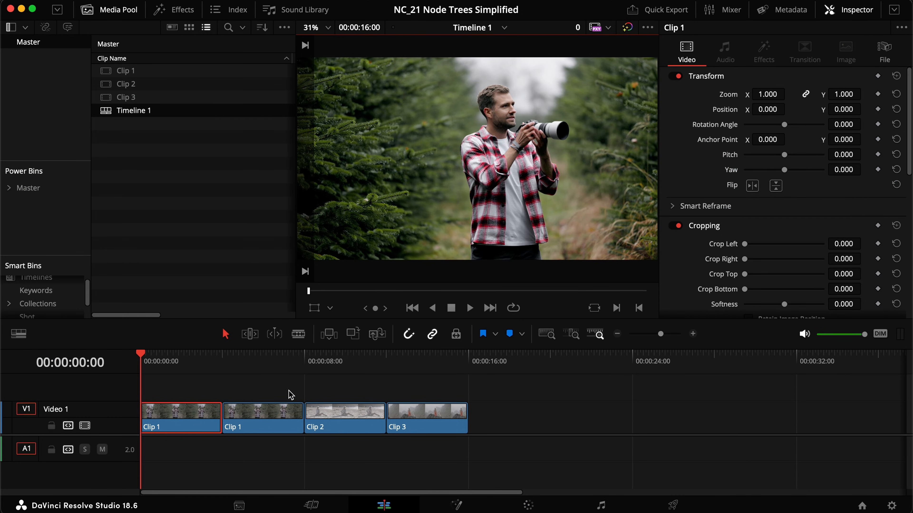
pyautogui.click(173, 10)
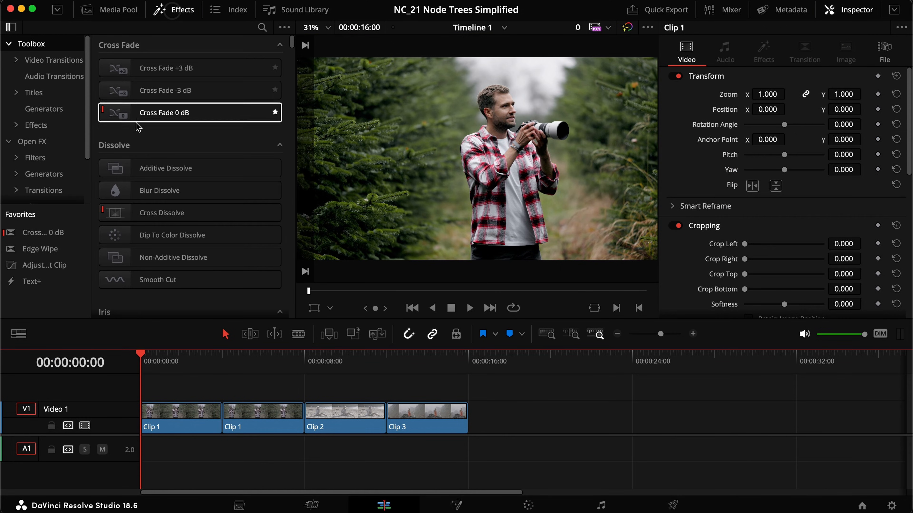
pyautogui.click(37, 125)
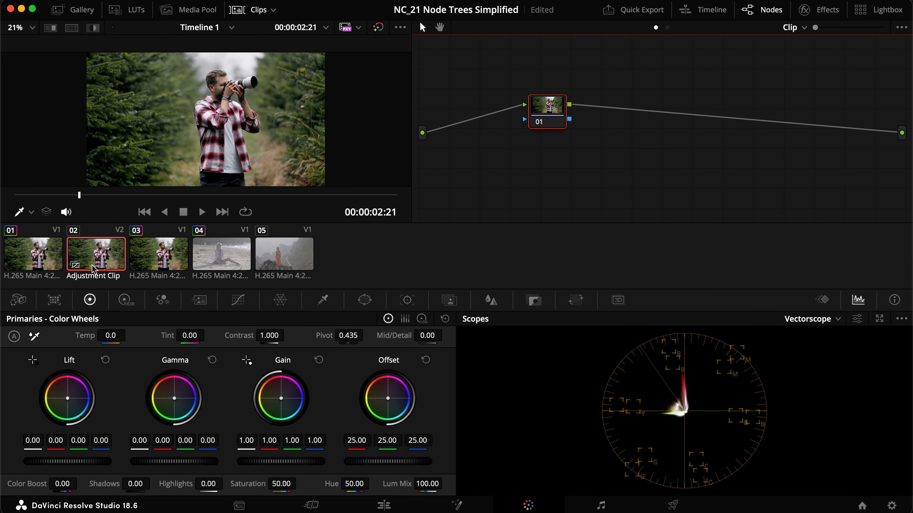
# - Review the man-with-camera, third and mountain clips' grades, then return to the edit timeline
pyautogui.click(33, 254)
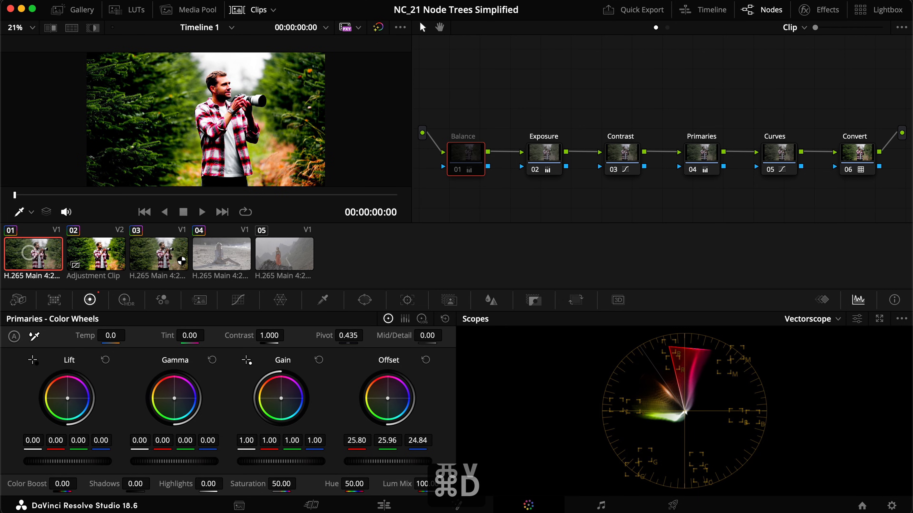
pyautogui.click(158, 253)
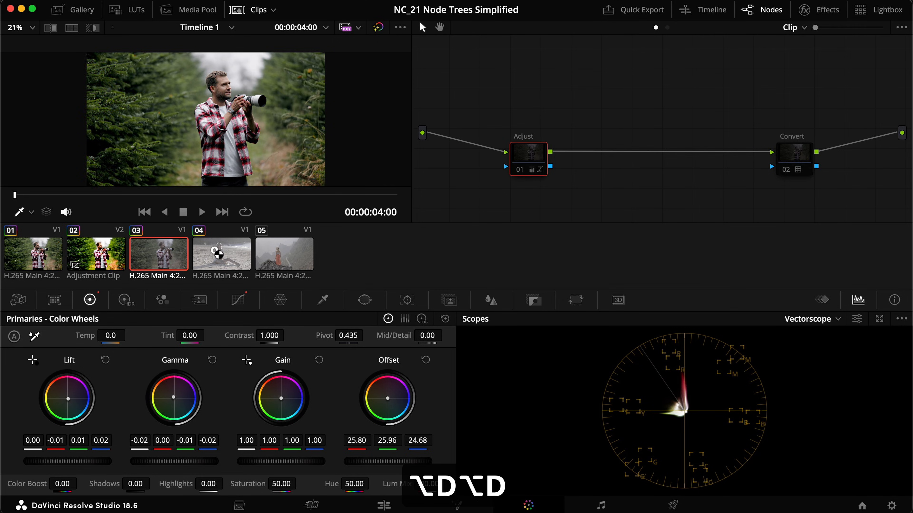
pyautogui.click(284, 253)
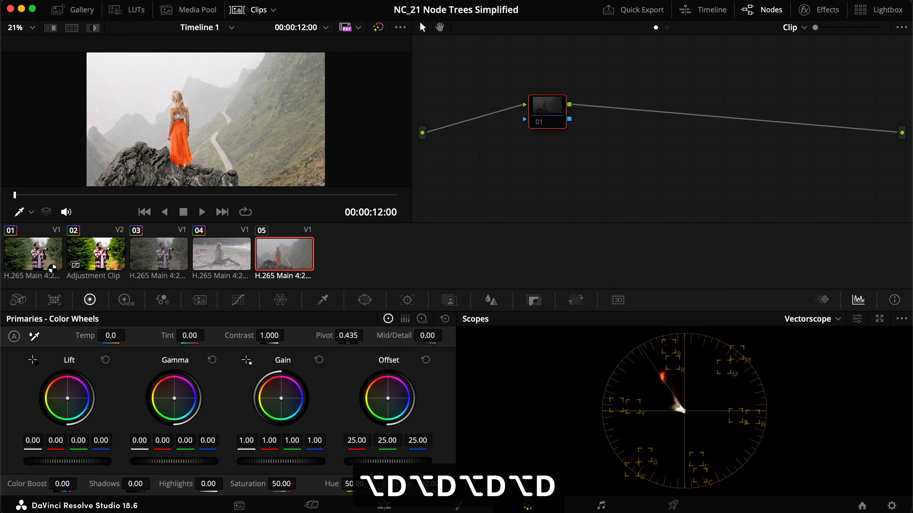
pyautogui.click(383, 506)
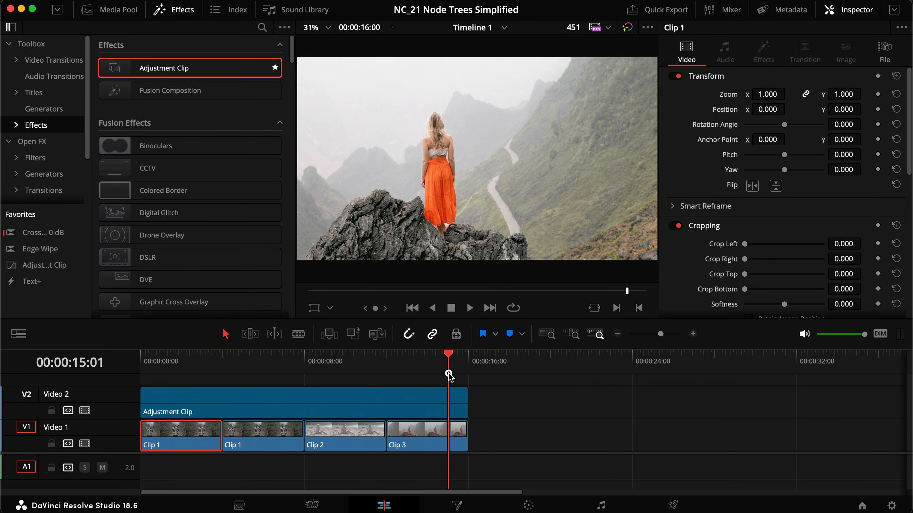
# - Lower the beach clip's node 01 Offset to 16.30 and return to the edit timeline
pyautogui.click(527, 505)
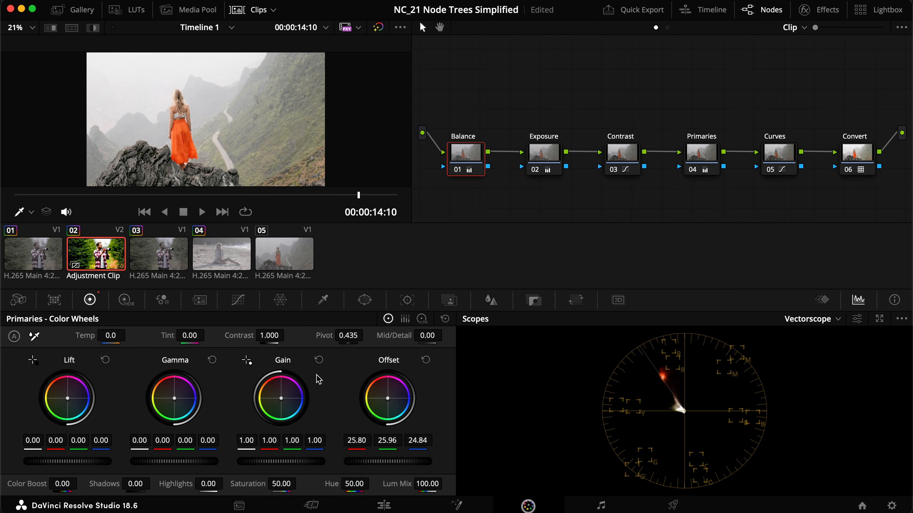
pyautogui.click(221, 253)
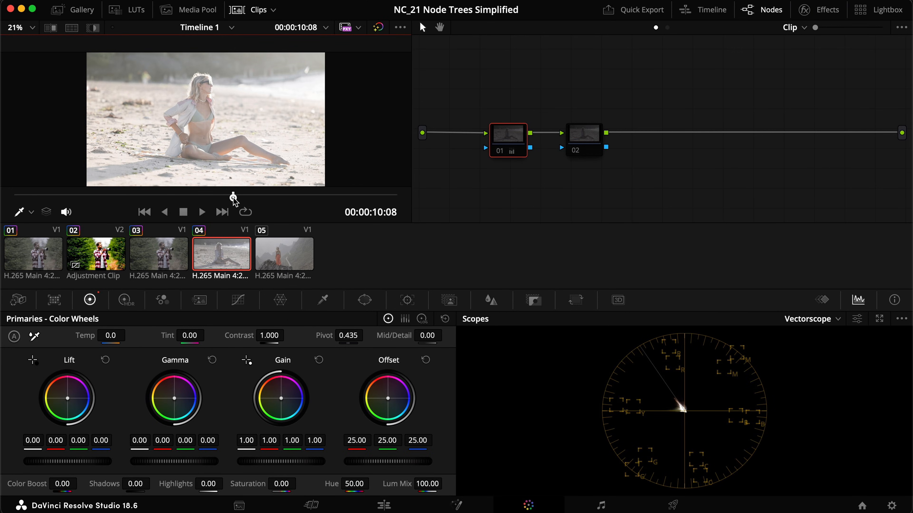
pyautogui.click(506, 134)
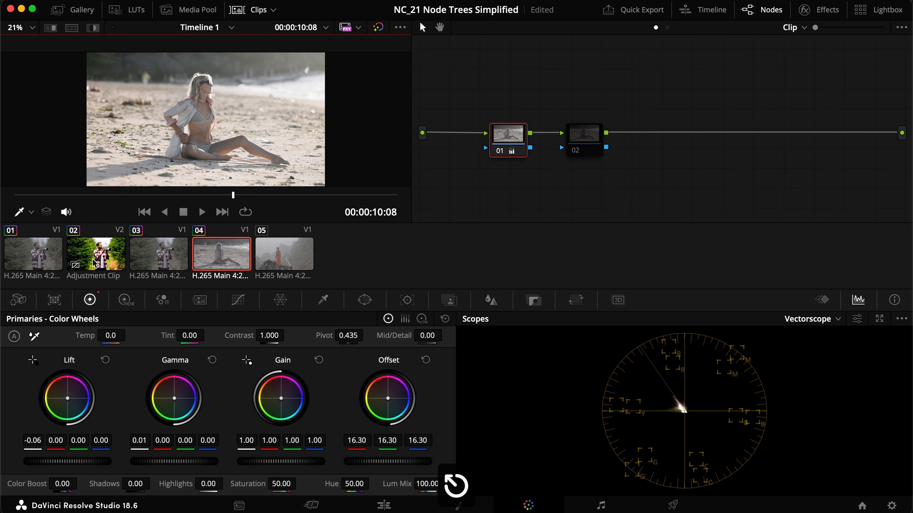
pyautogui.click(384, 505)
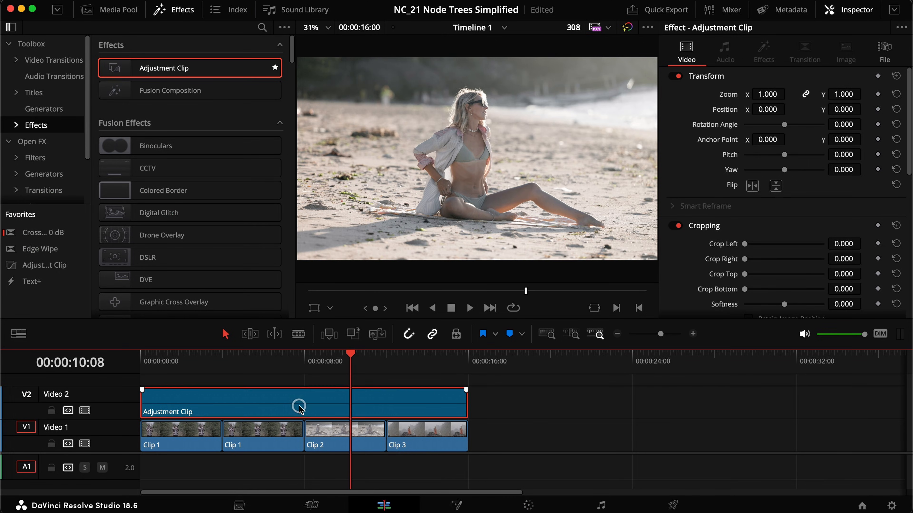
# - Delete the adjustment clip and paste clip 01's six-node grade onto the beach clip
pyautogui.press('delete')
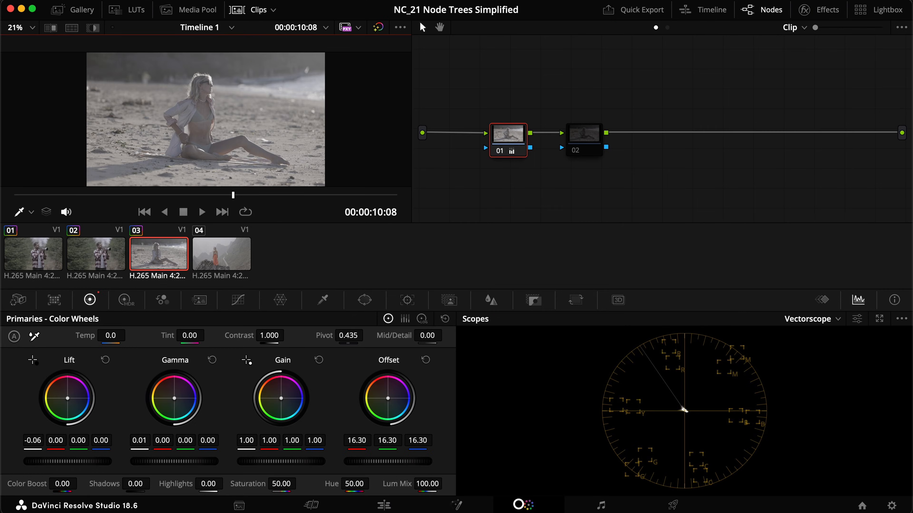
pyautogui.click(33, 255)
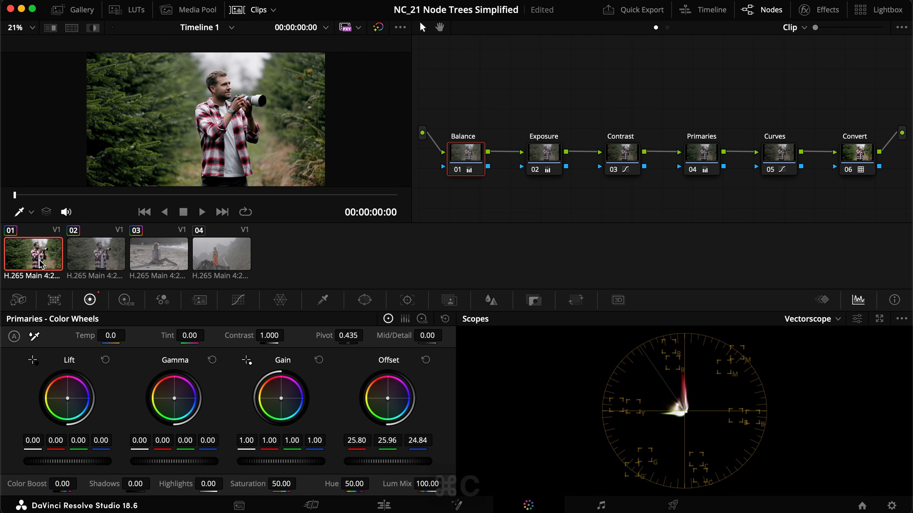
pyautogui.press('cmd+c')
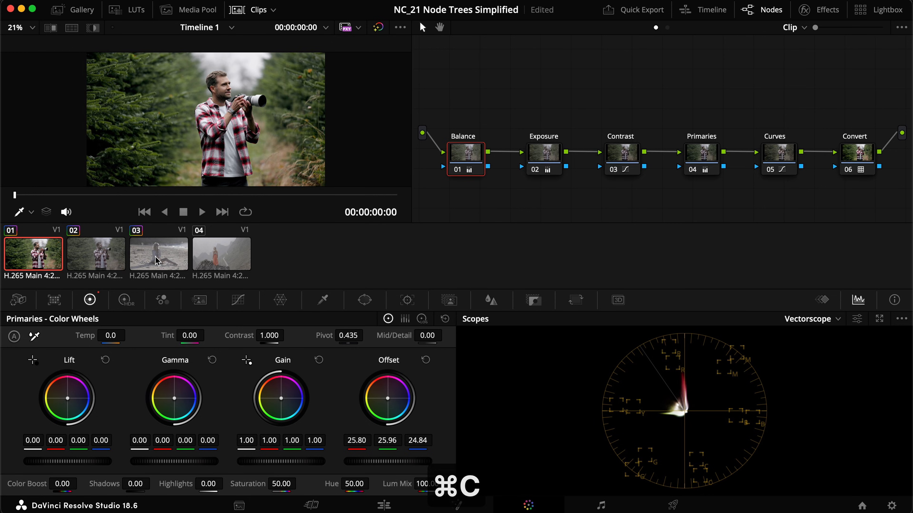
pyautogui.click(158, 254)
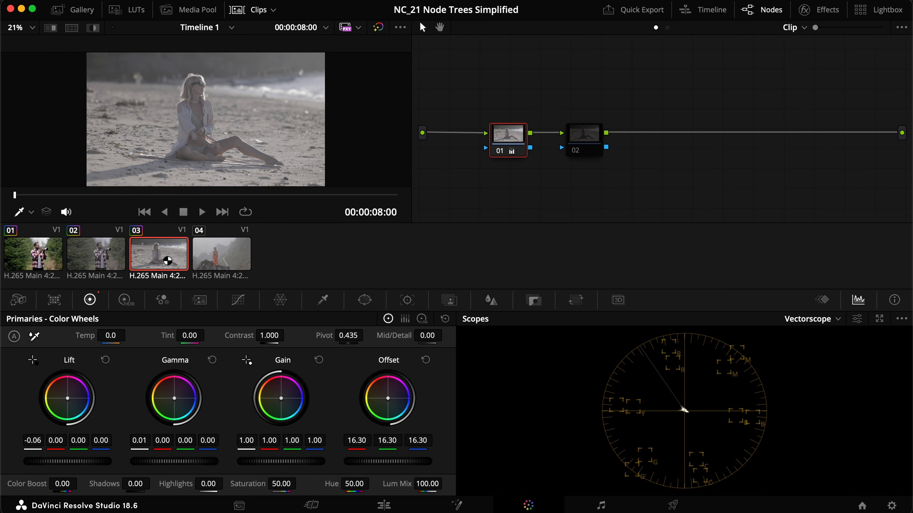
pyautogui.press('cmd+v')
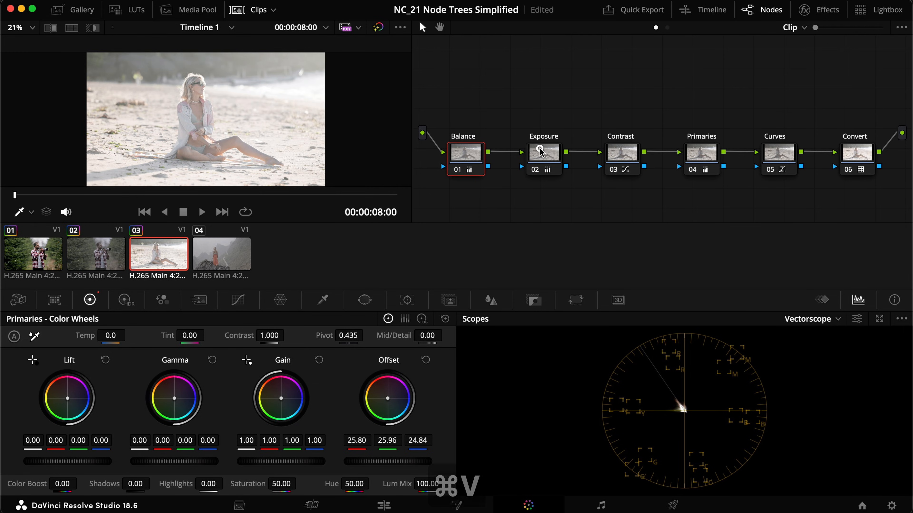
# - Lower Offset on the beach clip's Exposure node, check the Convert node, and select the mountain clip
pyautogui.click(543, 152)
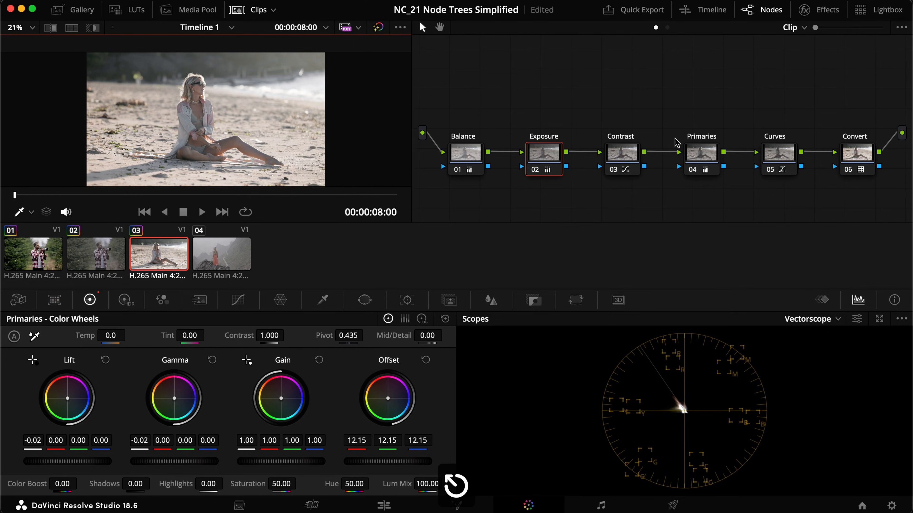
pyautogui.moveTo(826, 200)
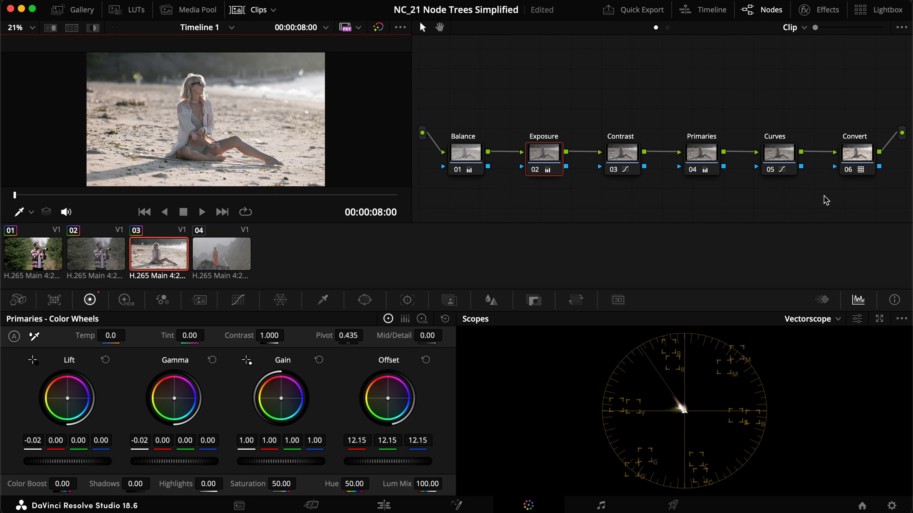
pyautogui.moveTo(546, 133)
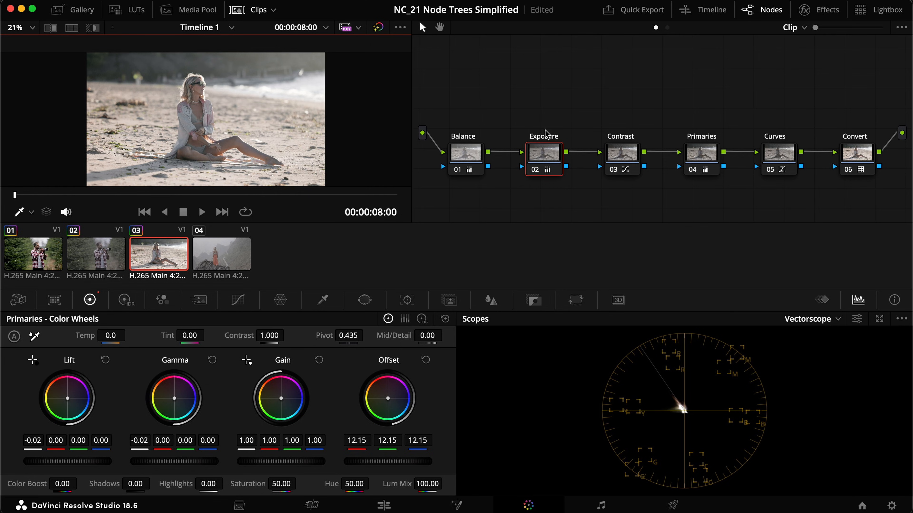
pyautogui.moveTo(878, 144)
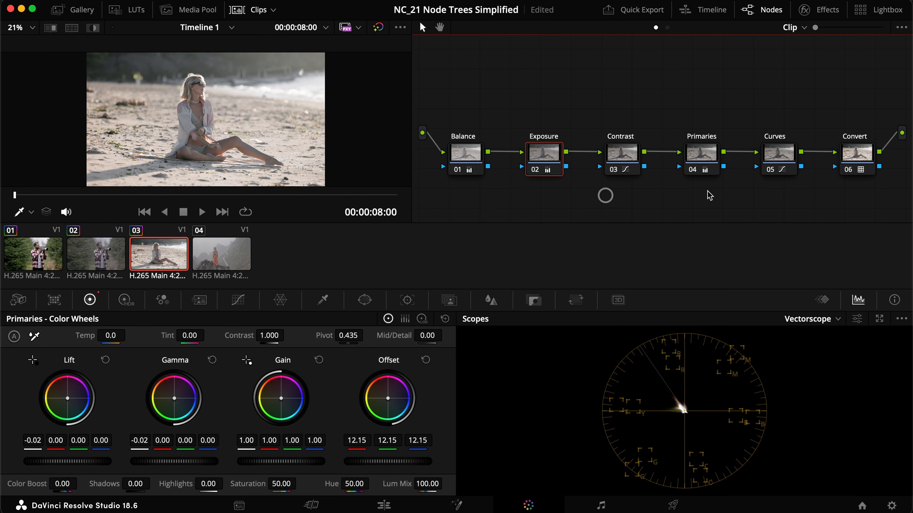
pyautogui.click(779, 158)
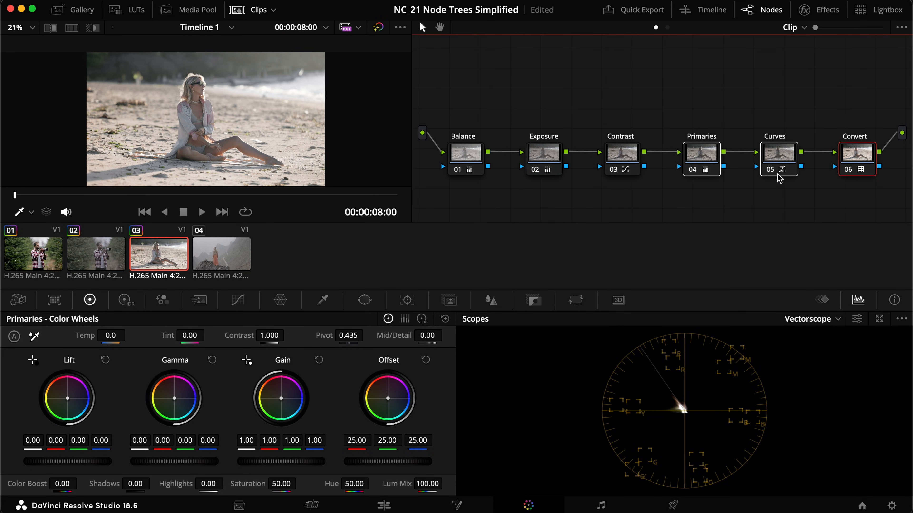
pyautogui.moveTo(657, 86)
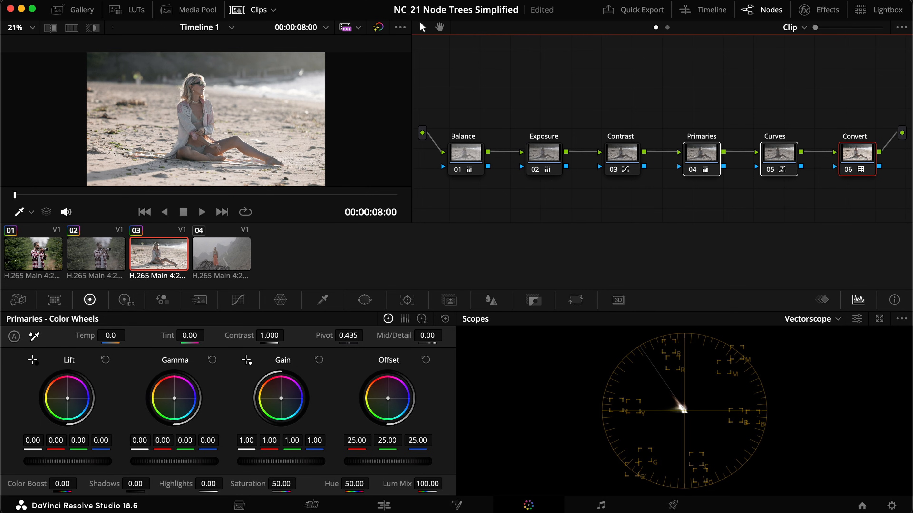
pyautogui.moveTo(702, 10)
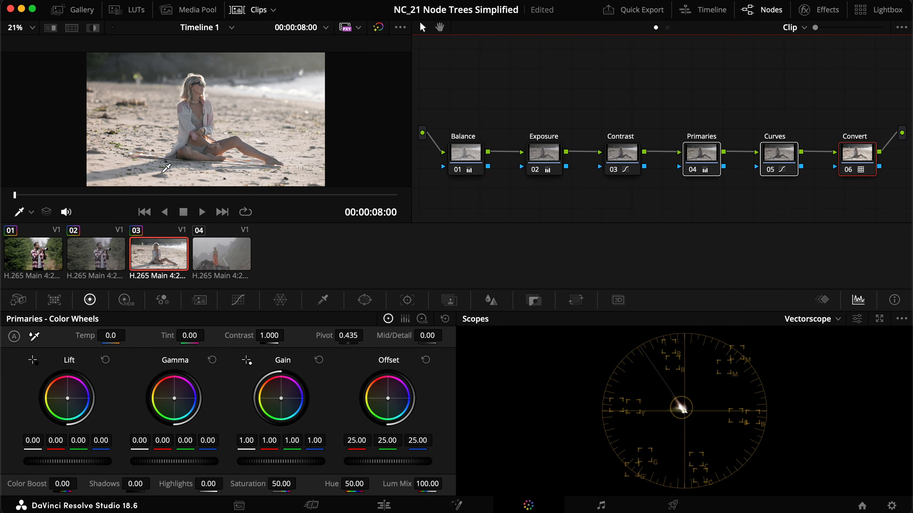
pyautogui.moveTo(255, 269)
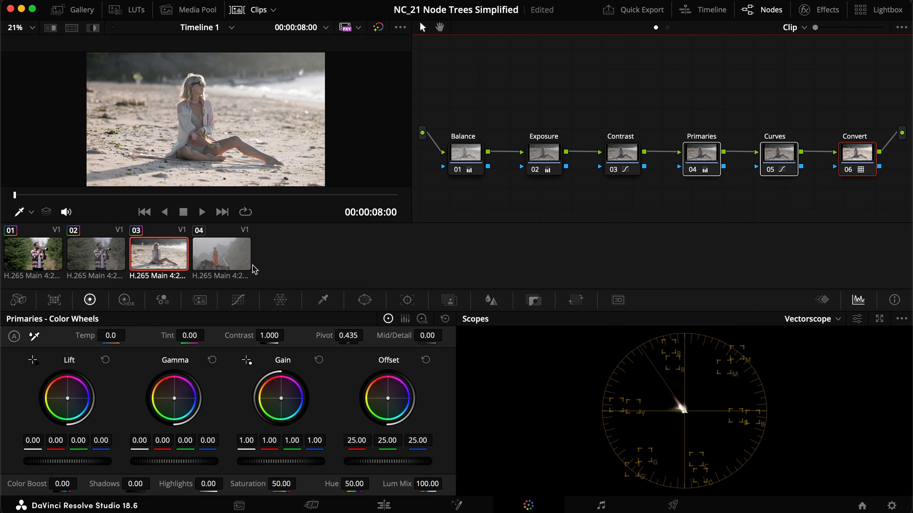
pyautogui.click(220, 254)
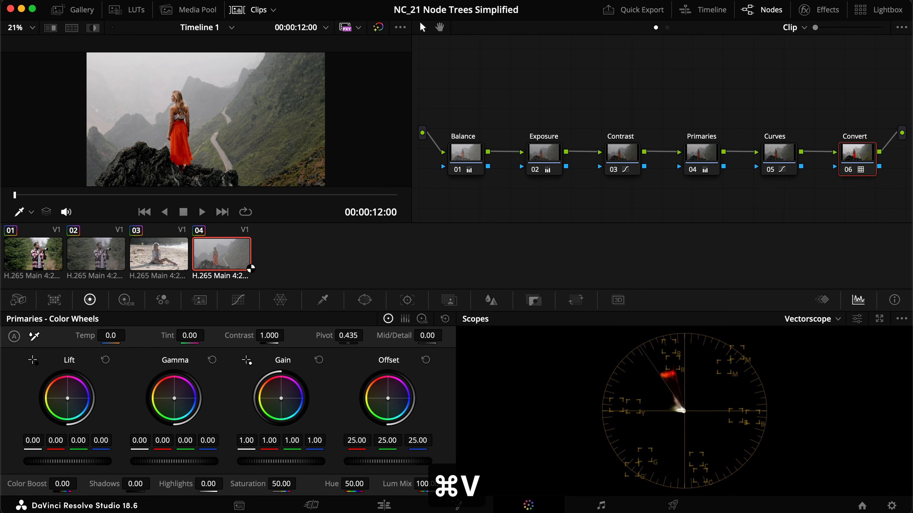
# - Paste the six-node grade onto the mountain clip with Exposure offset at 14.15, then show the first forest clip
pyautogui.press('cmd+v')
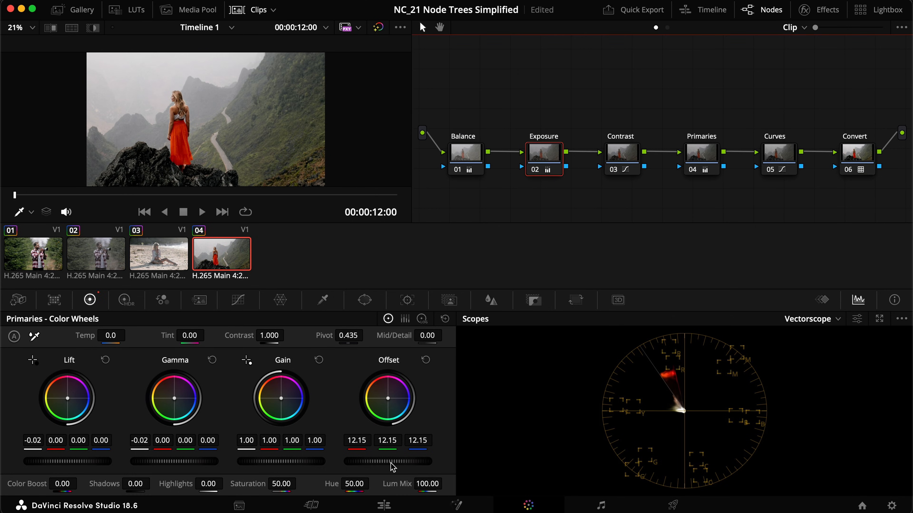
pyautogui.press('cmd+f')
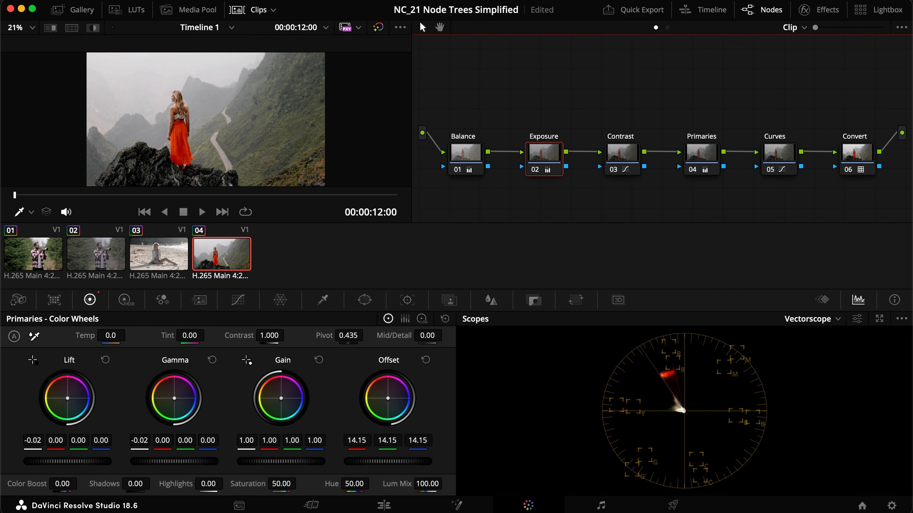
pyautogui.click(33, 254)
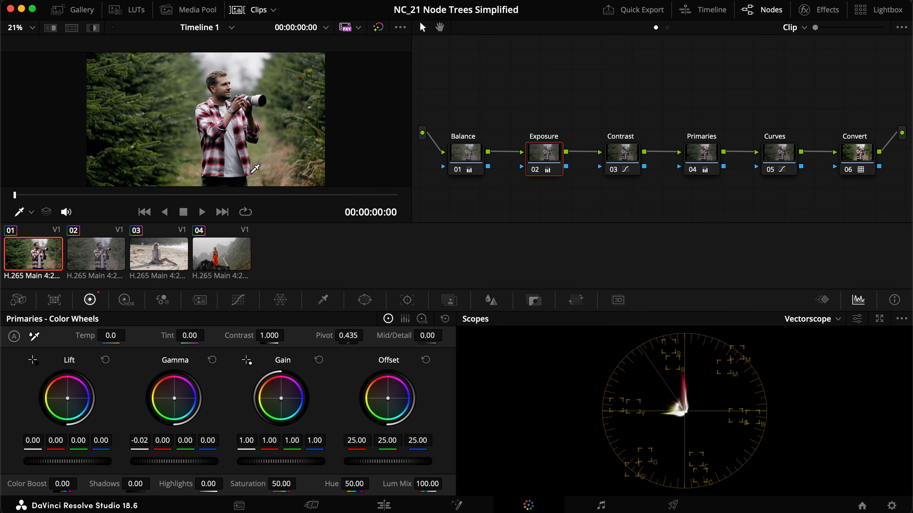
pyautogui.moveTo(159, 130)
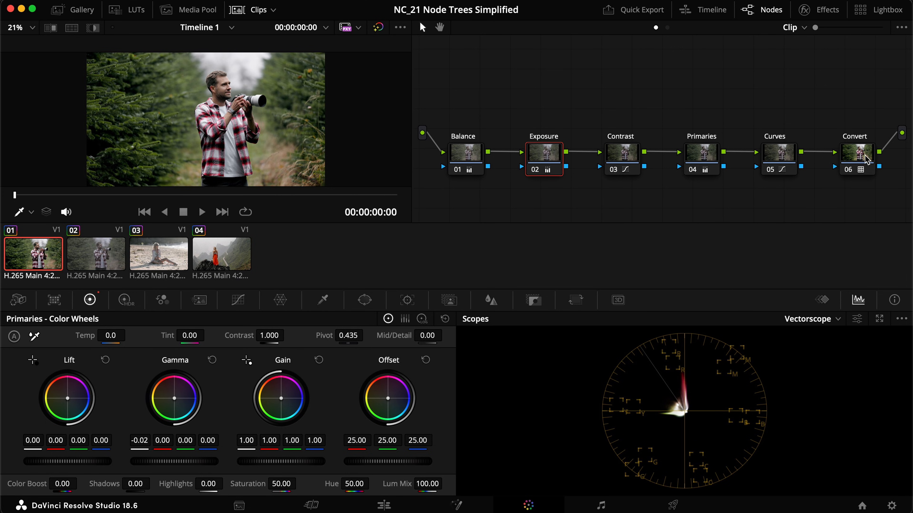
# - Grab a gallery still of the forest grade and apply still 1.1.1 to the second clip
pyautogui.click(71, 10)
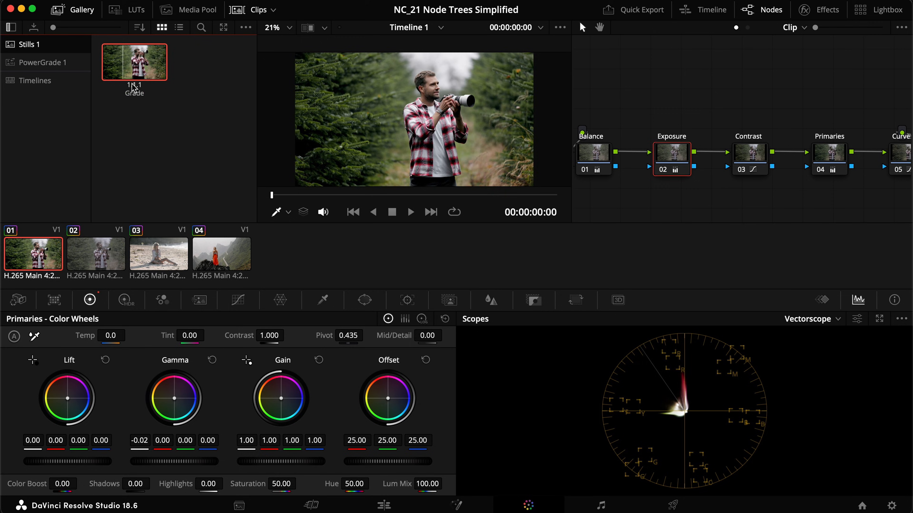
pyautogui.click(96, 254)
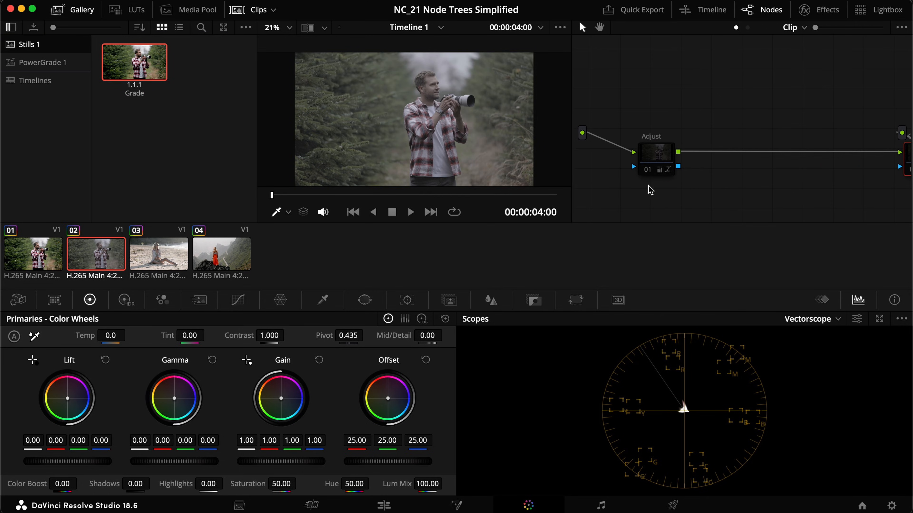
pyautogui.rightClick(134, 62)
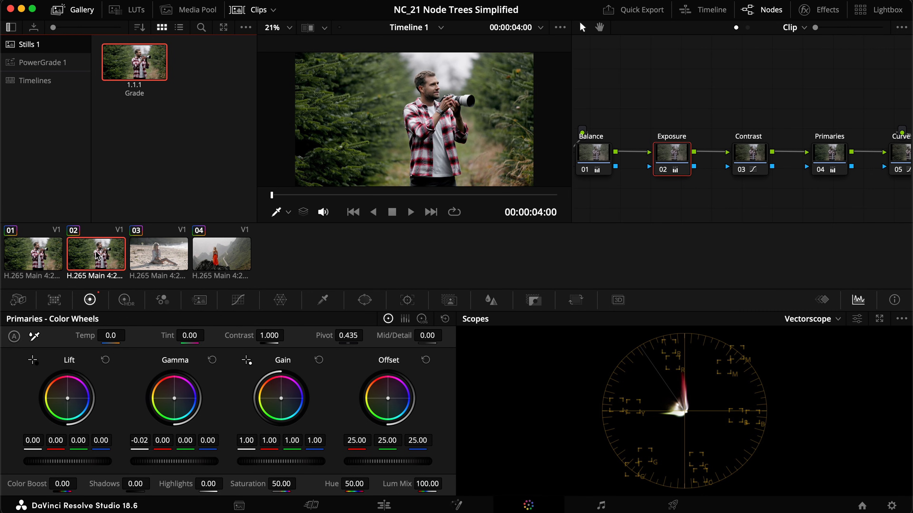
pyautogui.moveTo(163, 20)
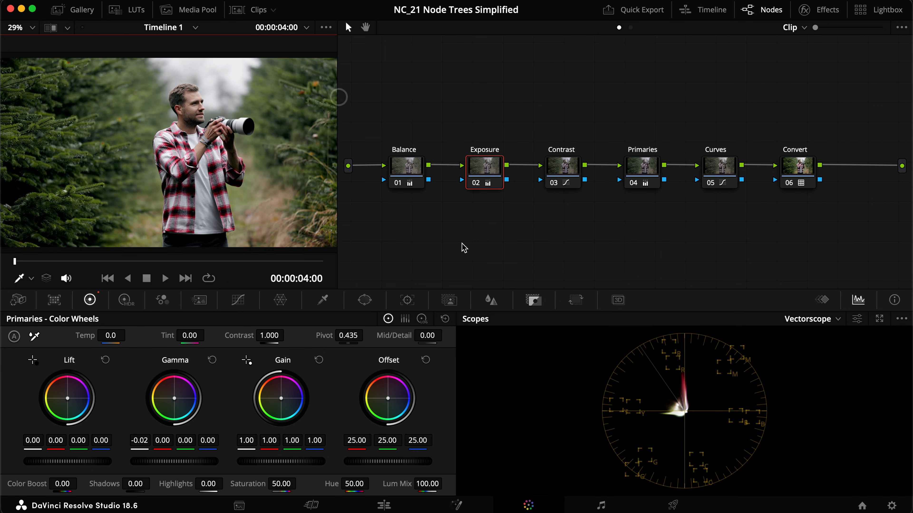
pyautogui.moveTo(553, 211)
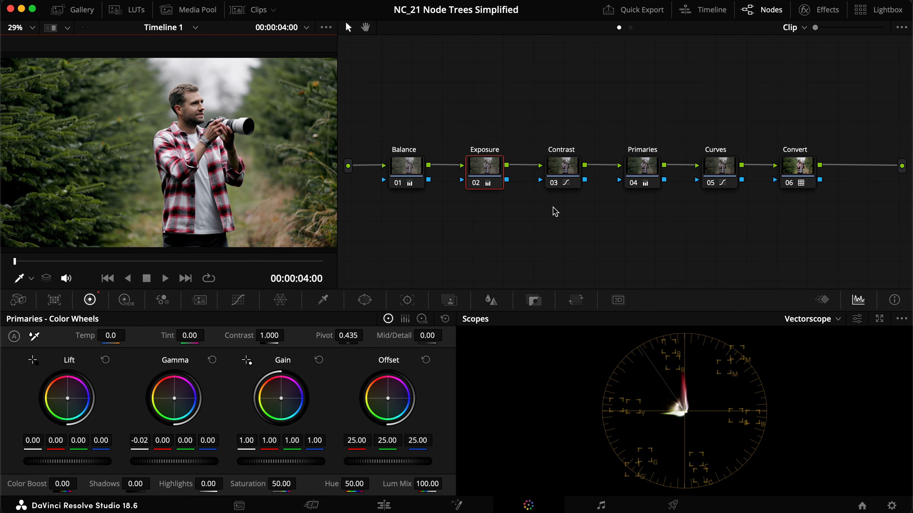
pyautogui.moveTo(482, 212)
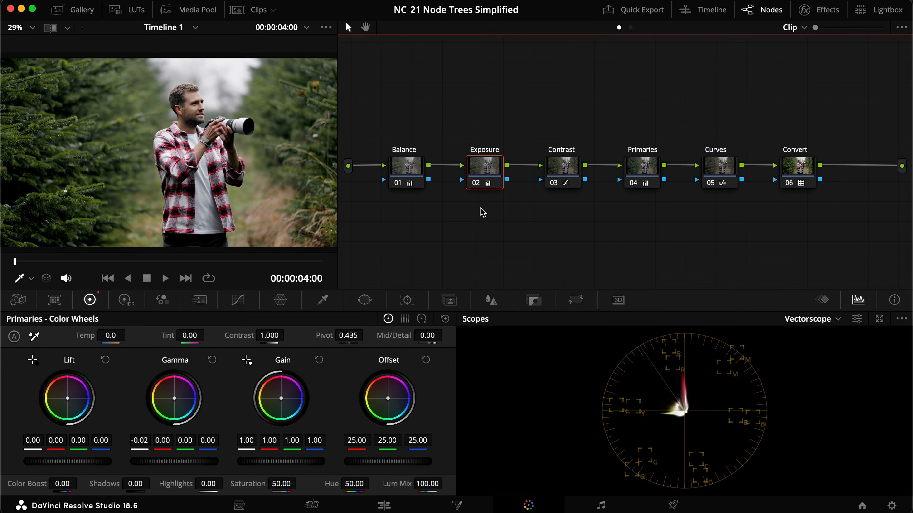
pyautogui.moveTo(393, 174)
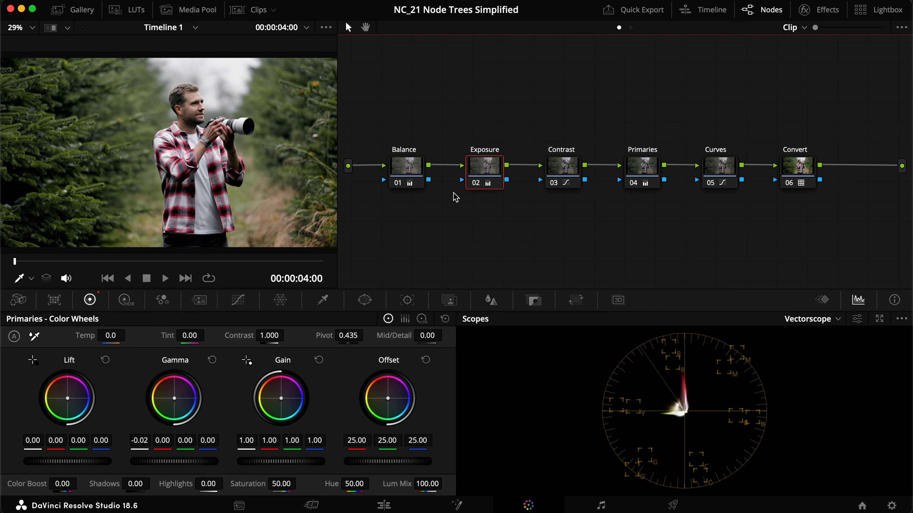
pyautogui.moveTo(592, 160)
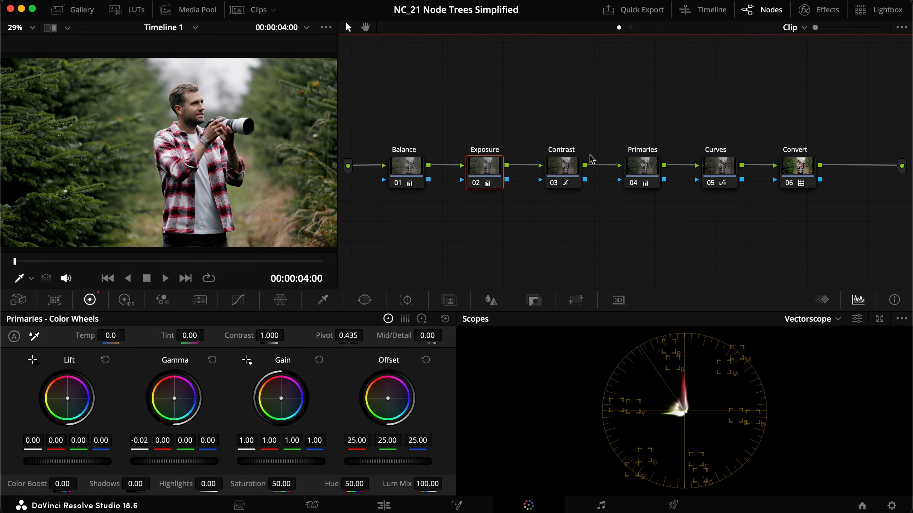
pyautogui.moveTo(751, 162)
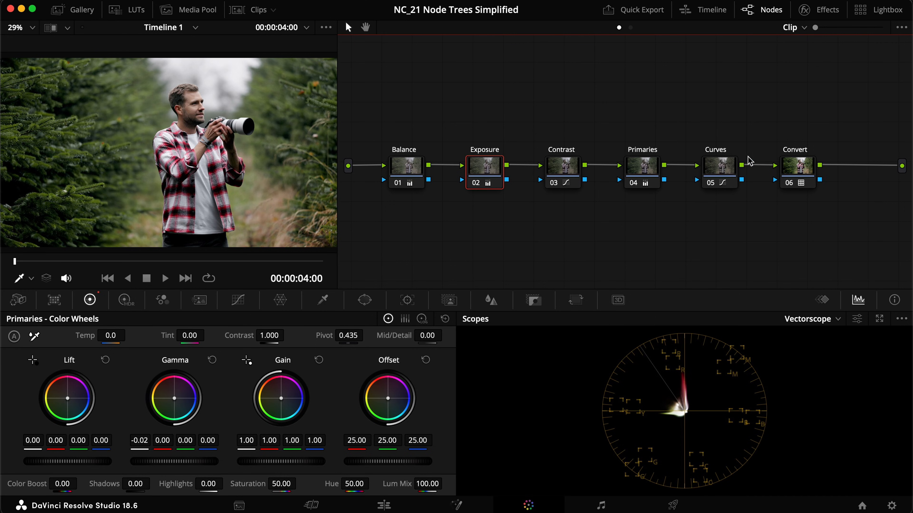
pyautogui.moveTo(384, 158)
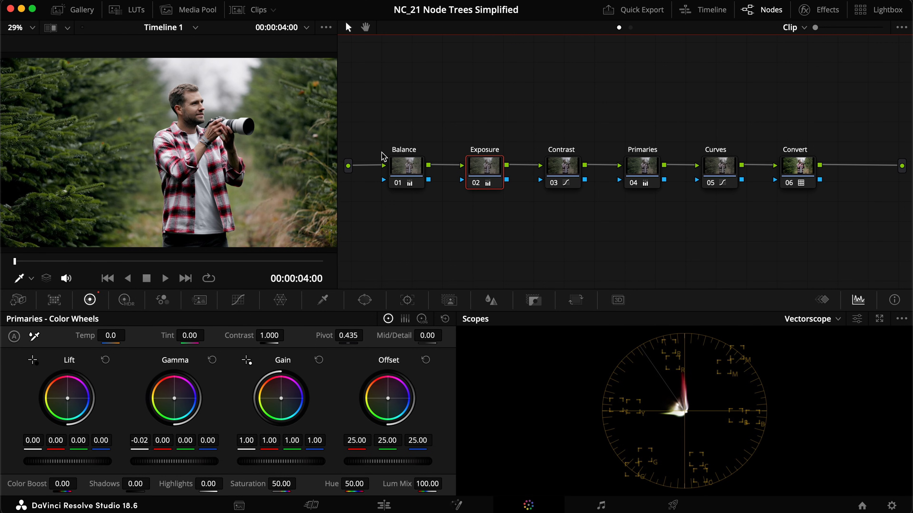
pyautogui.moveTo(580, 246)
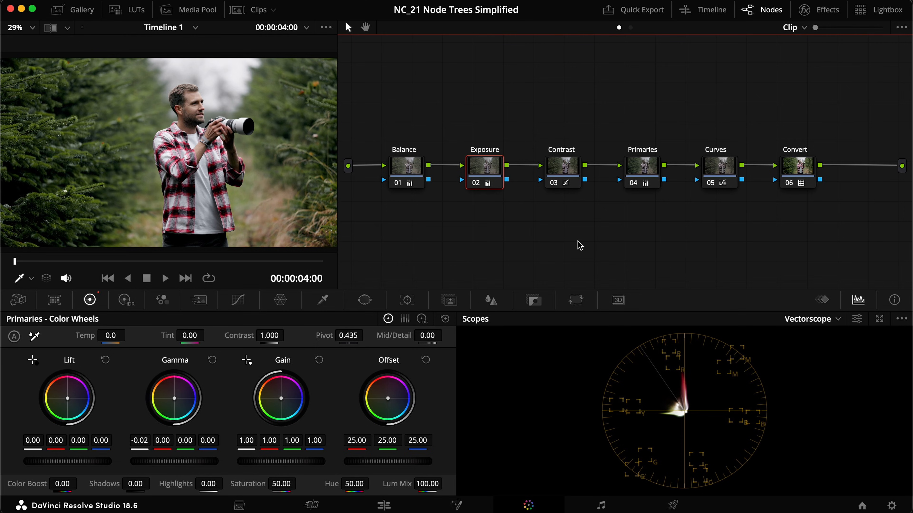
pyautogui.moveTo(566, 246)
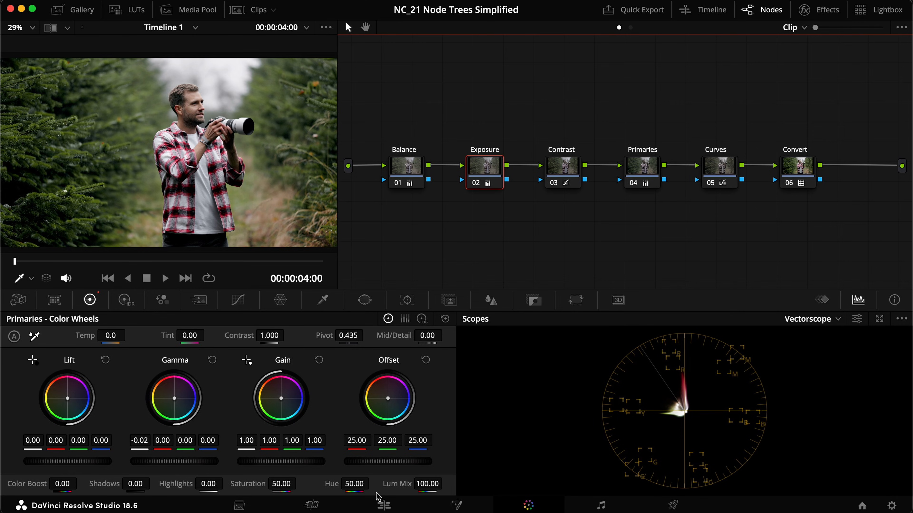
pyautogui.moveTo(468, 244)
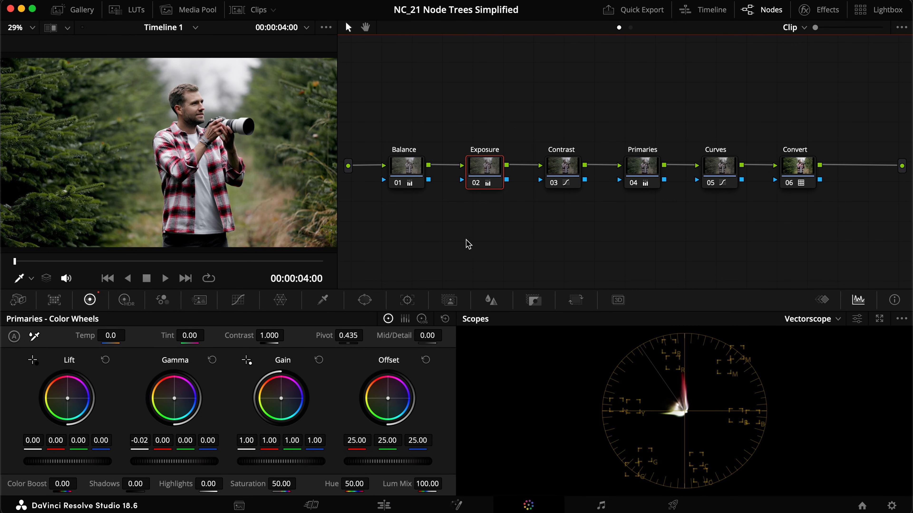
pyautogui.moveTo(430, 225)
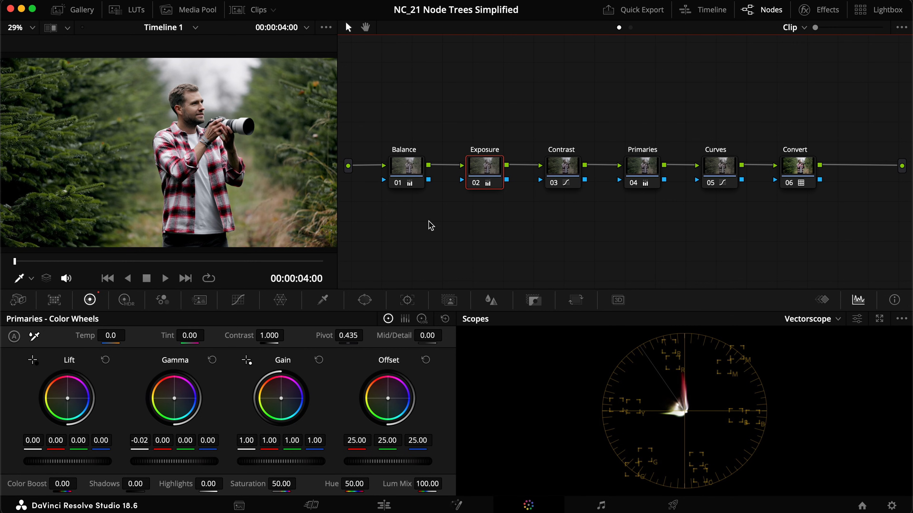
pyautogui.click(100, 278)
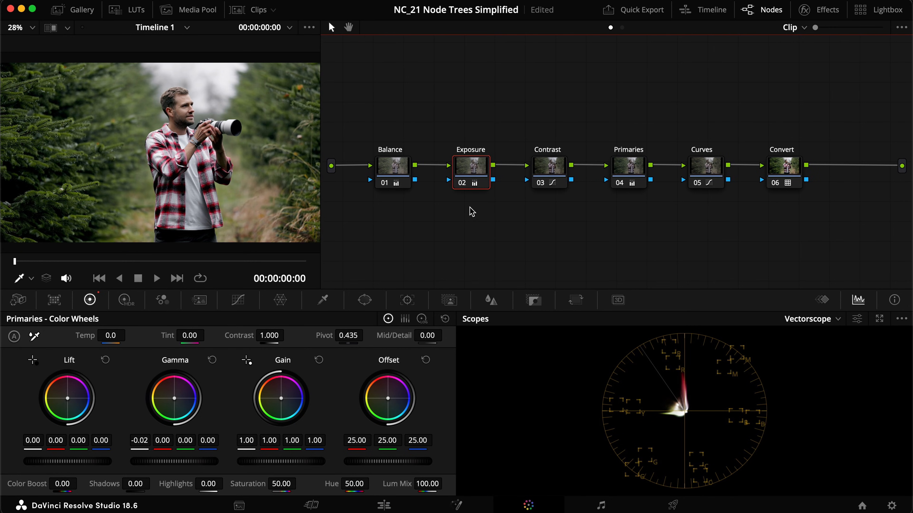
pyautogui.moveTo(713, 220)
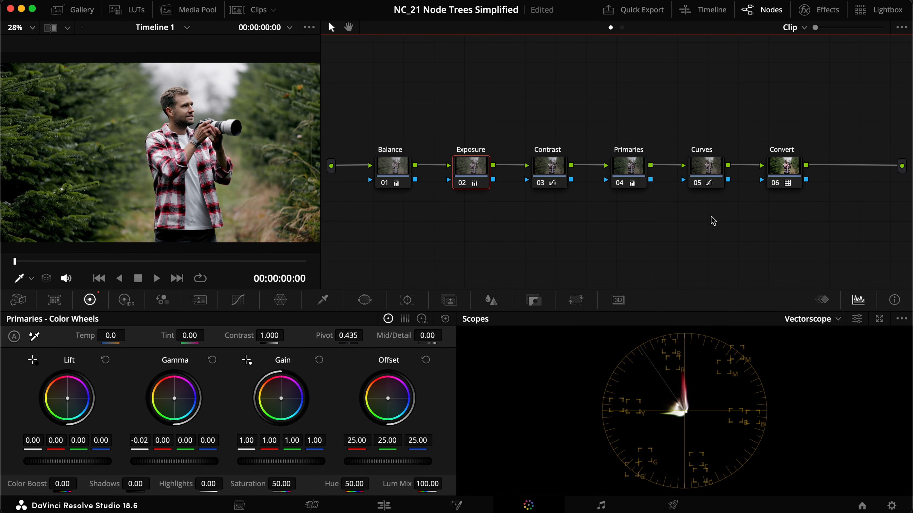
pyautogui.moveTo(783, 175)
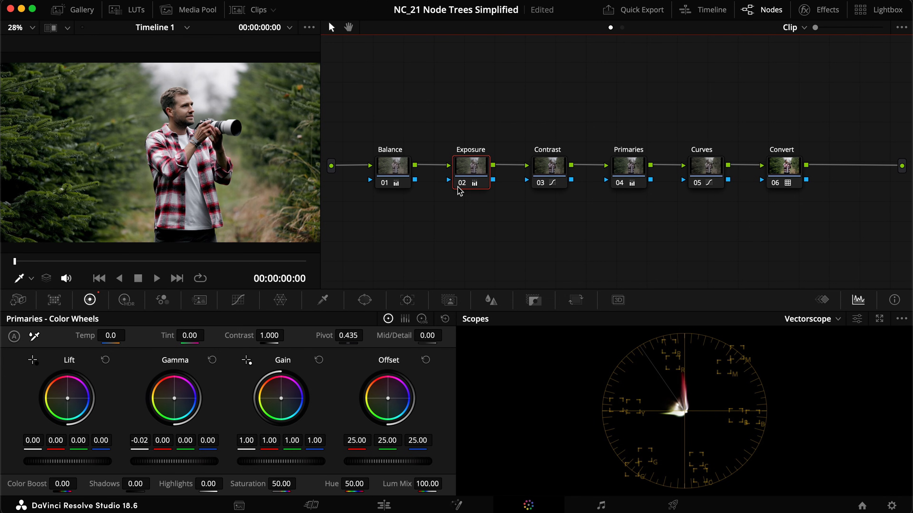
pyautogui.moveTo(487, 187)
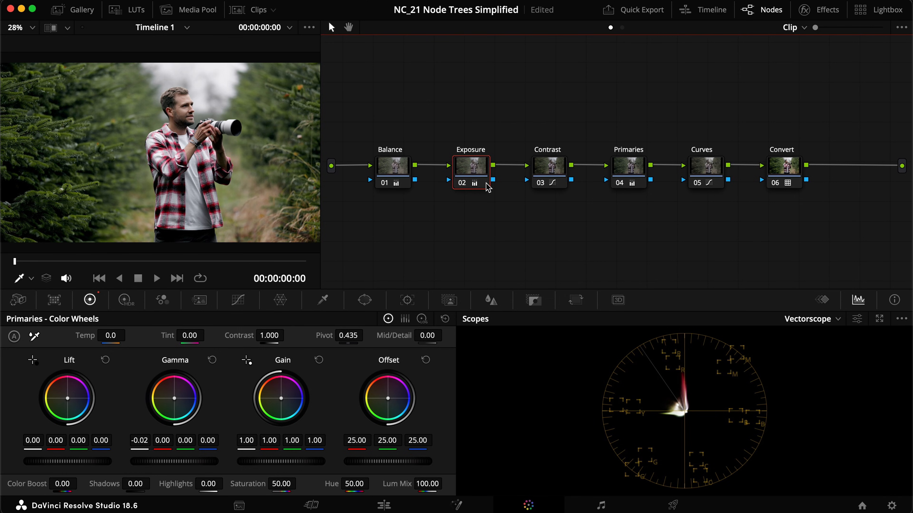
pyautogui.moveTo(697, 246)
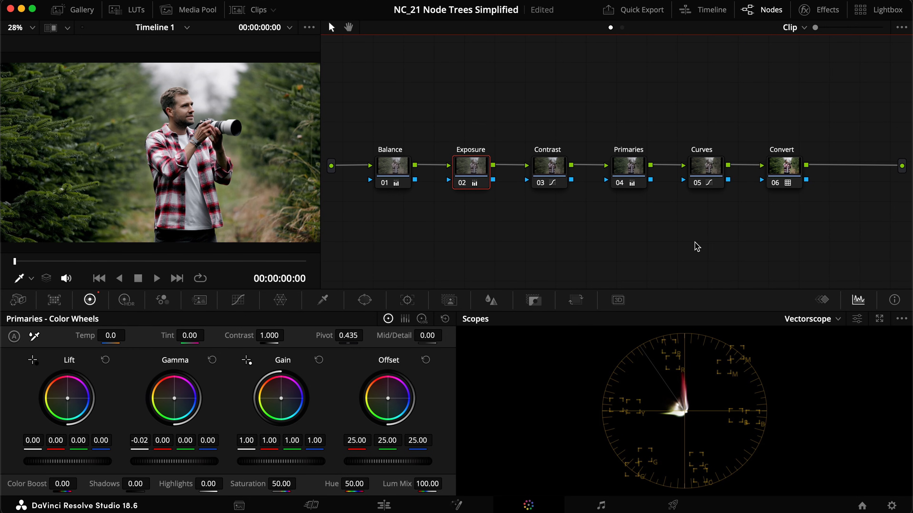
pyautogui.press('cmd+d')
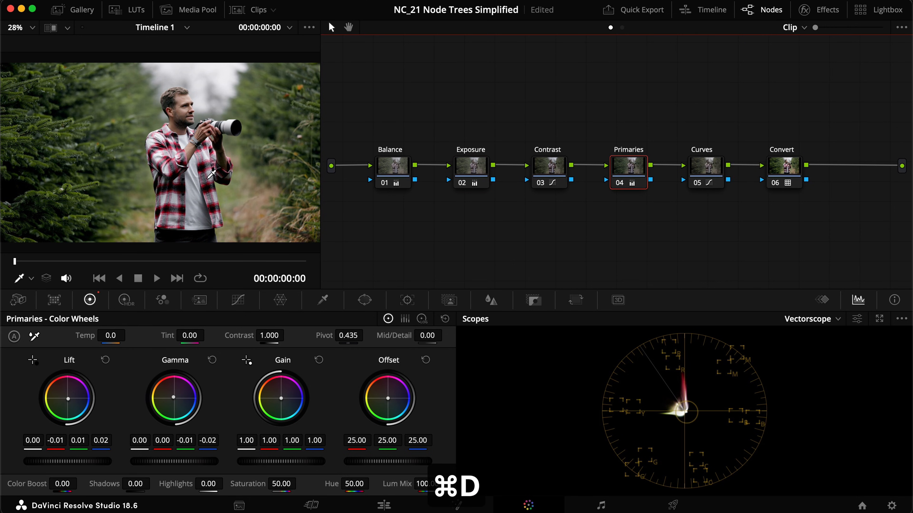
pyautogui.press('cmd+d')
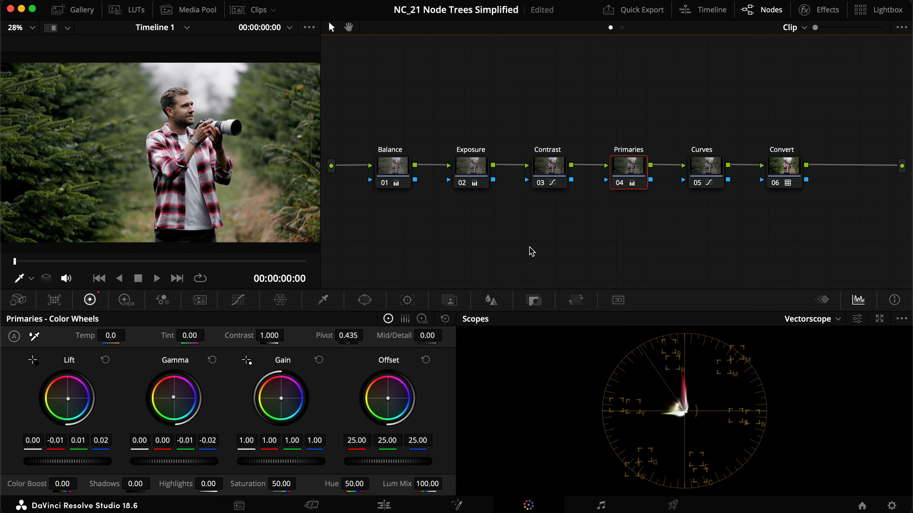
pyautogui.moveTo(698, 187)
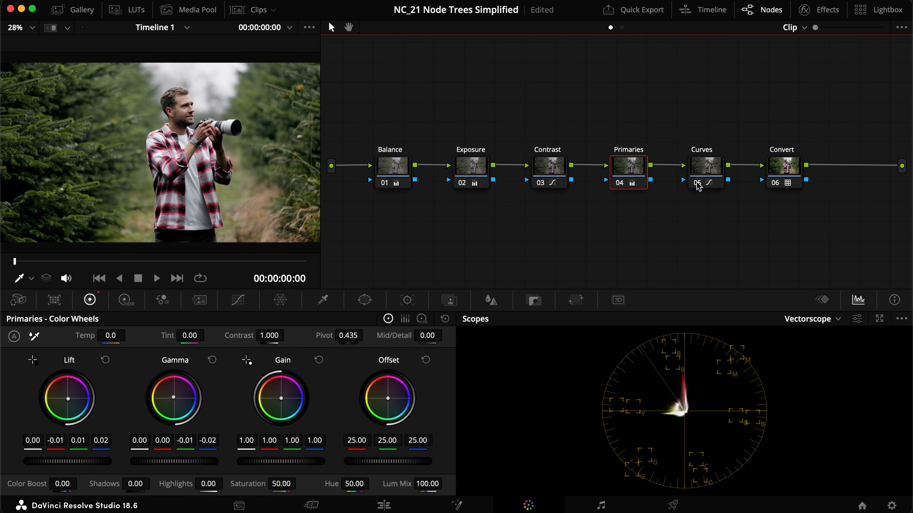
pyautogui.moveTo(562, 227)
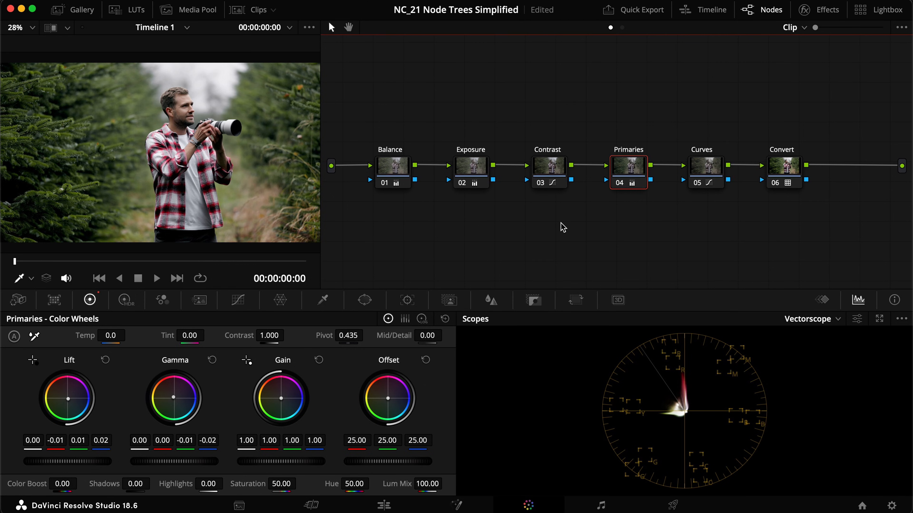
pyautogui.moveTo(514, 224)
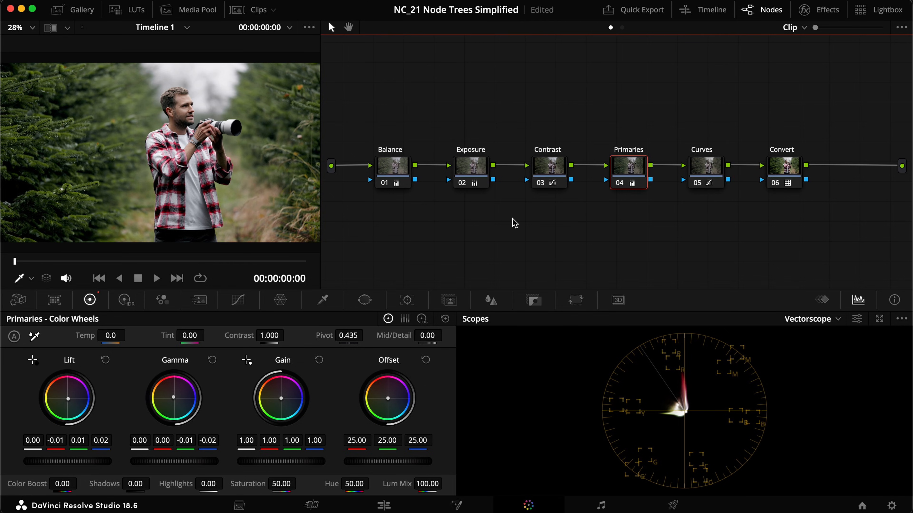
pyautogui.moveTo(610, 244)
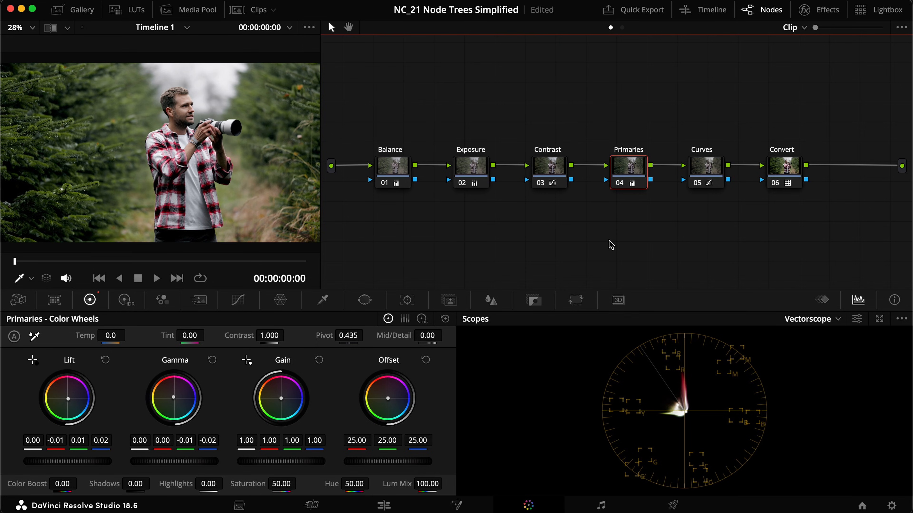
pyautogui.moveTo(552, 239)
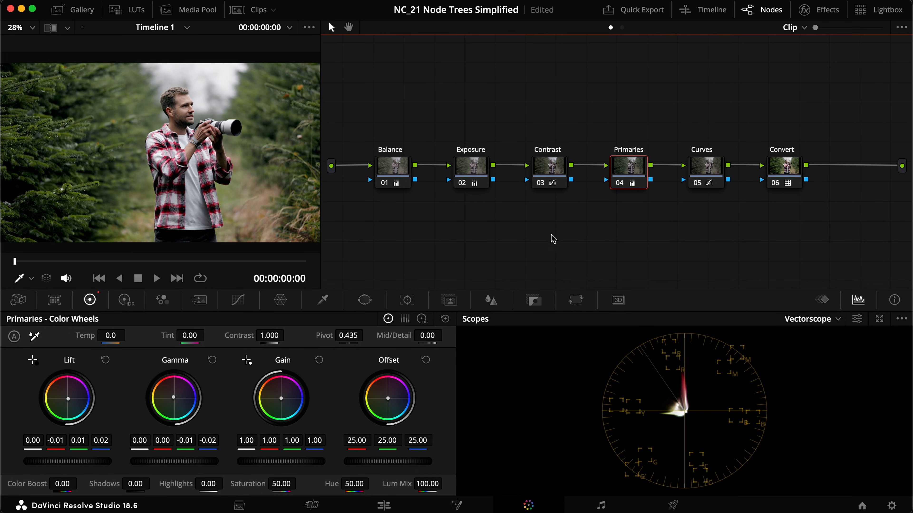